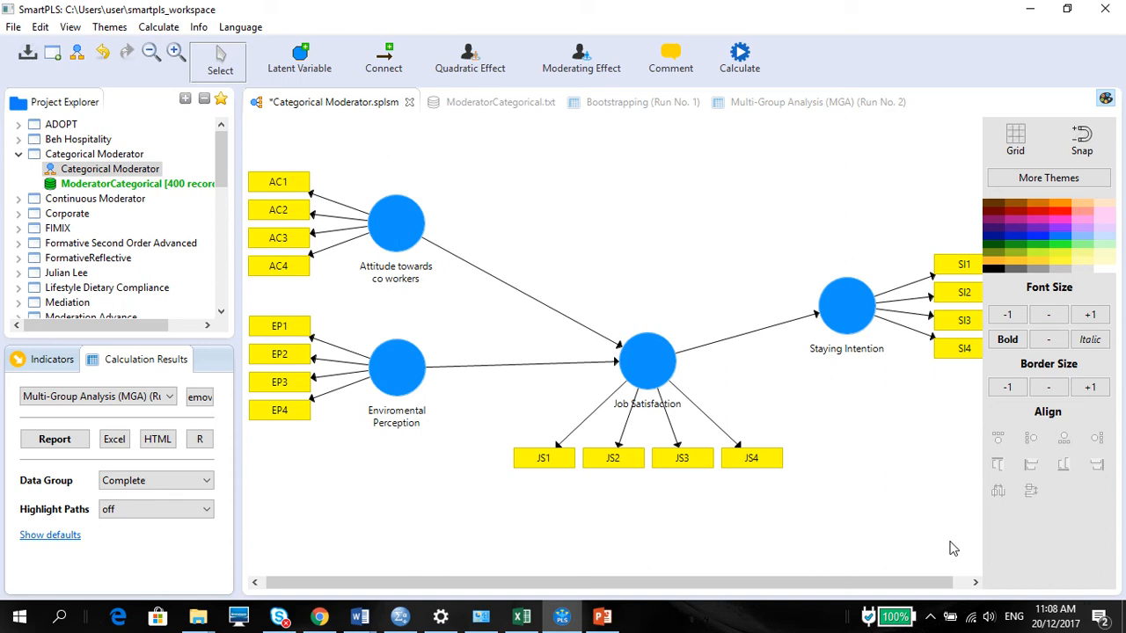
pyautogui.moveTo(677, 245)
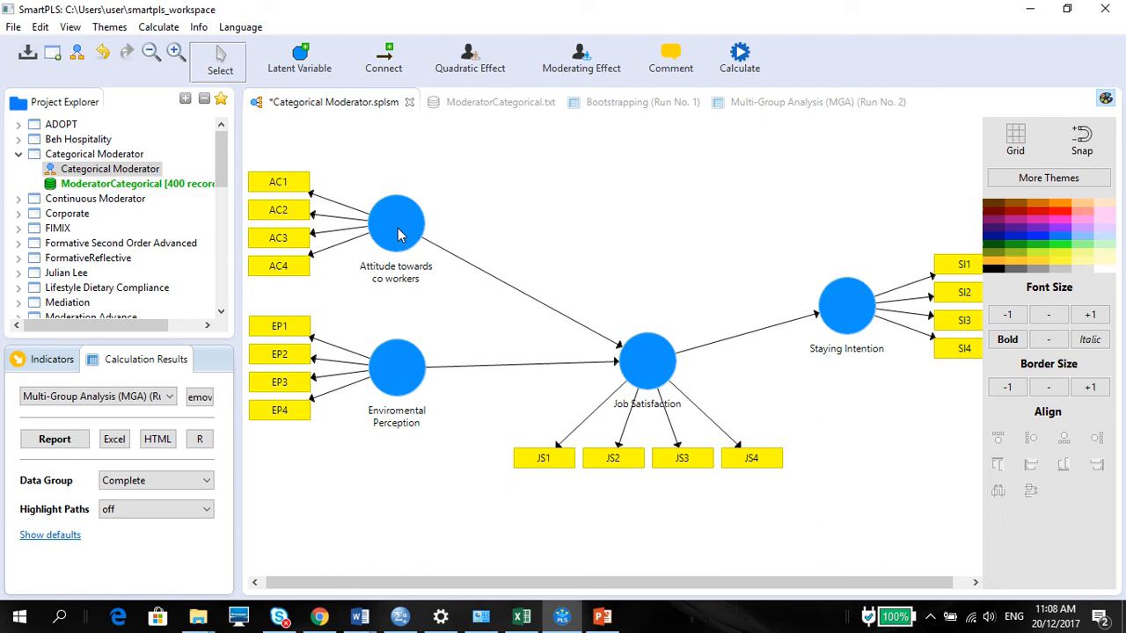
pyautogui.moveTo(636, 357)
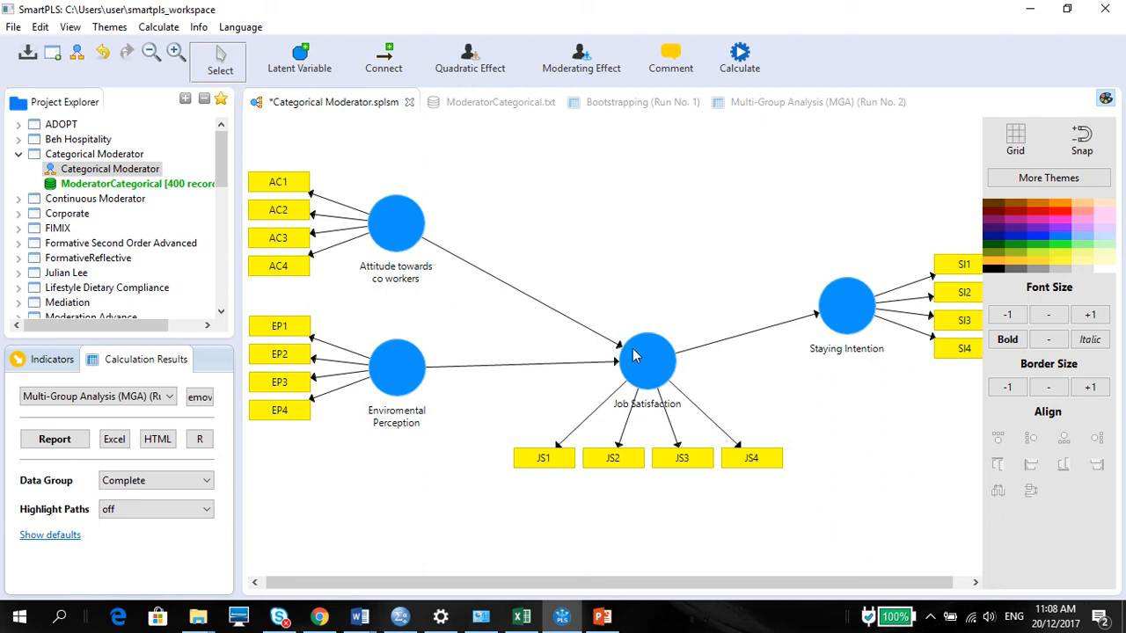
pyautogui.moveTo(453, 276)
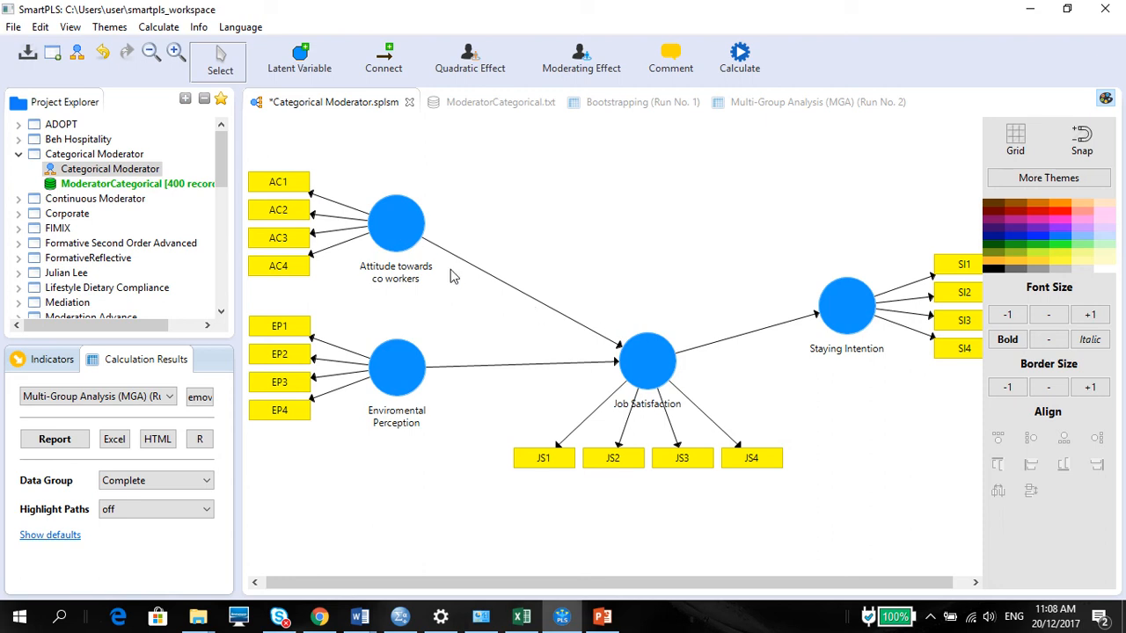
pyautogui.moveTo(541, 308)
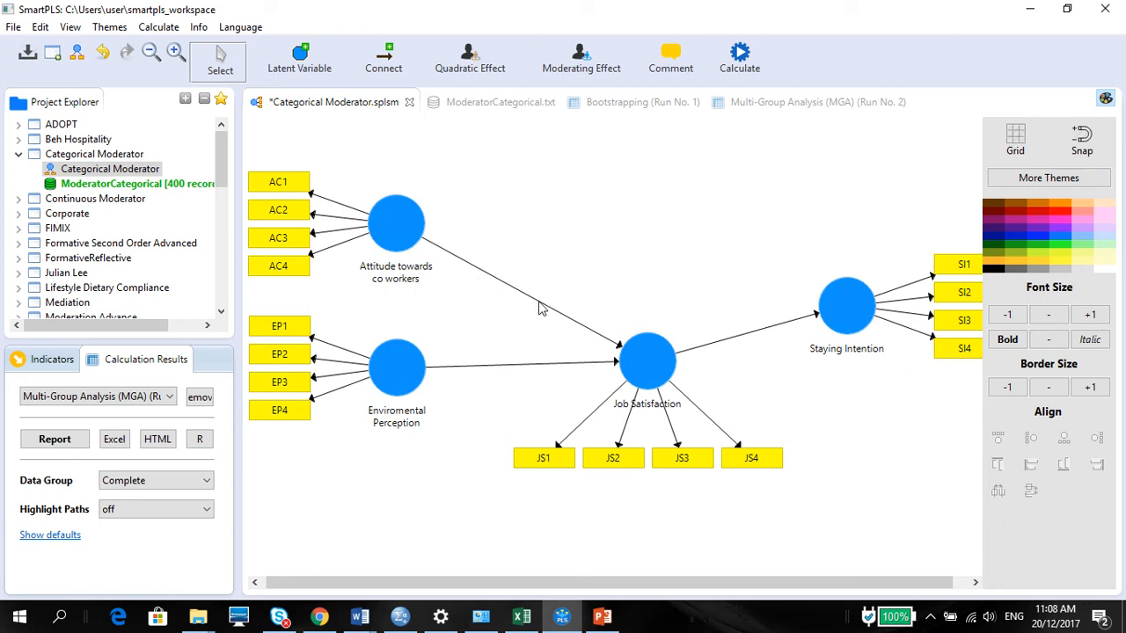
pyautogui.moveTo(646, 367)
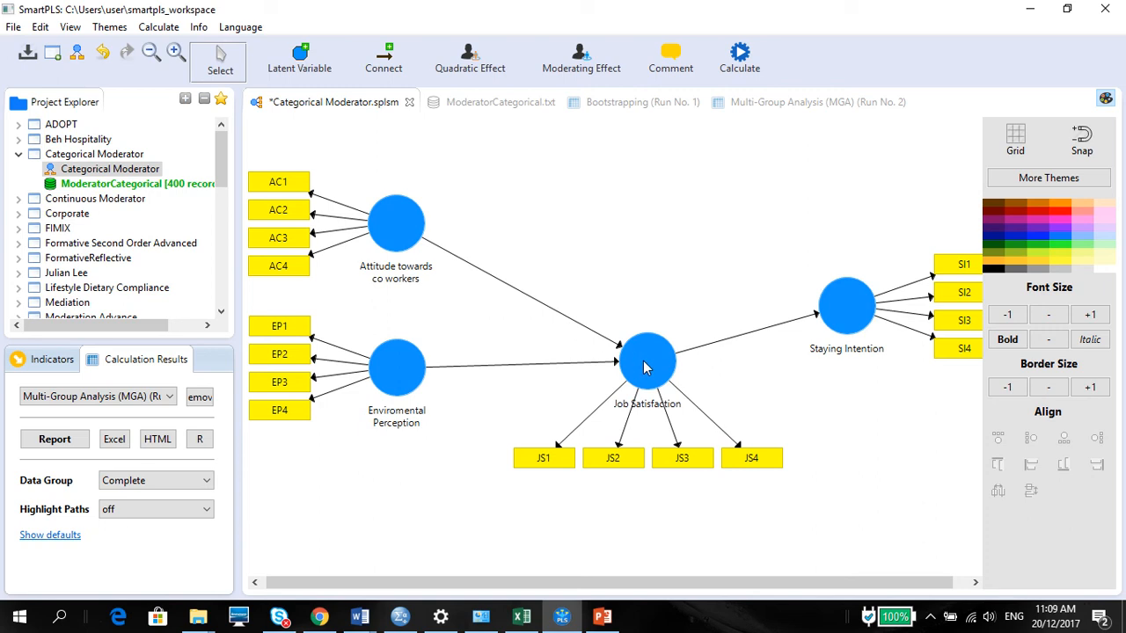
pyautogui.moveTo(413, 248)
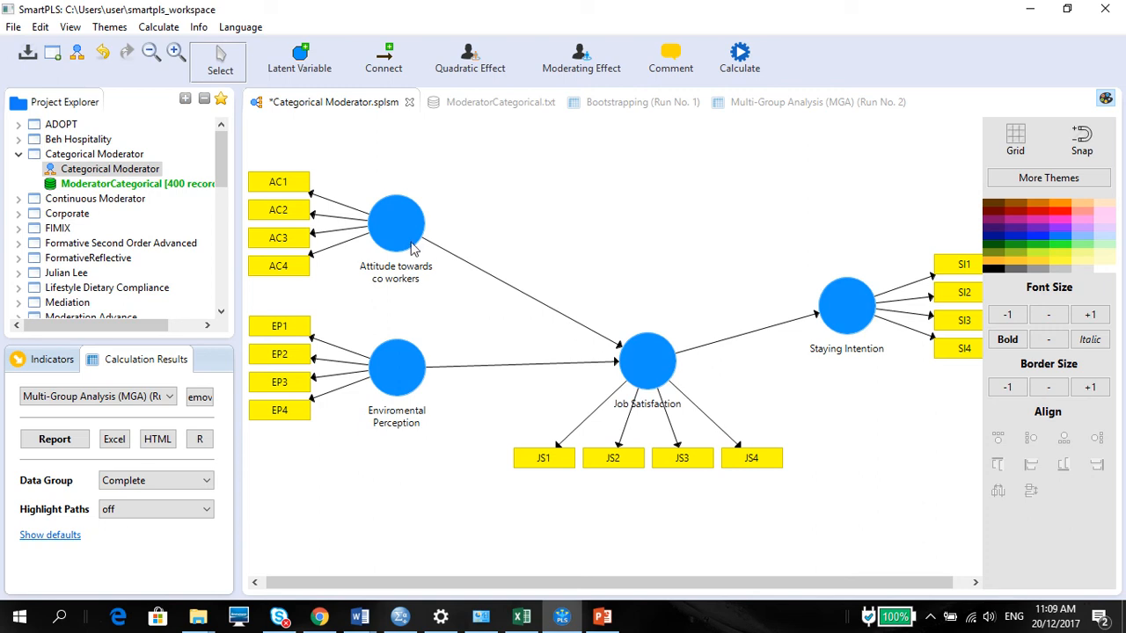
pyautogui.moveTo(631, 370)
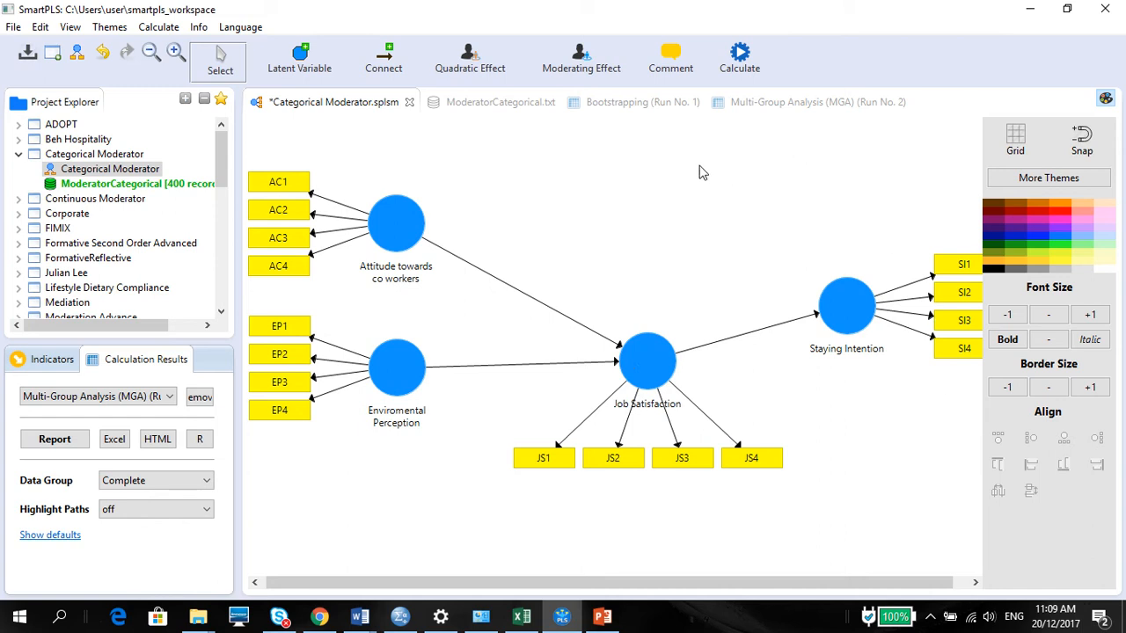
pyautogui.moveTo(712, 488)
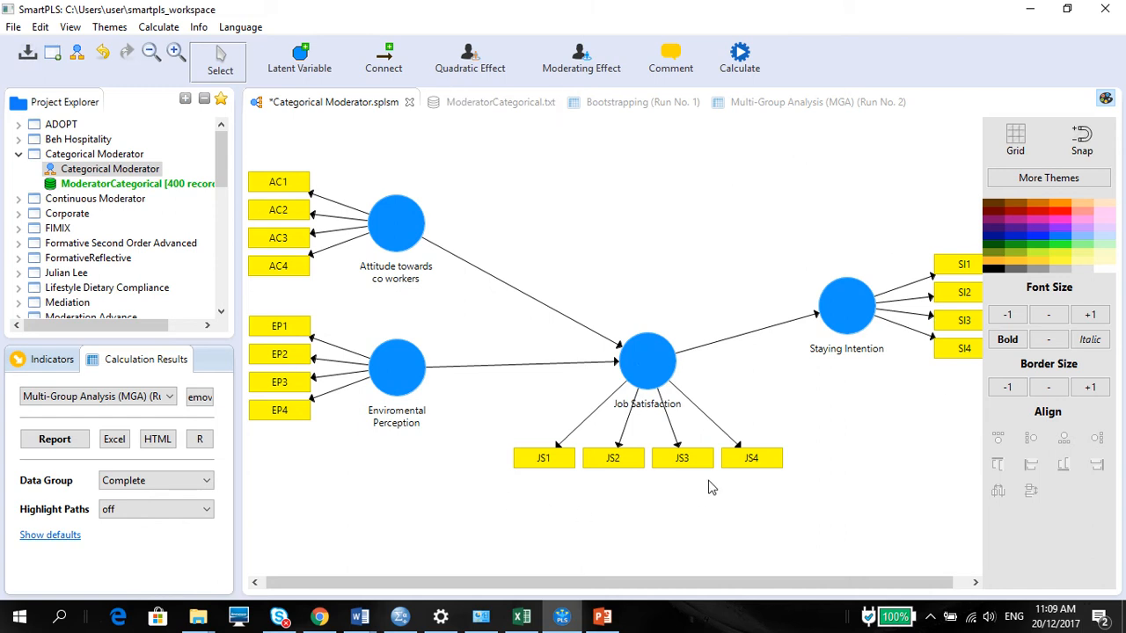
pyautogui.moveTo(449, 270)
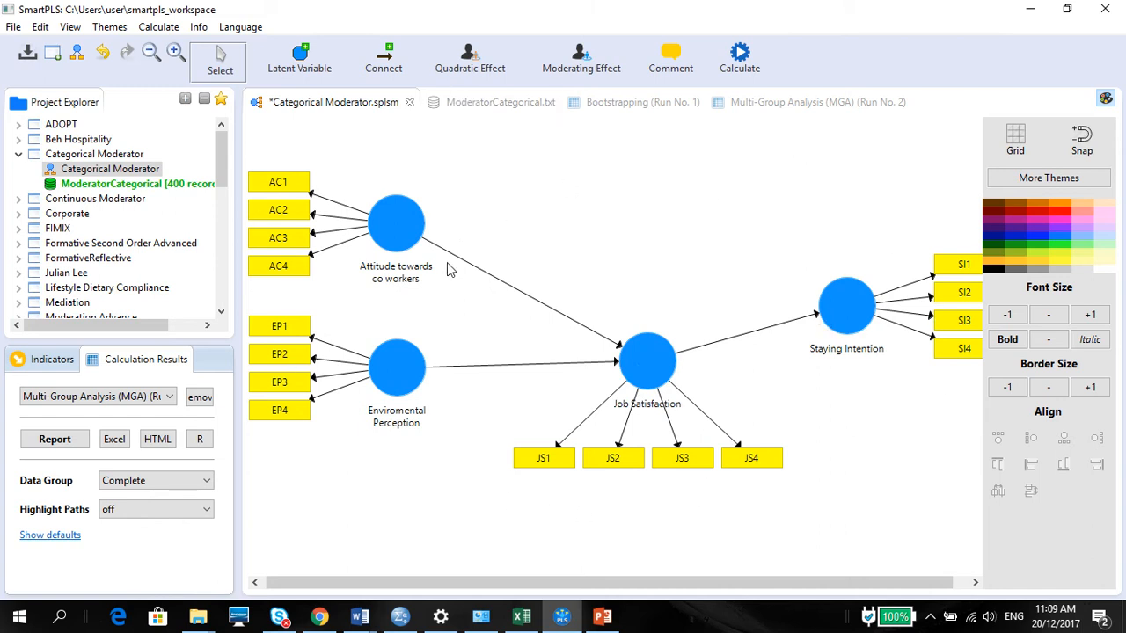
pyautogui.moveTo(814, 403)
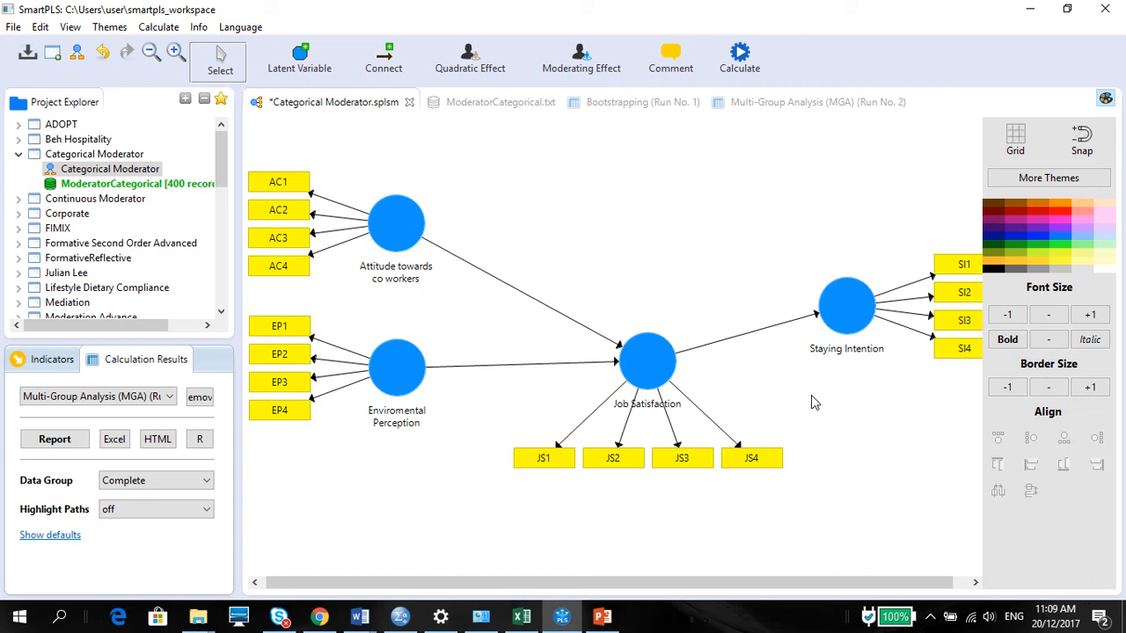
pyautogui.moveTo(858, 266)
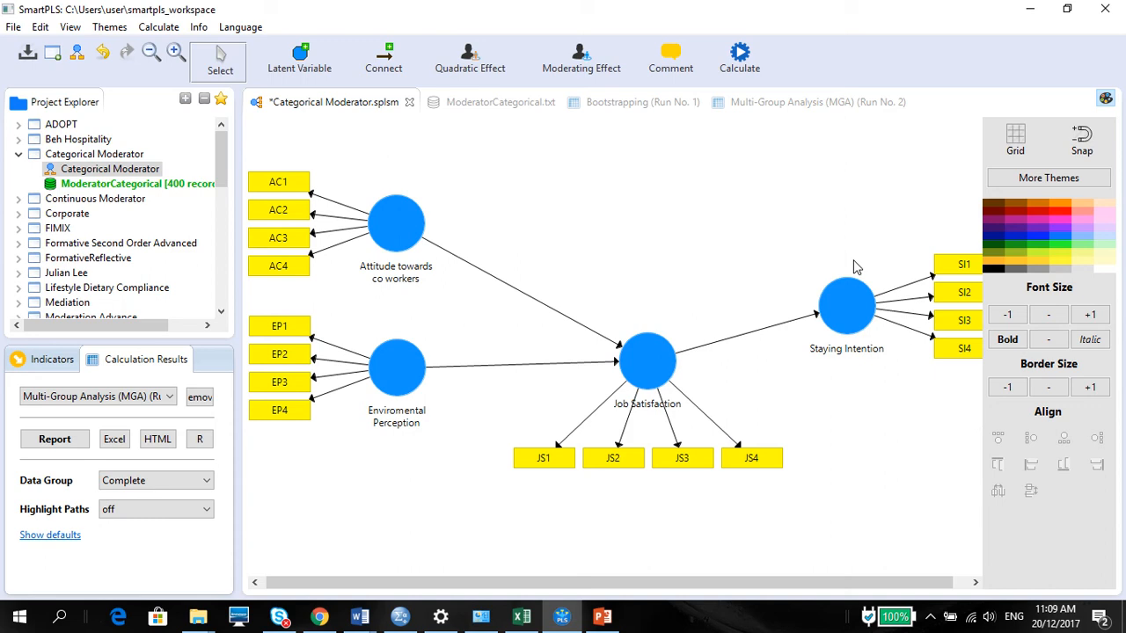
pyautogui.moveTo(359, 172)
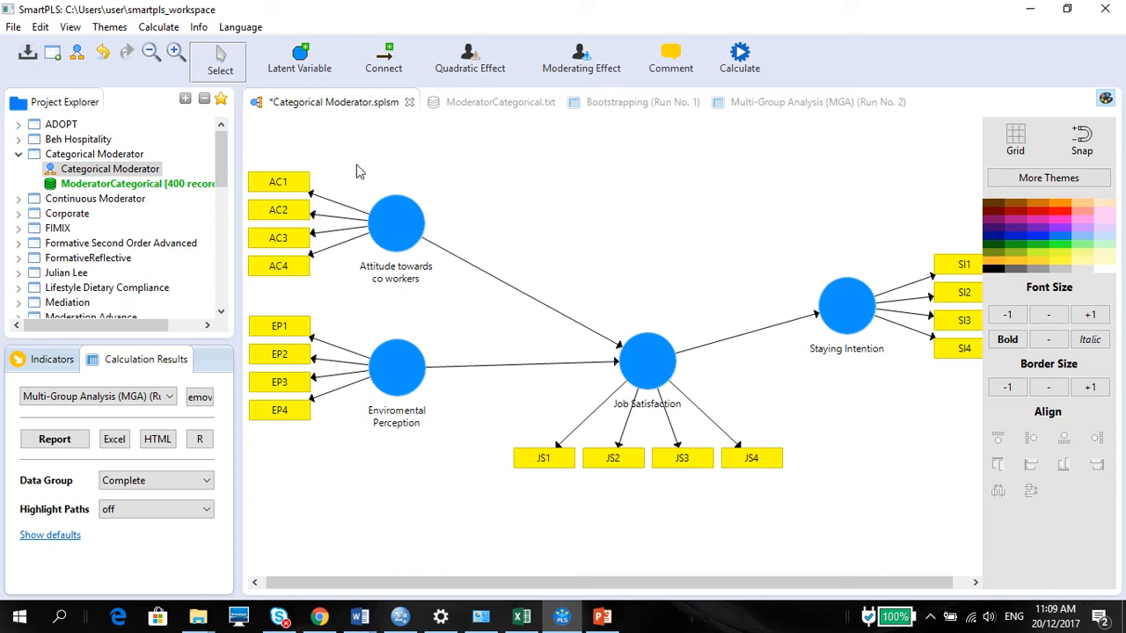
pyautogui.moveTo(839, 344)
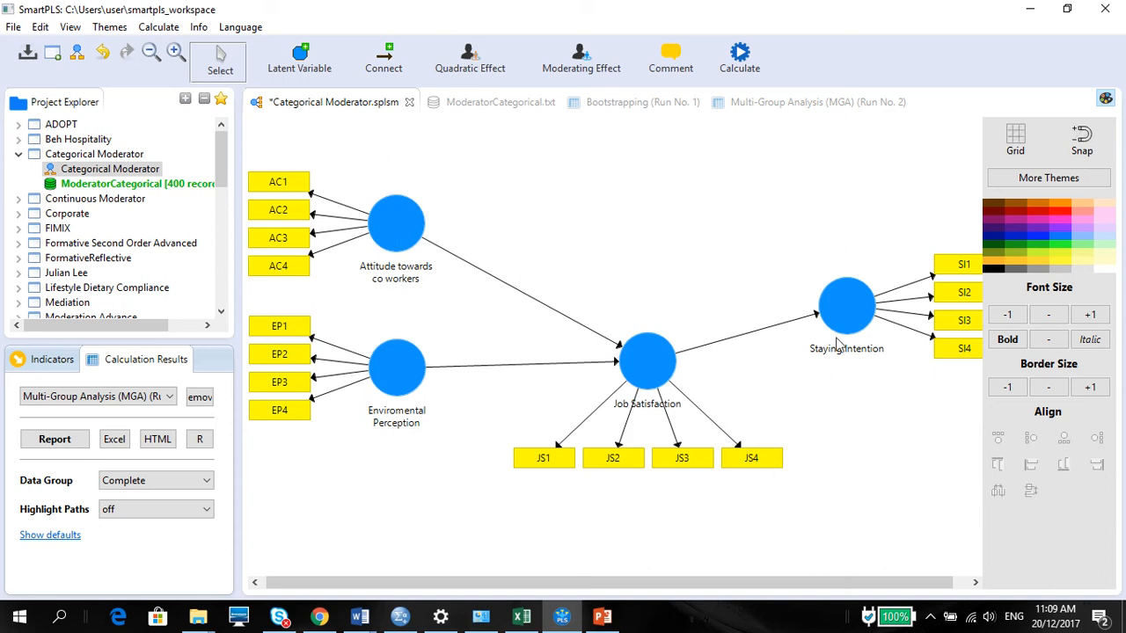
pyautogui.moveTo(843, 318)
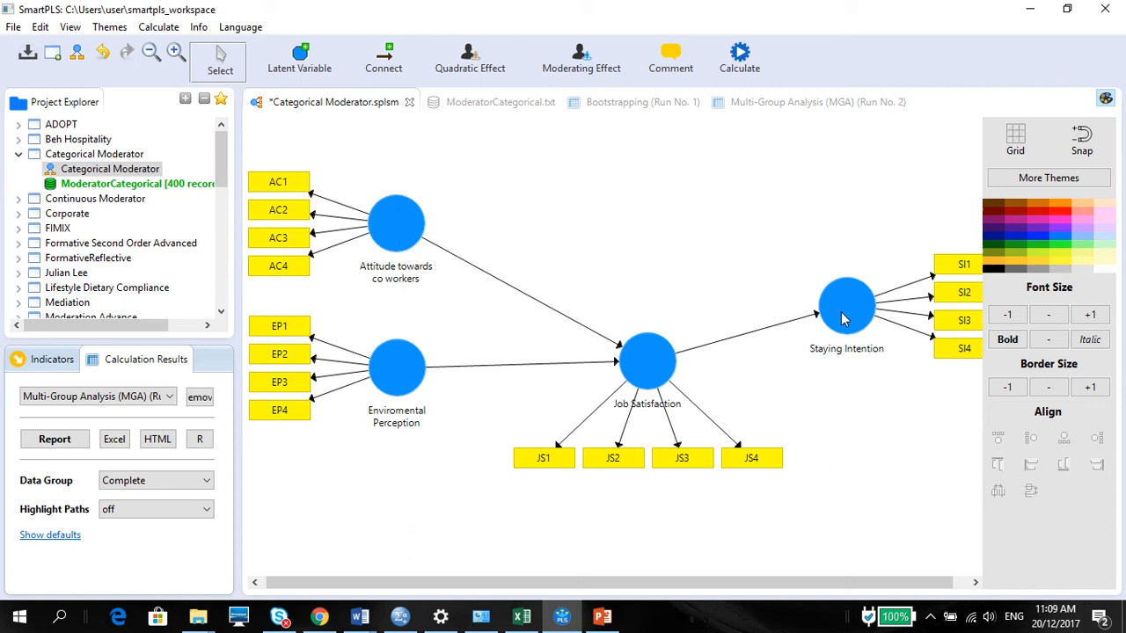
pyautogui.moveTo(349, 172)
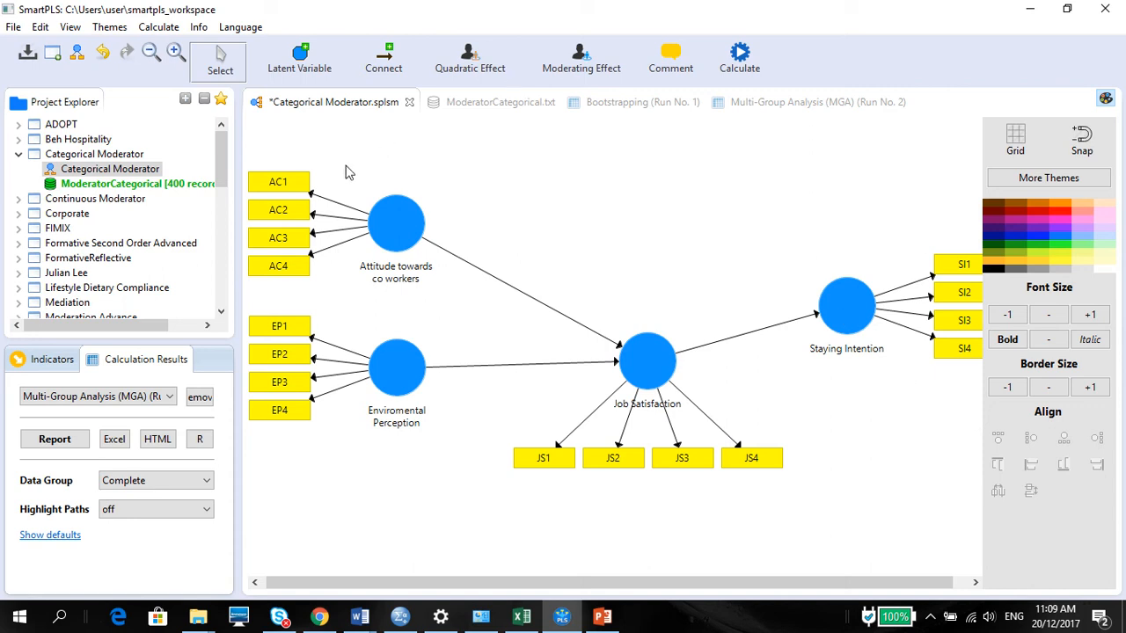
pyautogui.moveTo(699, 157)
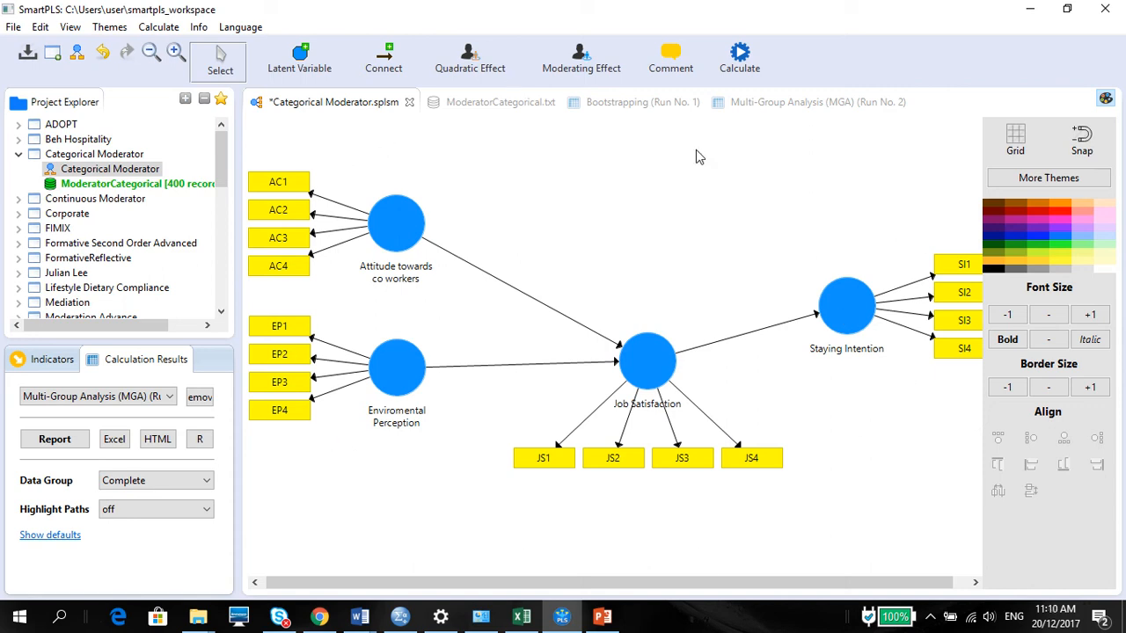
pyautogui.moveTo(955, 387)
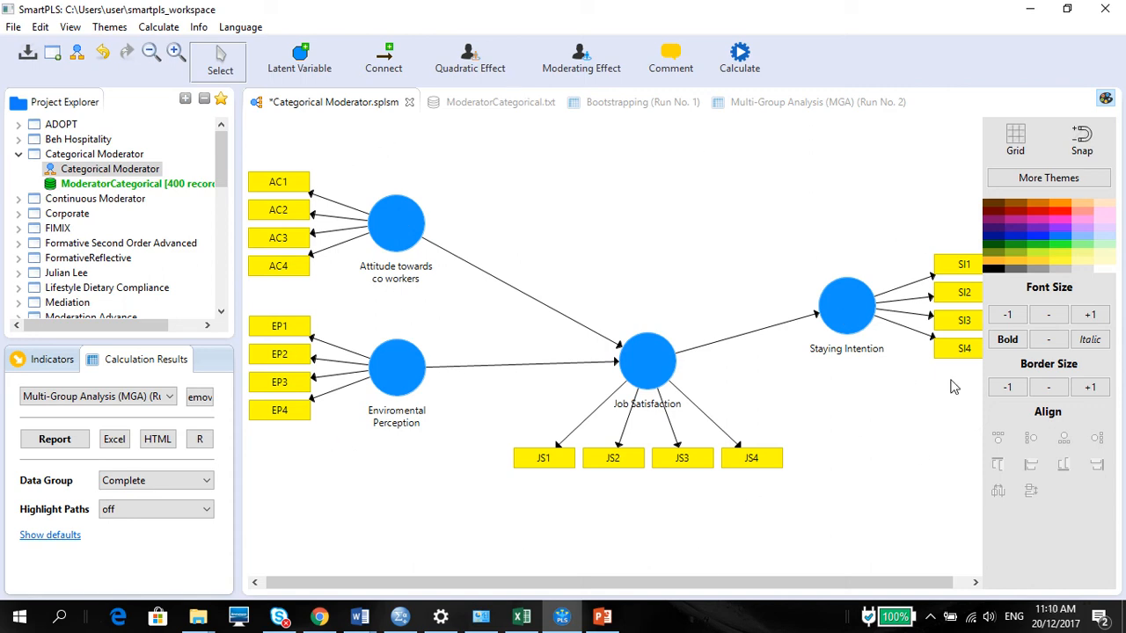
pyautogui.moveTo(955, 361)
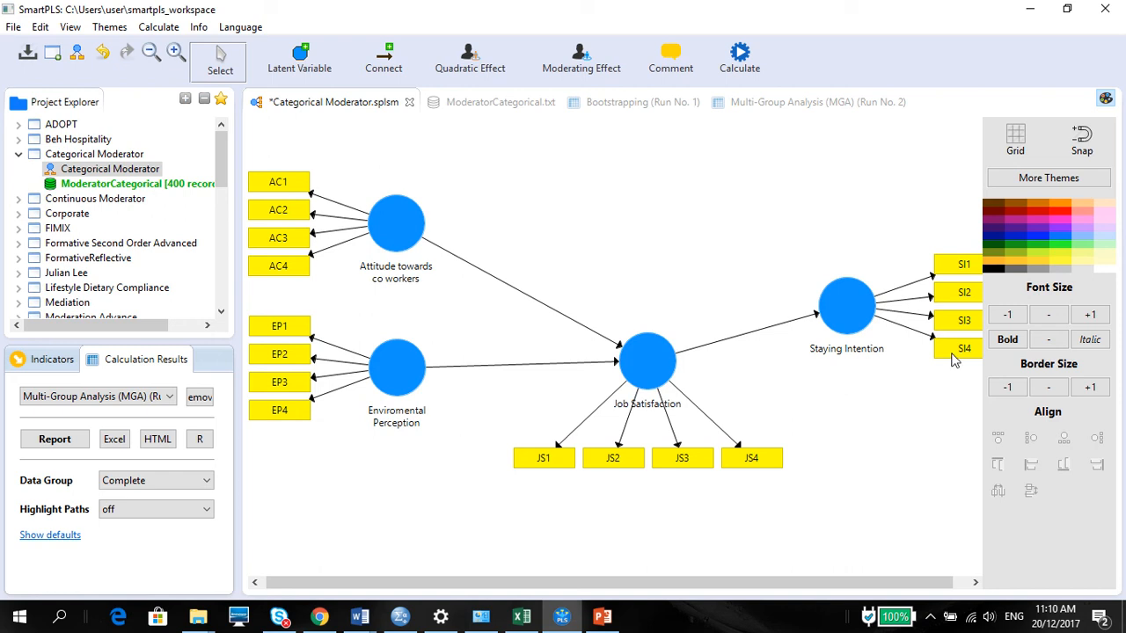
pyautogui.moveTo(341, 272)
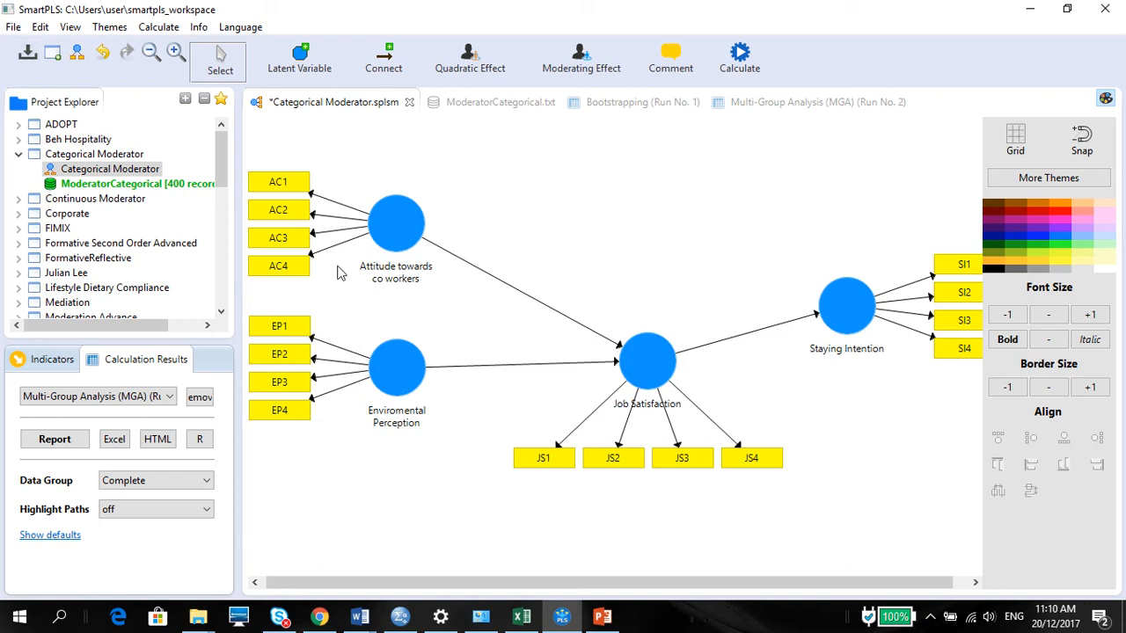
pyautogui.moveTo(694, 431)
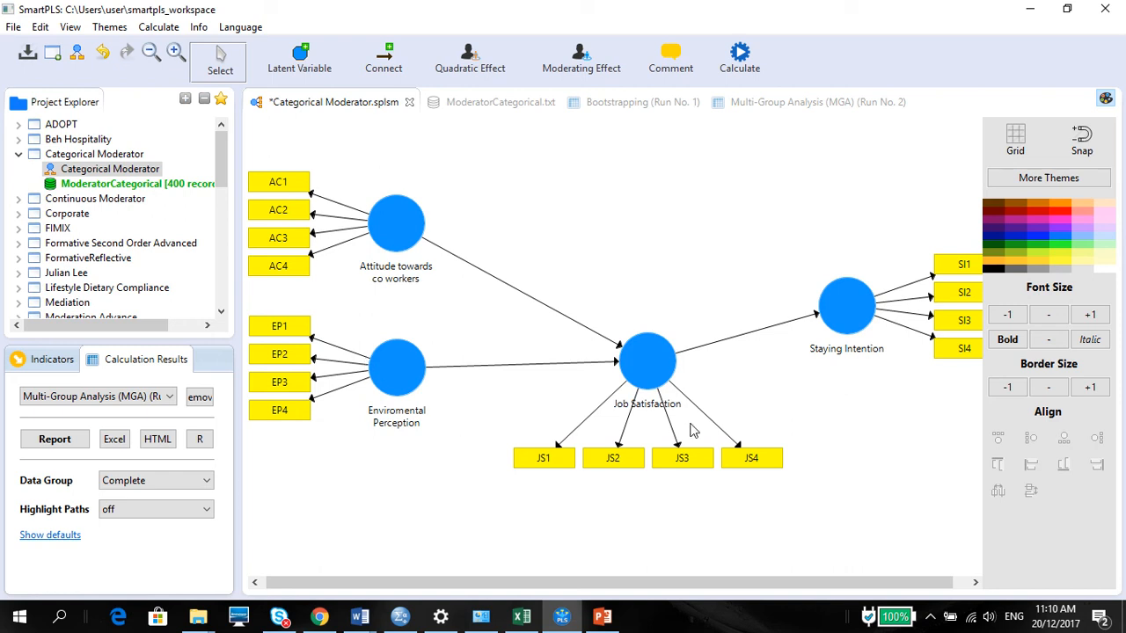
pyautogui.moveTo(786, 280)
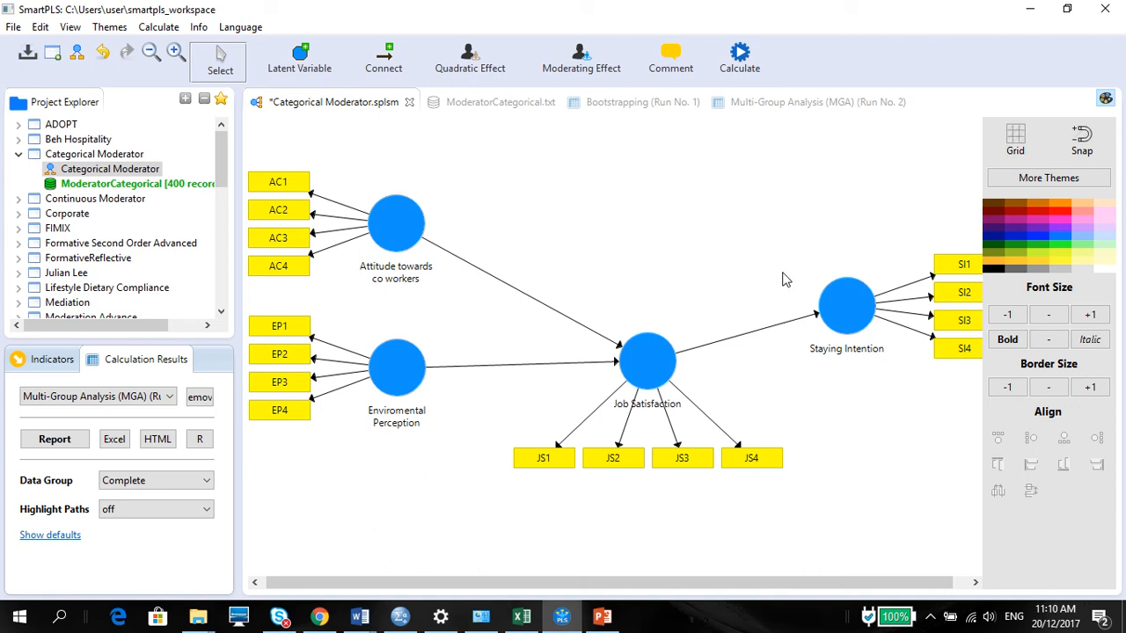
pyautogui.moveTo(321, 404)
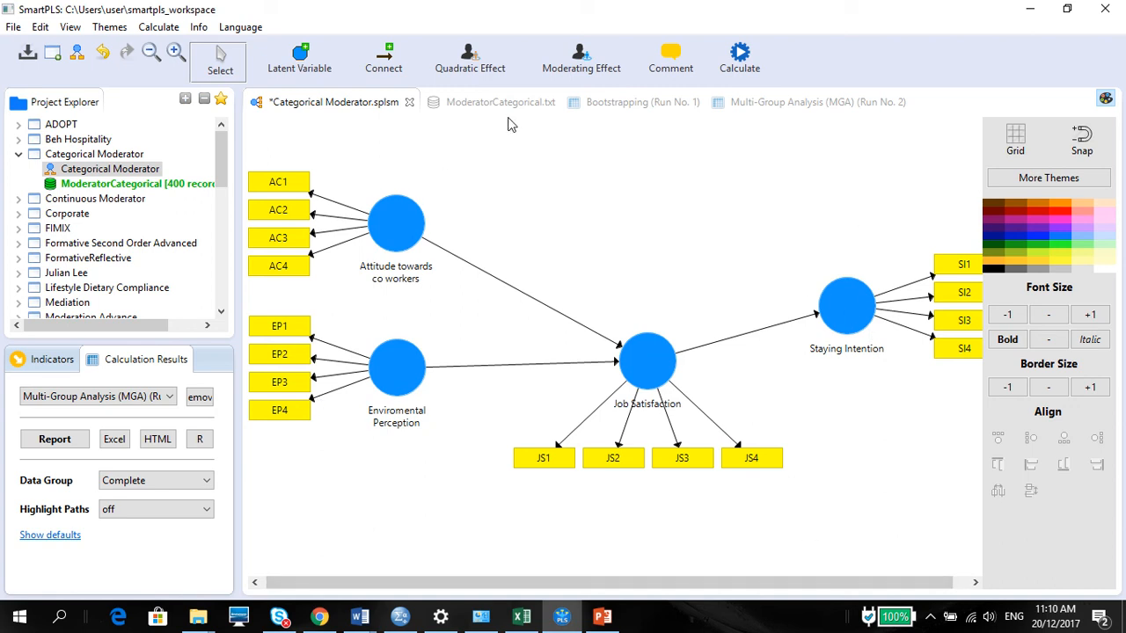
pyautogui.moveTo(390, 179)
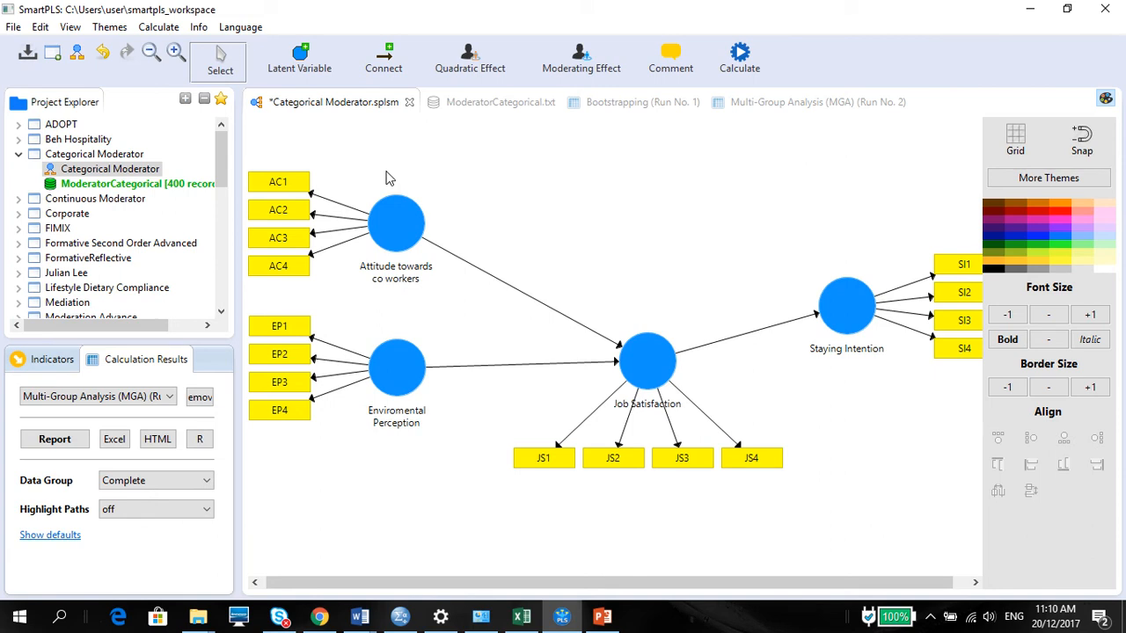
pyautogui.moveTo(370, 176)
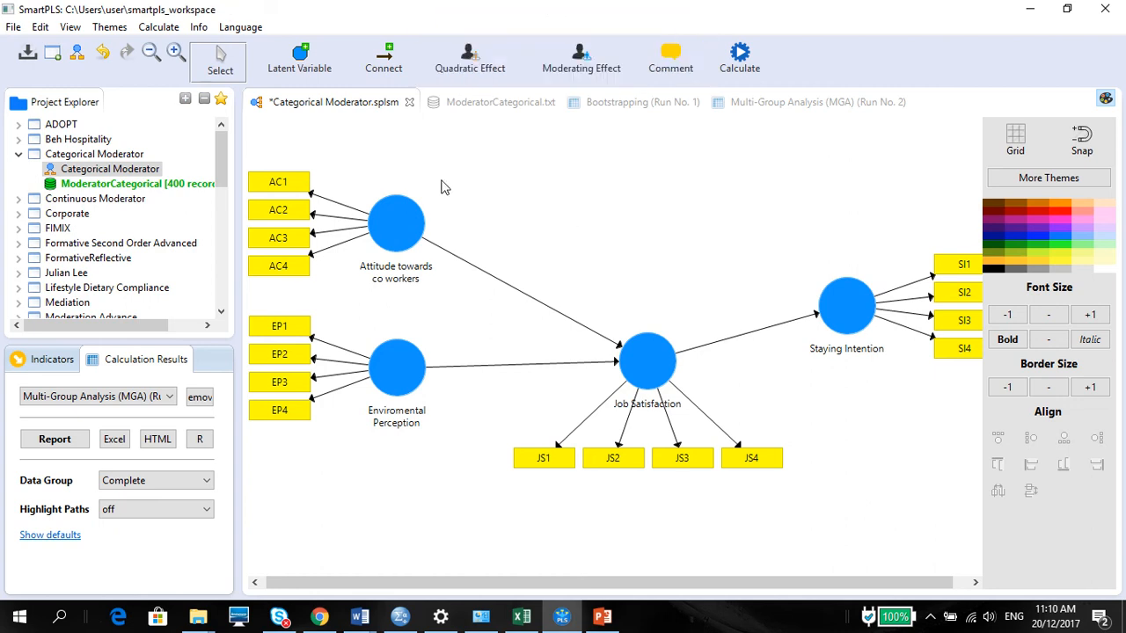
# Open the 400-record ModeratorCategorical dataset and view summary statistics for its 25 indicators
pyautogui.click(132, 183)
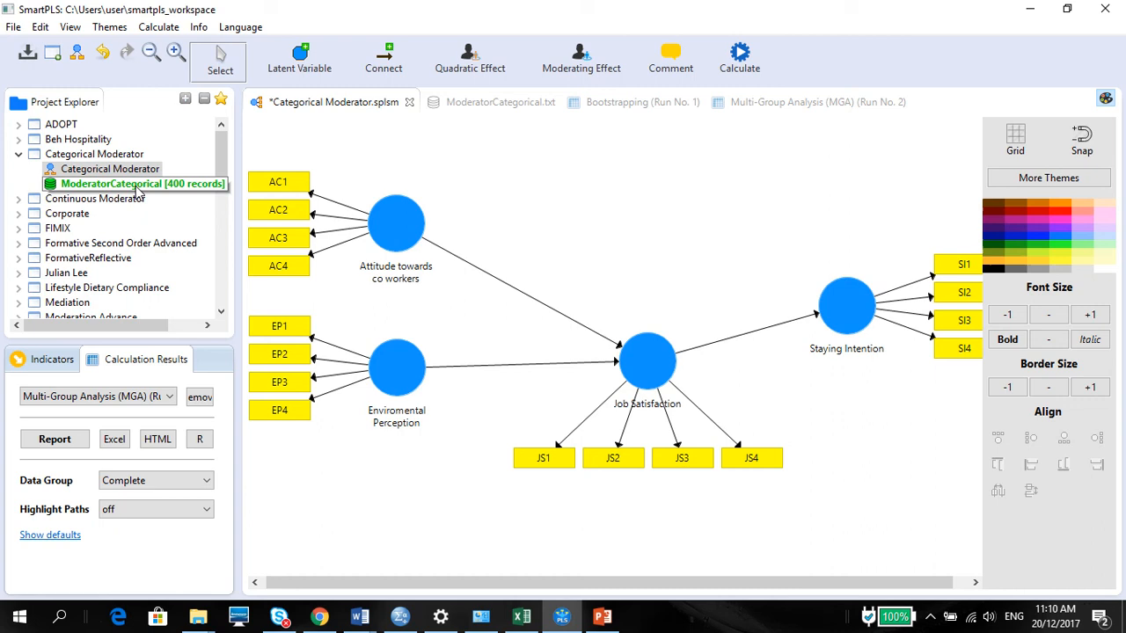
pyautogui.moveTo(57, 194)
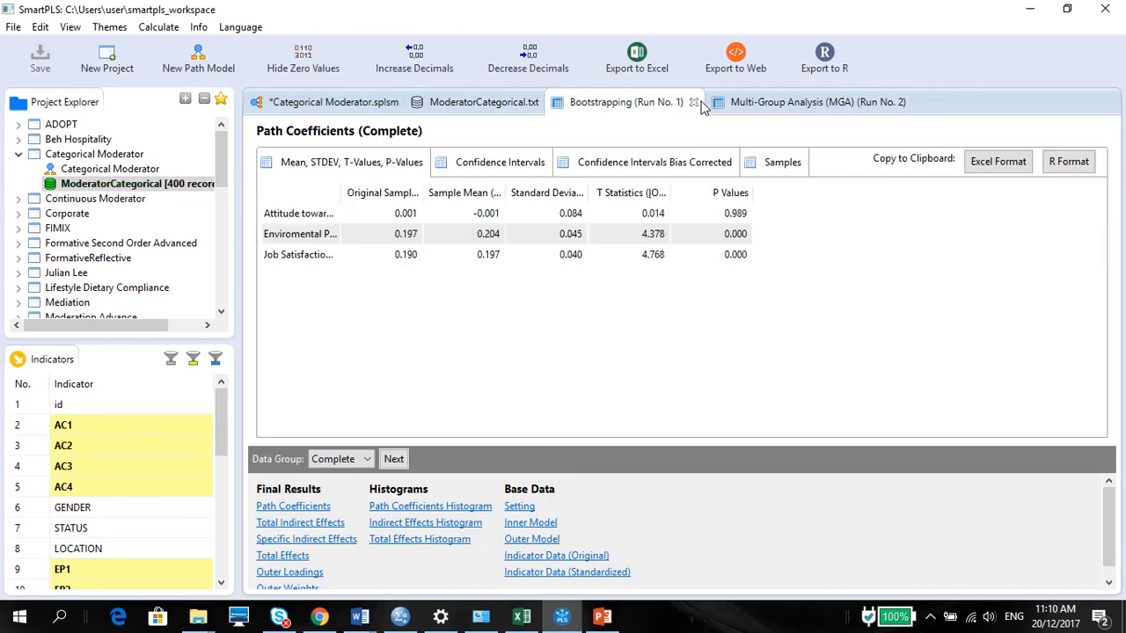
pyautogui.click(694, 103)
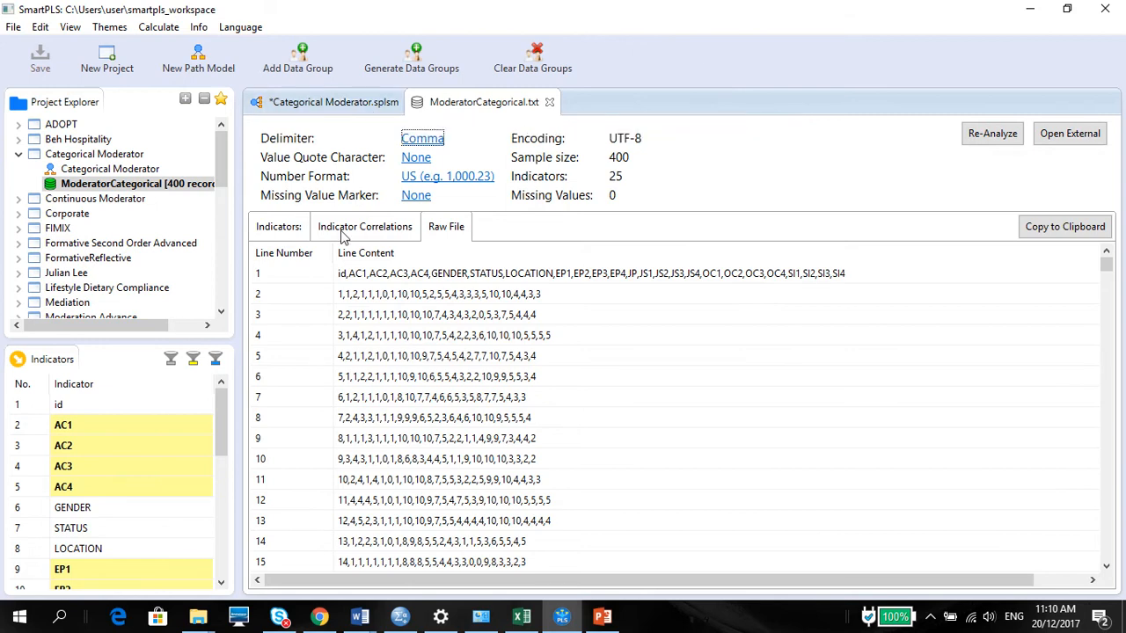
pyautogui.click(279, 226)
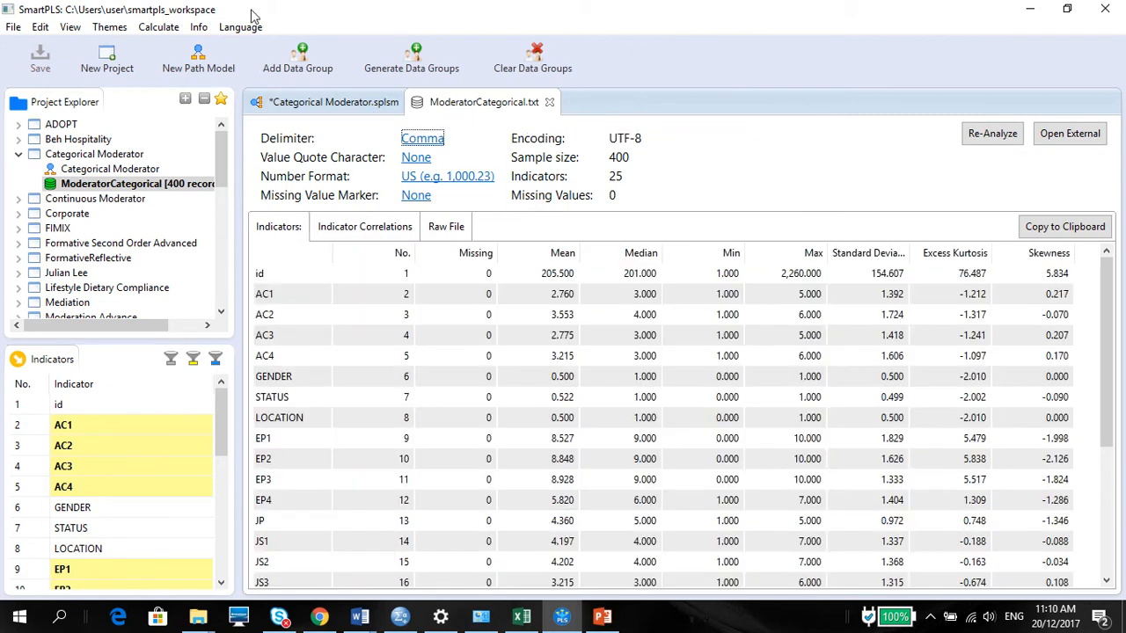
pyautogui.click(298, 59)
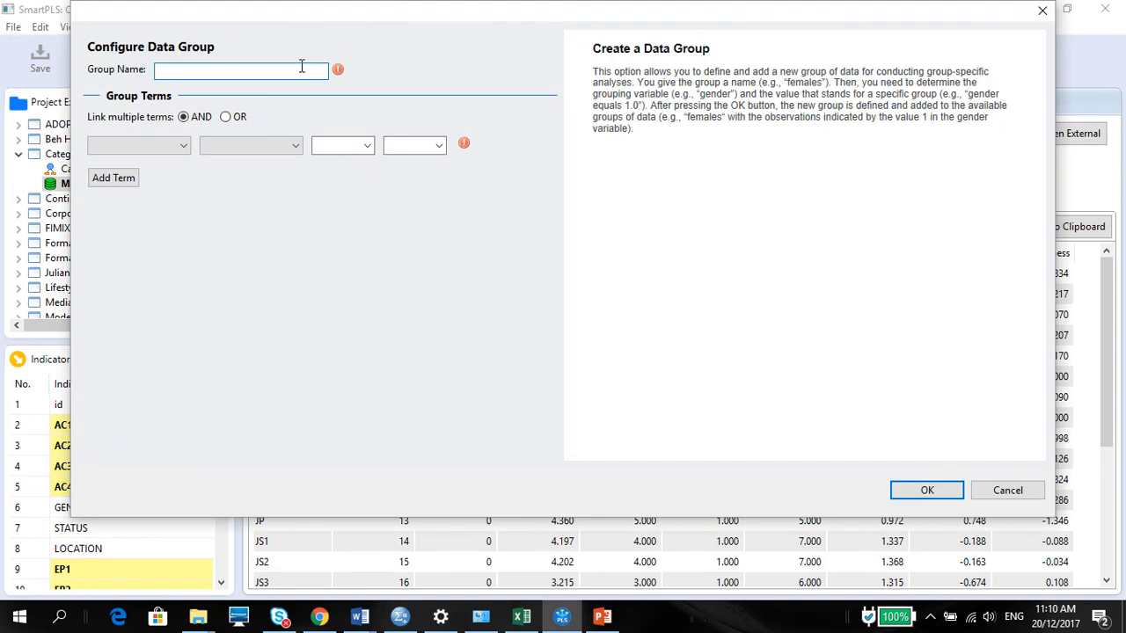
# Define a data group named Male where GENDER equals 1.0
pyautogui.write('Male')
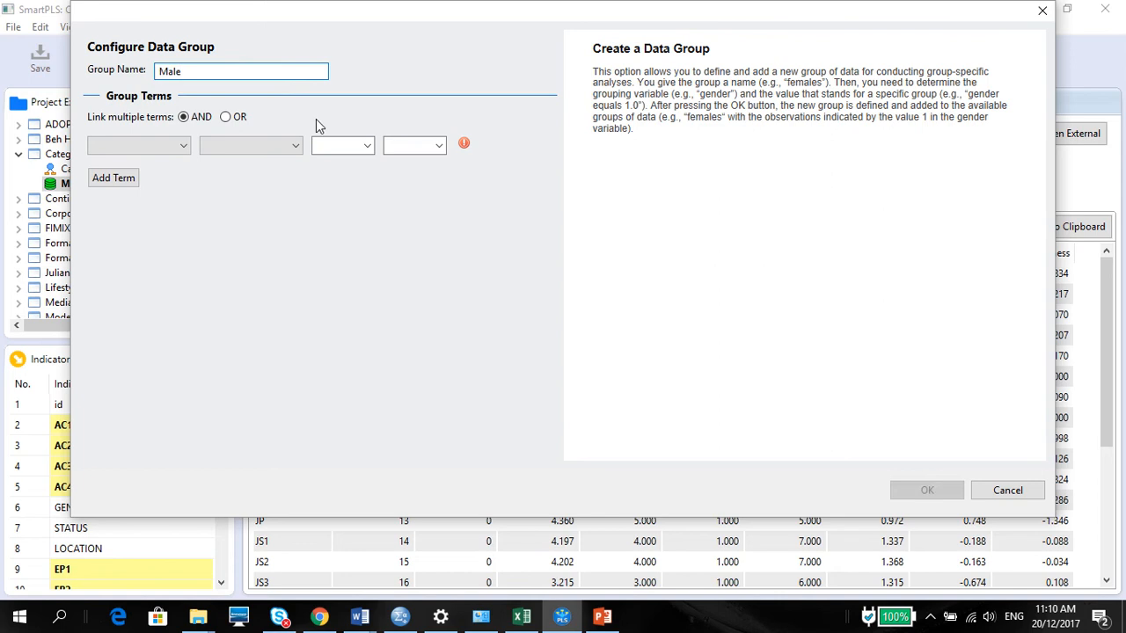
pyautogui.click(138, 145)
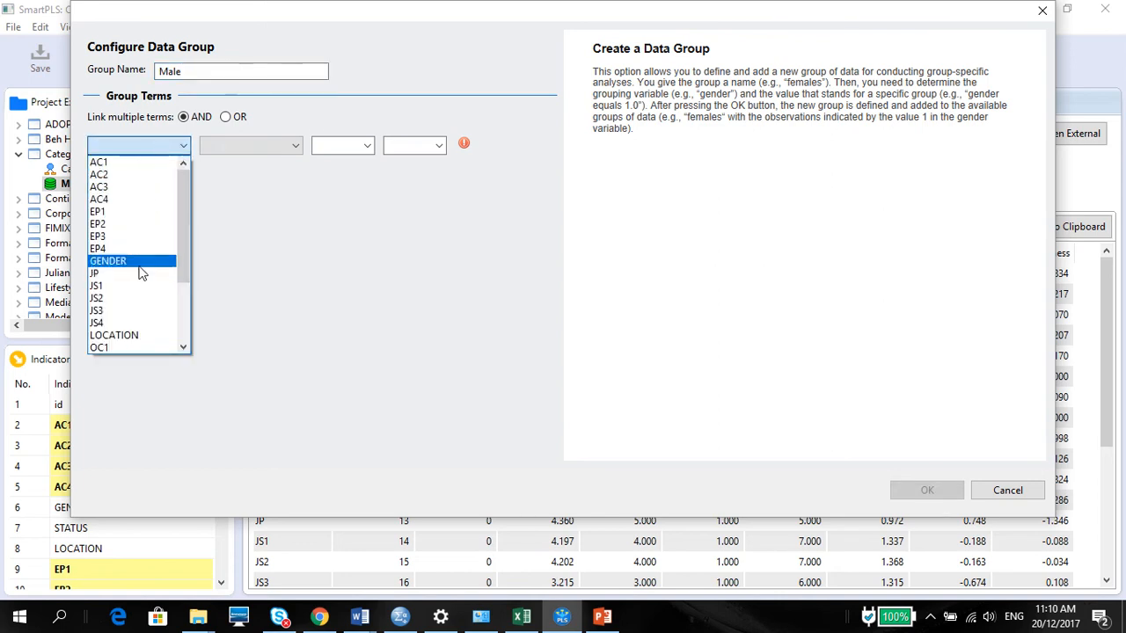
pyautogui.click(109, 260)
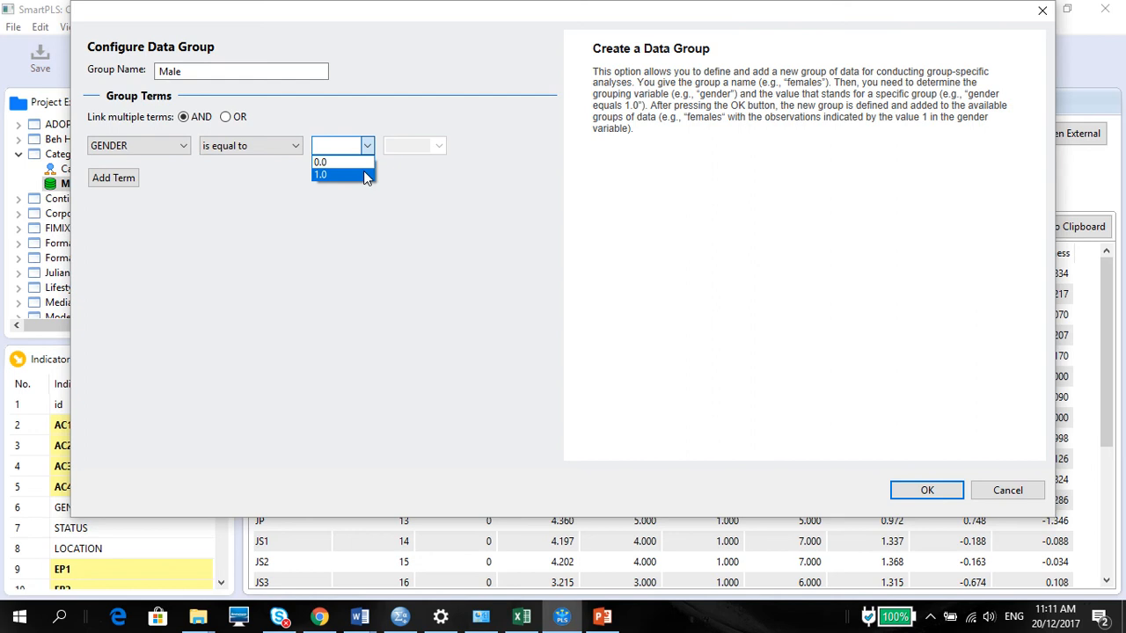
pyautogui.click(321, 174)
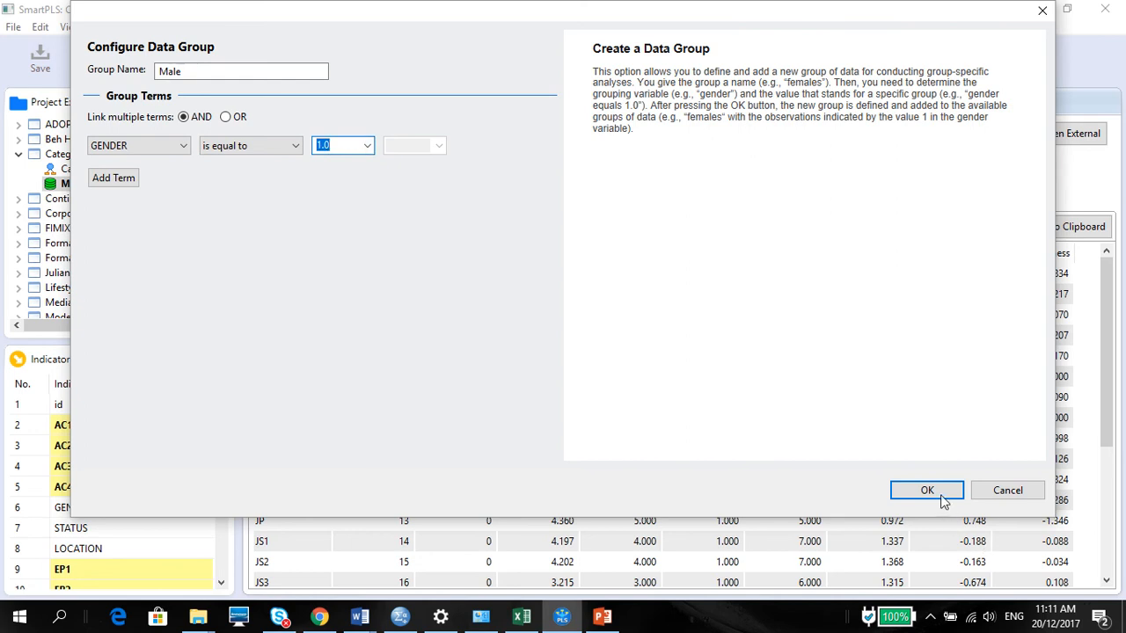
pyautogui.click(926, 490)
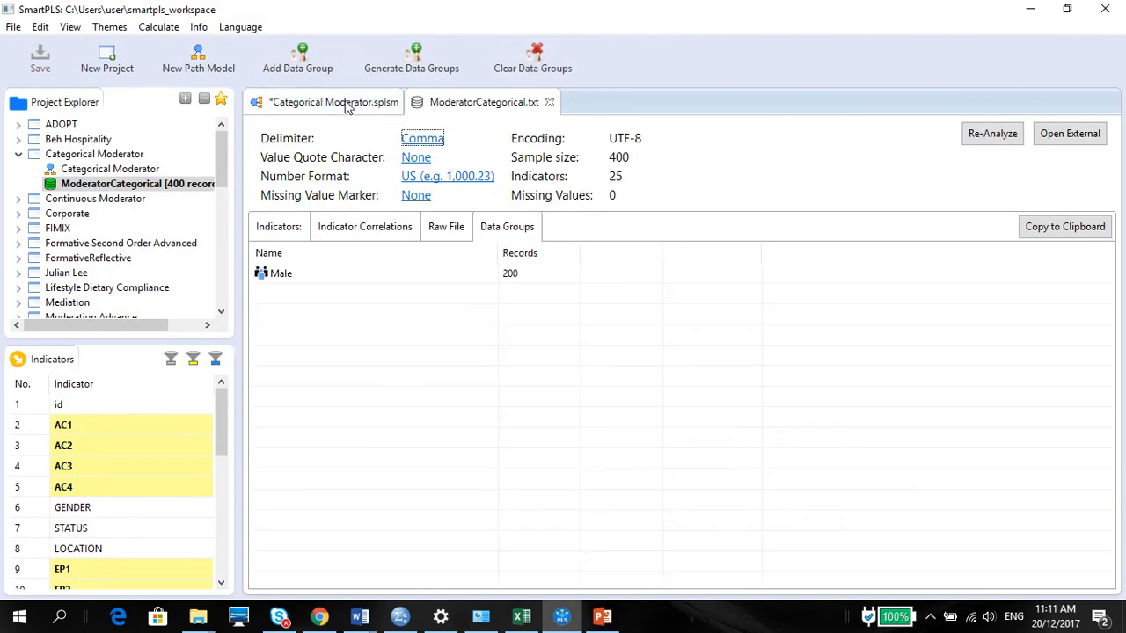
pyautogui.moveTo(514, 273)
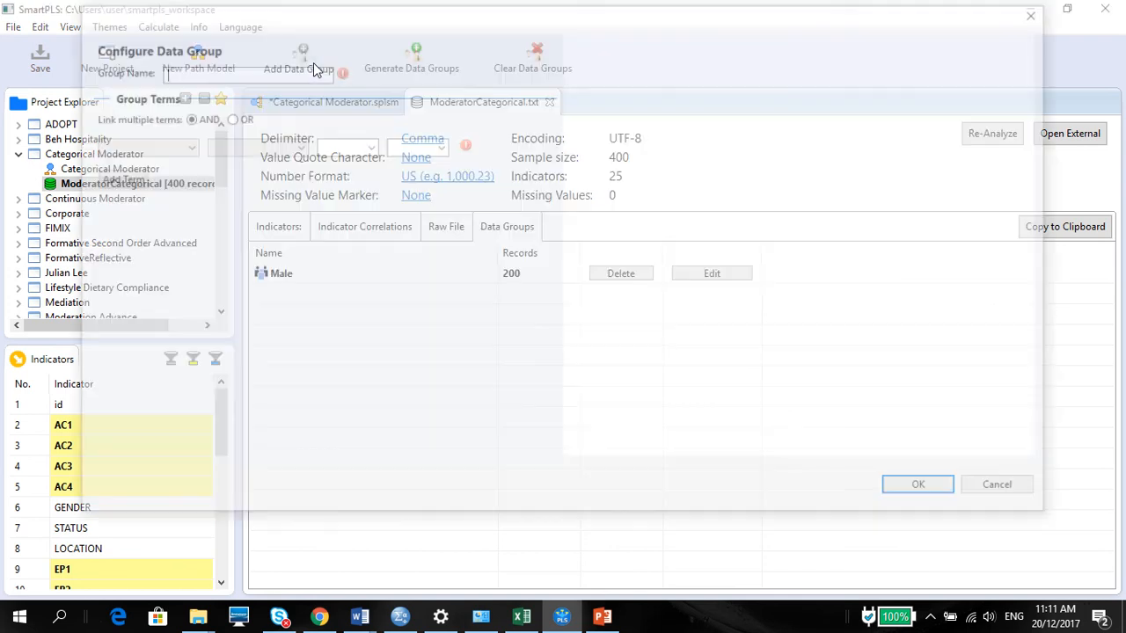
# Define a data group named Female where GENDER equals 0.0
pyautogui.write('Female')
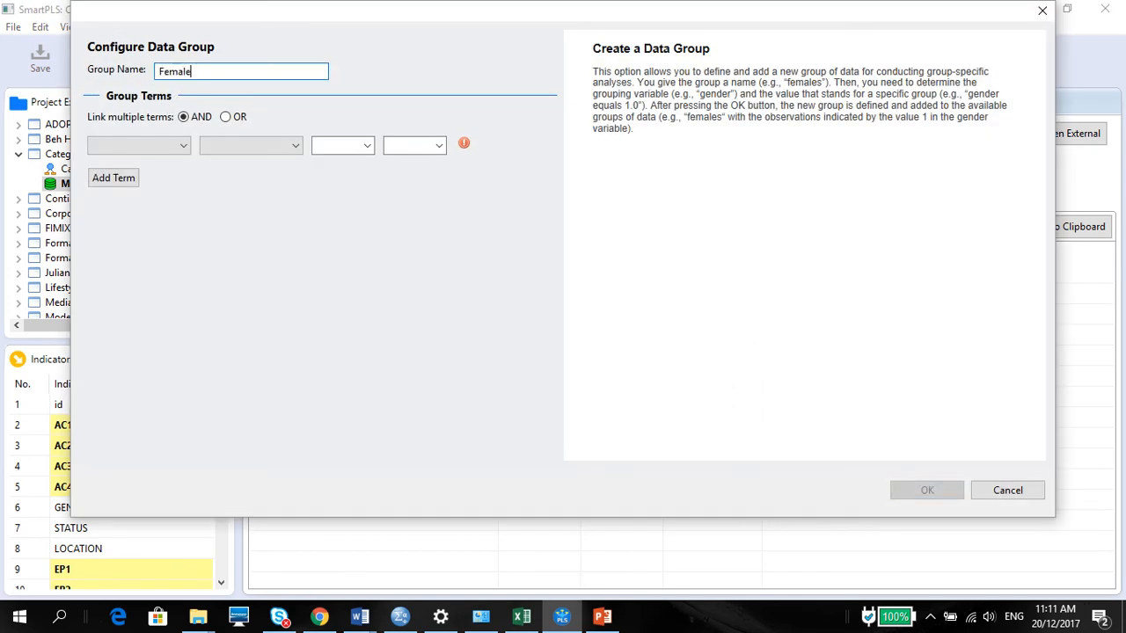
pyautogui.click(138, 145)
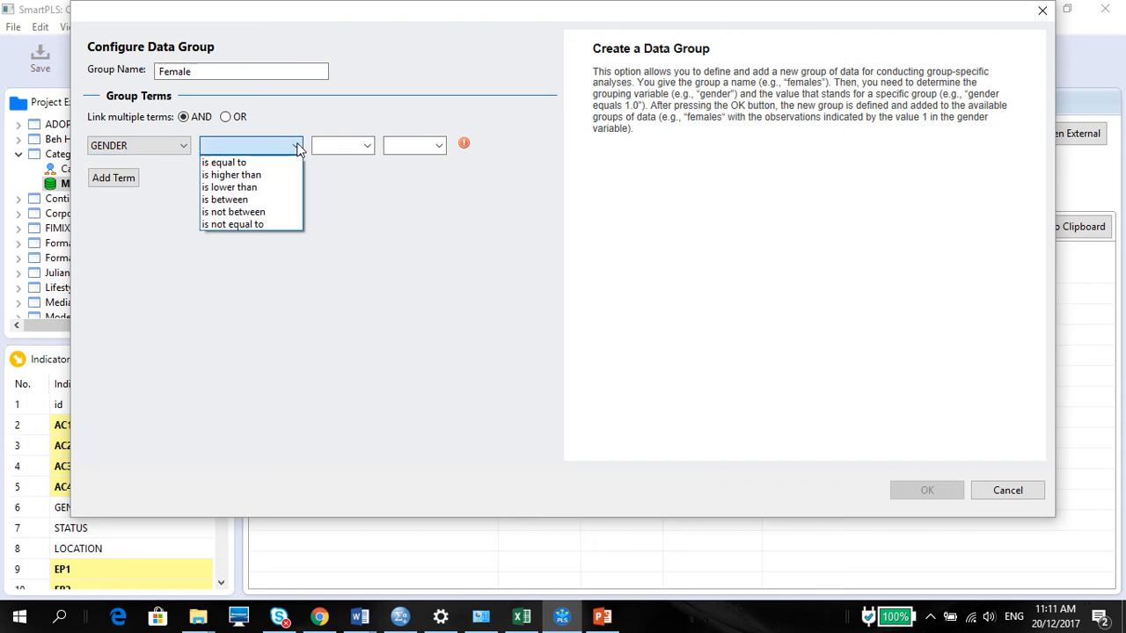
pyautogui.click(224, 162)
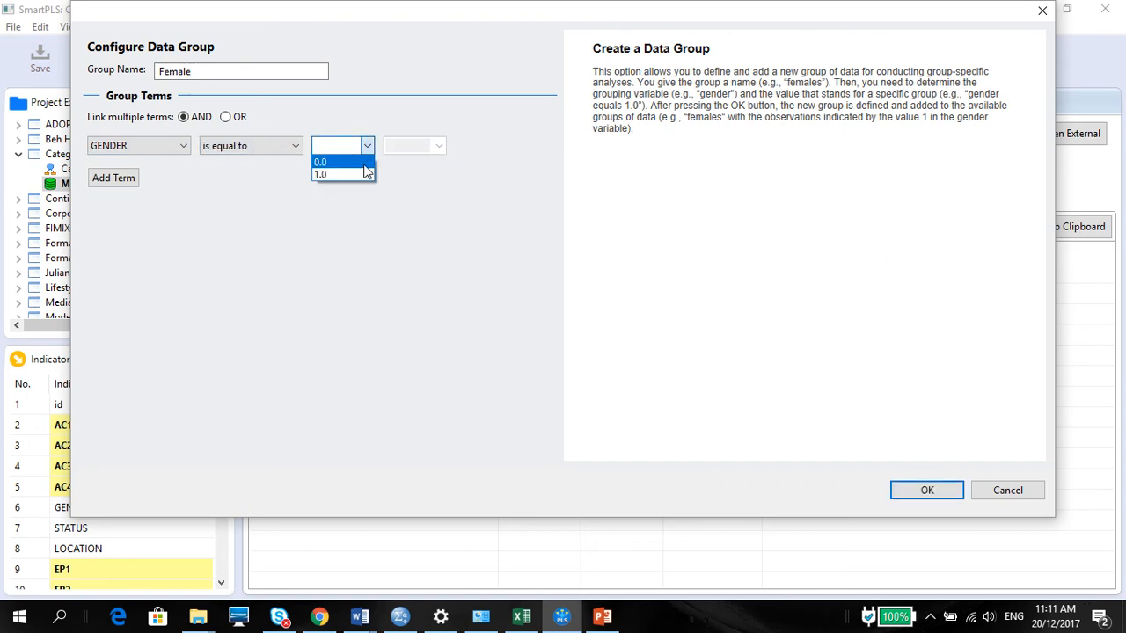
pyautogui.click(320, 161)
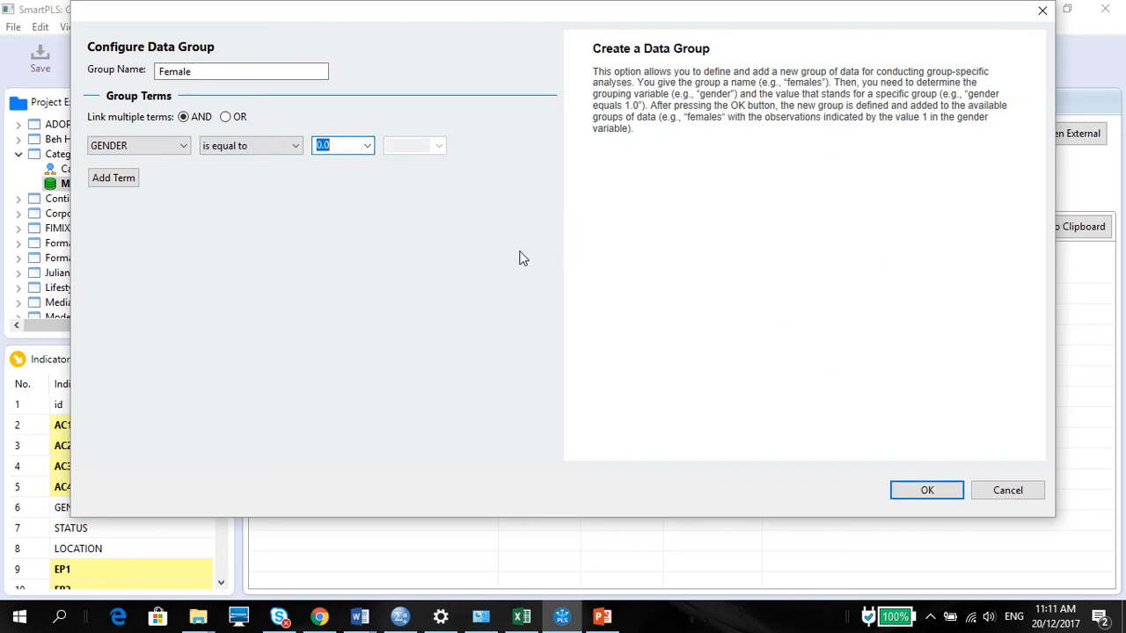
pyautogui.moveTo(926, 490)
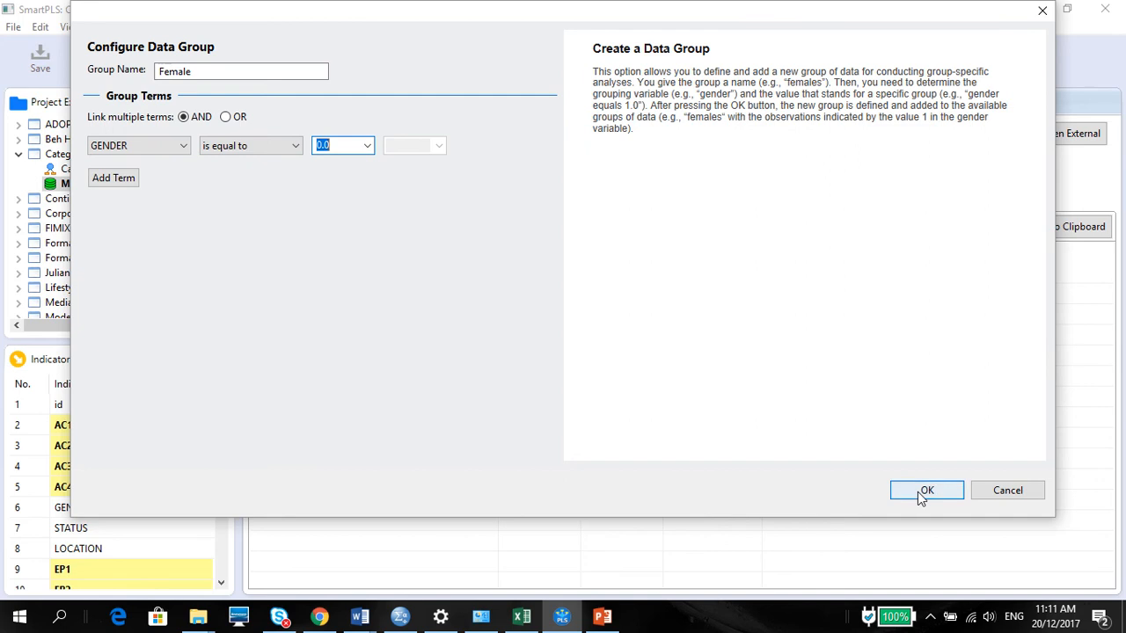
pyautogui.click(925, 490)
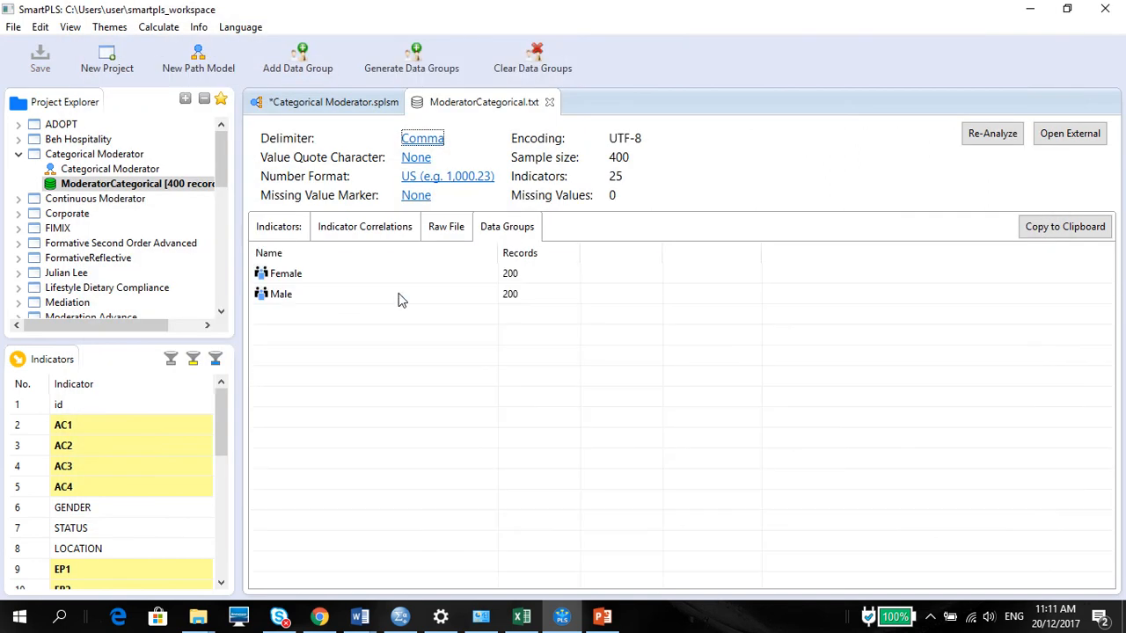
pyautogui.moveTo(388, 294)
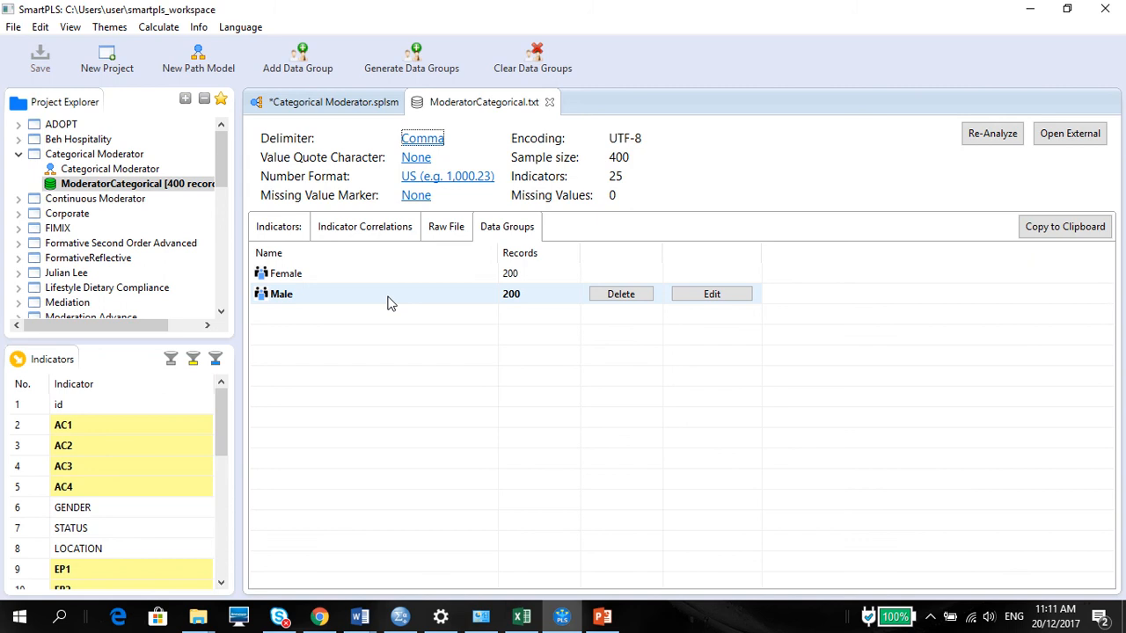
# Check the Male group entry, then return to the Categorical Moderator path model
pyautogui.click(286, 272)
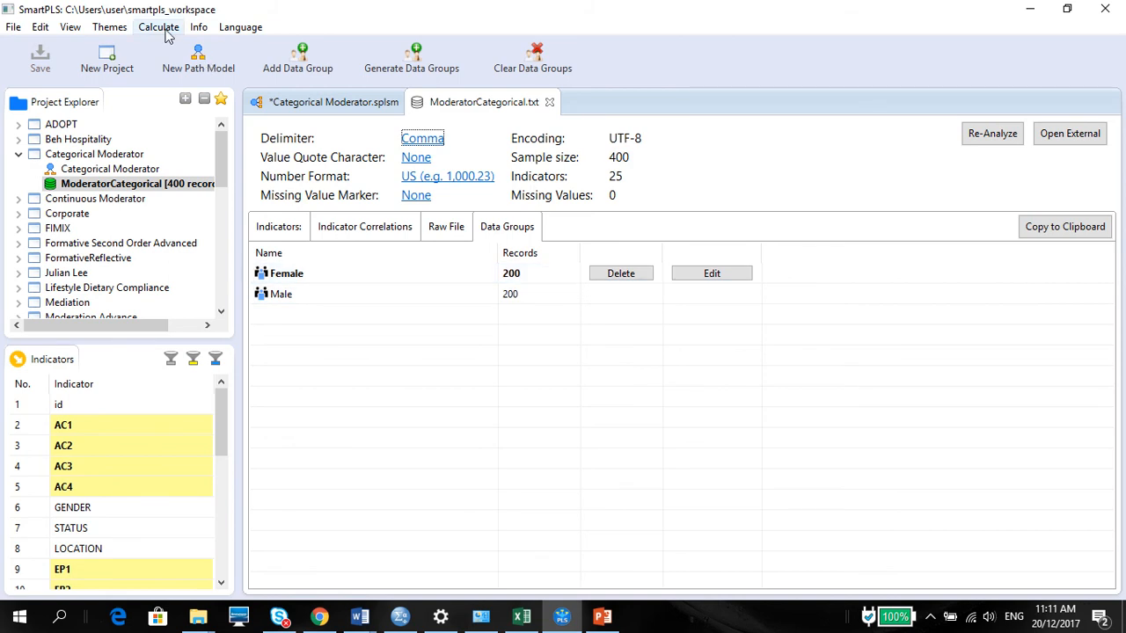
pyautogui.click(158, 26)
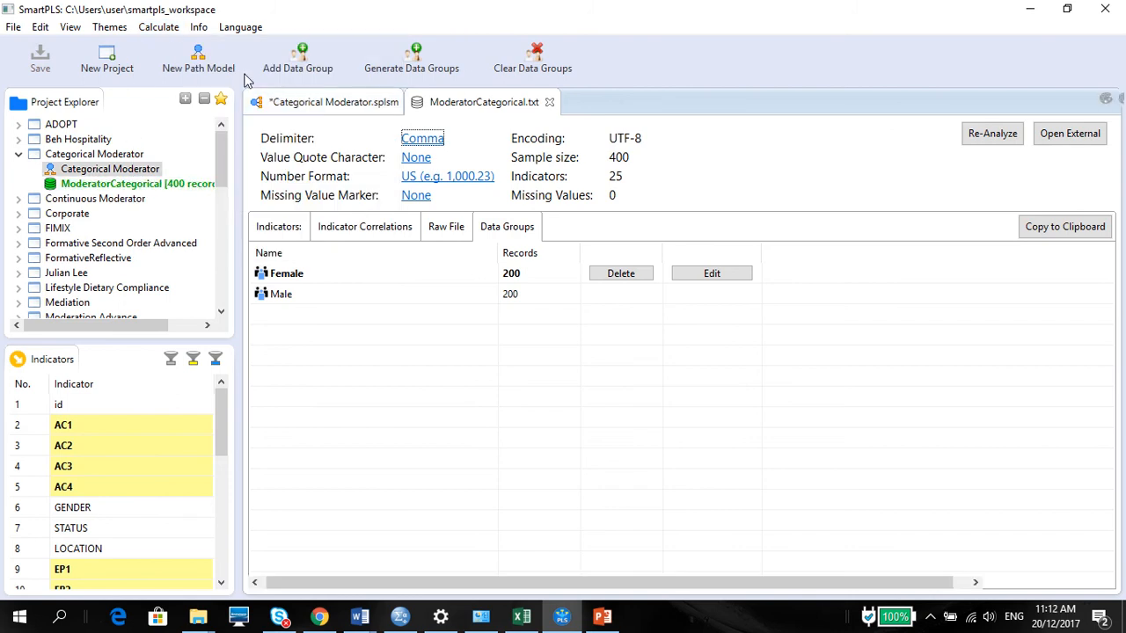
pyautogui.click(334, 101)
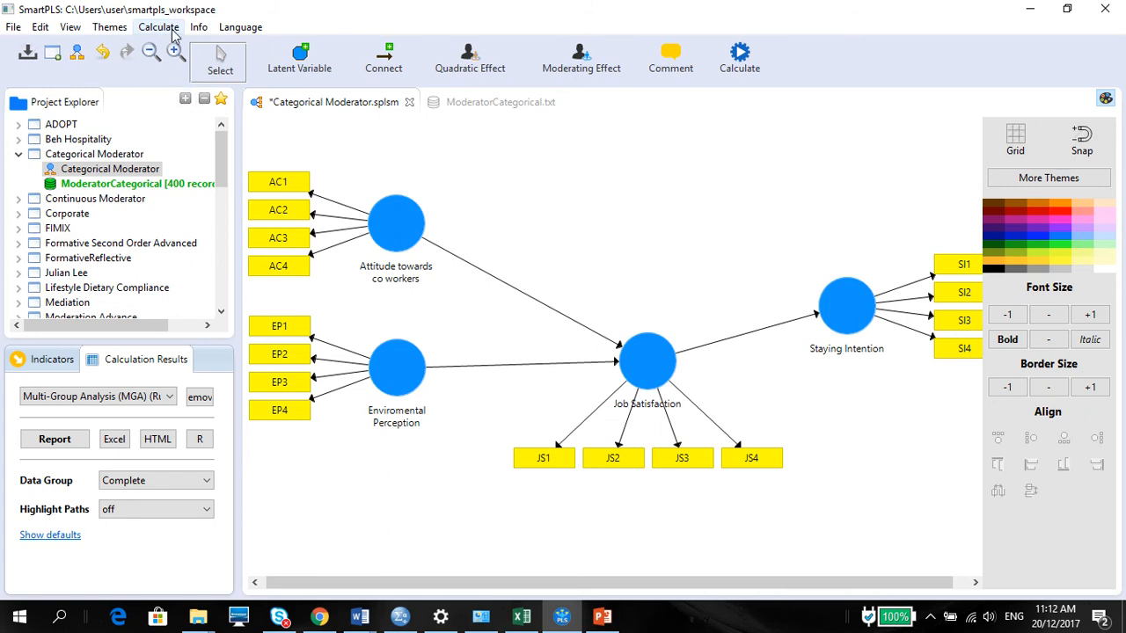
# Set up a bootstrapping run with both Female and Male data groups selected
pyautogui.click(159, 27)
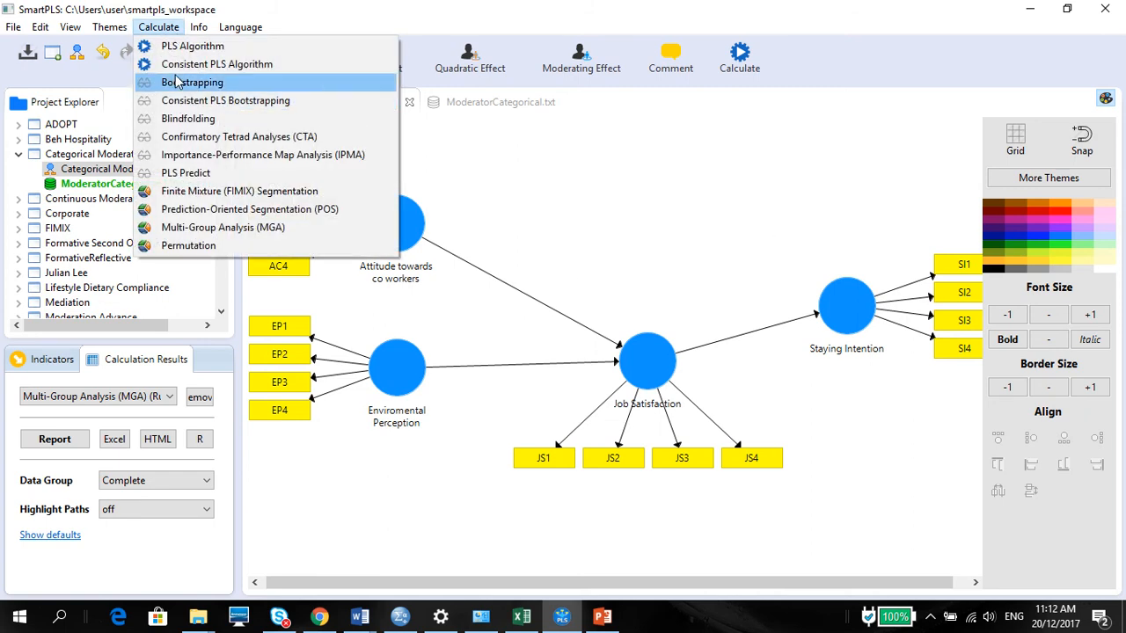
pyautogui.click(192, 82)
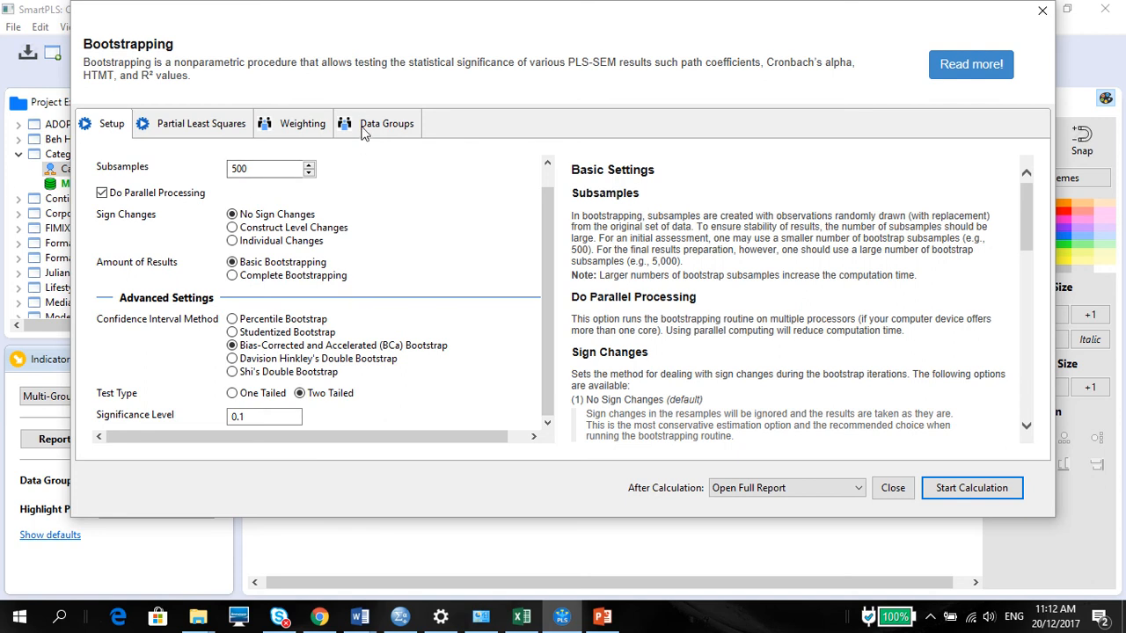
pyautogui.click(387, 123)
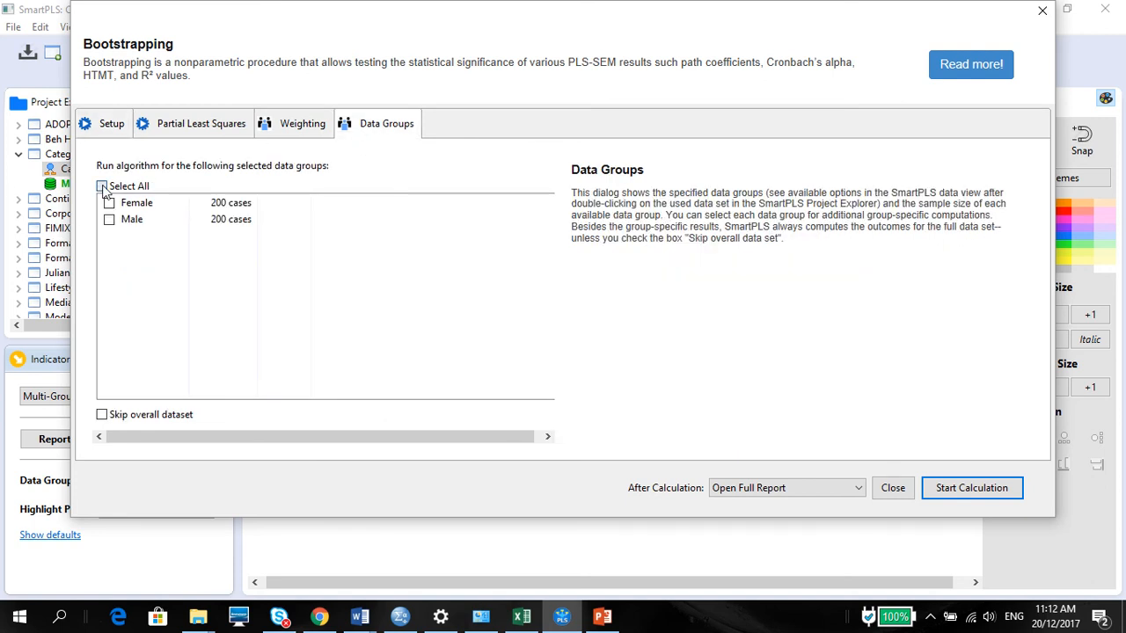
pyautogui.click(102, 186)
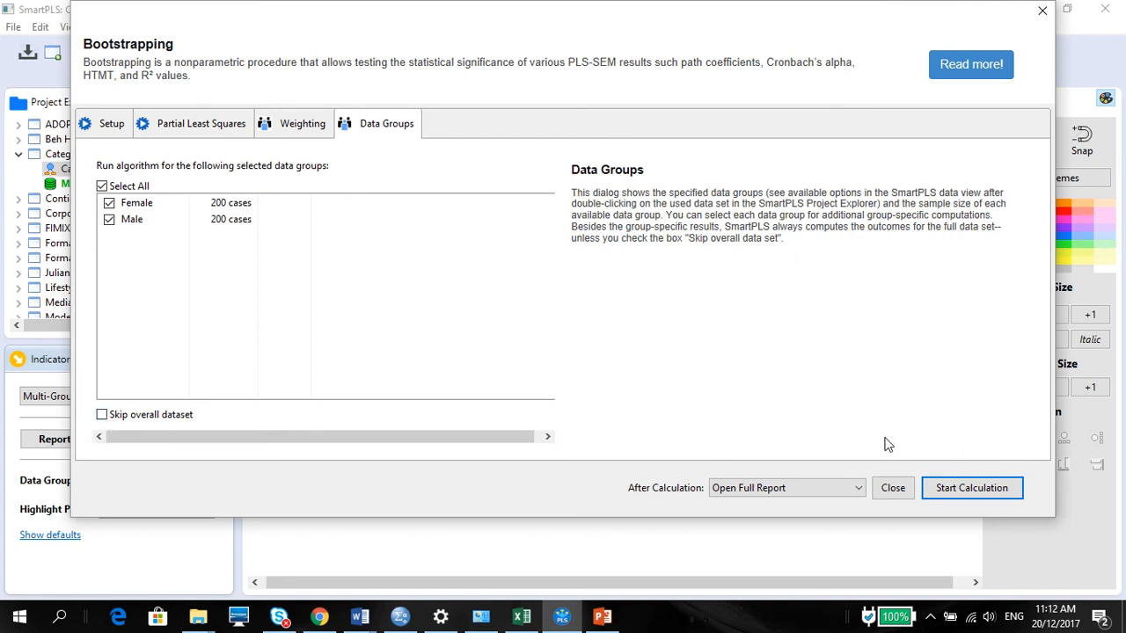
# Run bootstrapping for both groups and open the path coefficients report
pyautogui.click(971, 487)
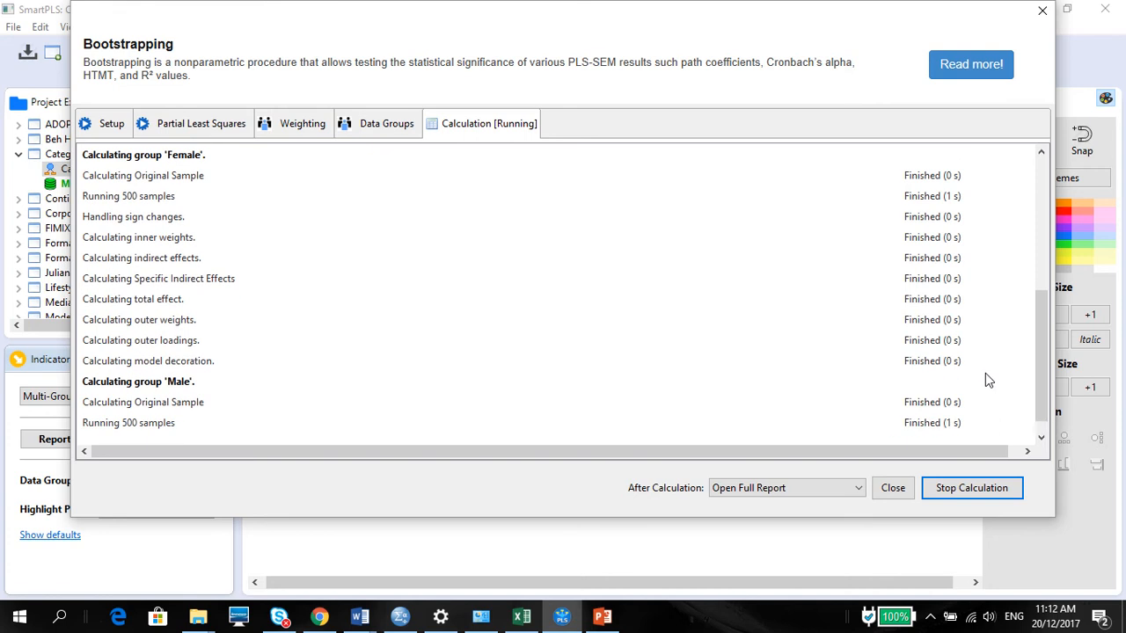
pyautogui.click(892, 487)
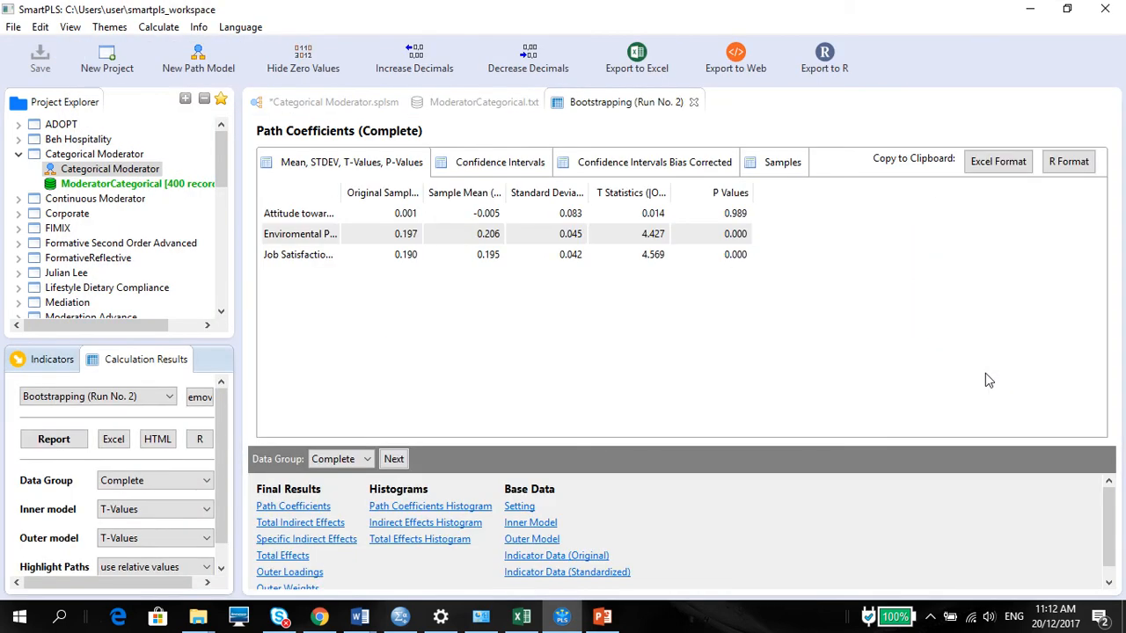
pyautogui.moveTo(754, 308)
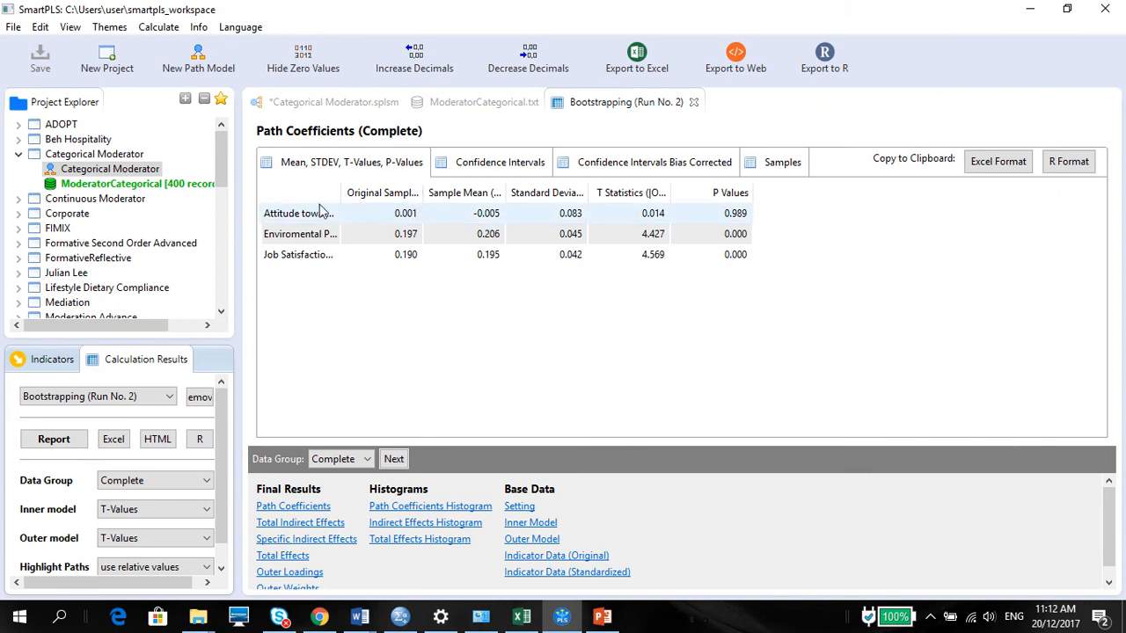
pyautogui.moveTo(686, 189)
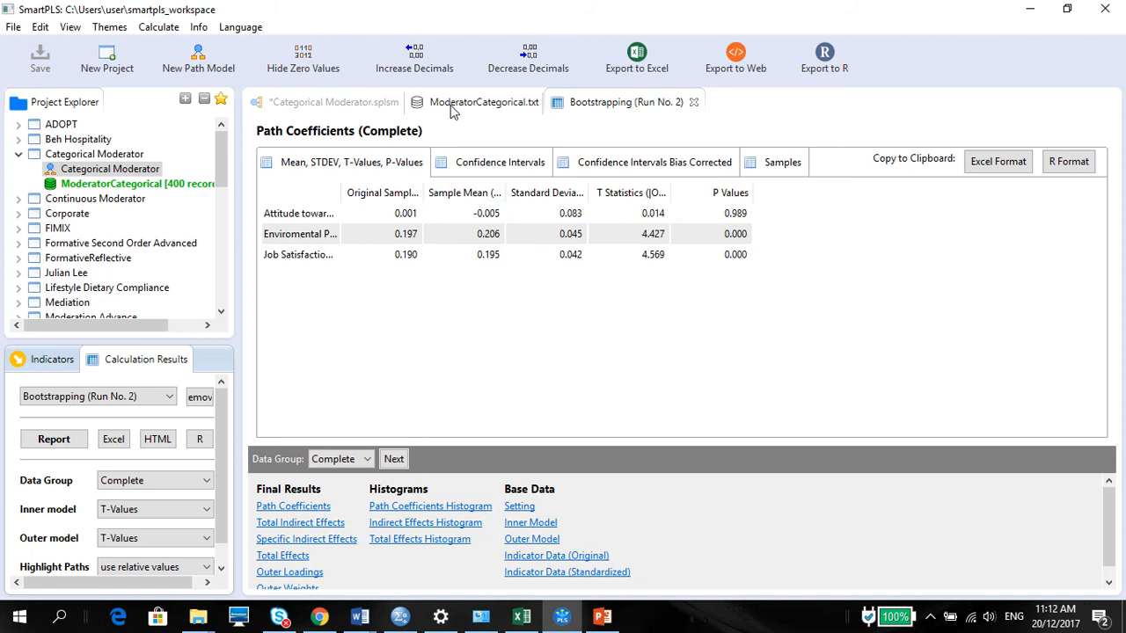
# Toggle path model t-values between Female and Male, ending on Male (attitude 4.098)
pyautogui.click(333, 101)
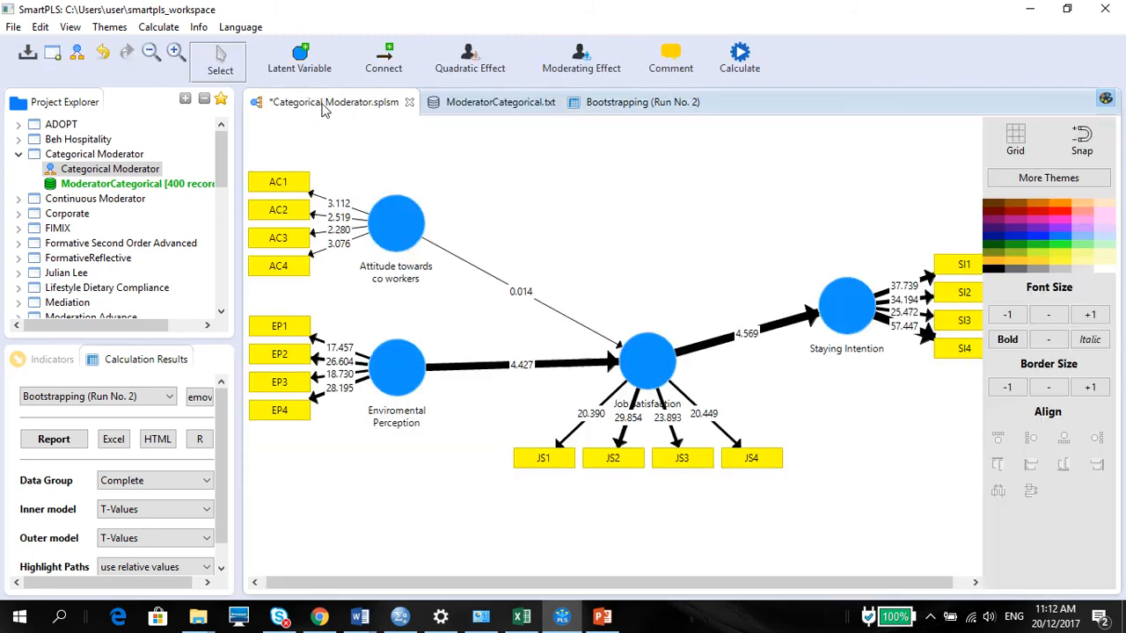
pyautogui.moveTo(653, 256)
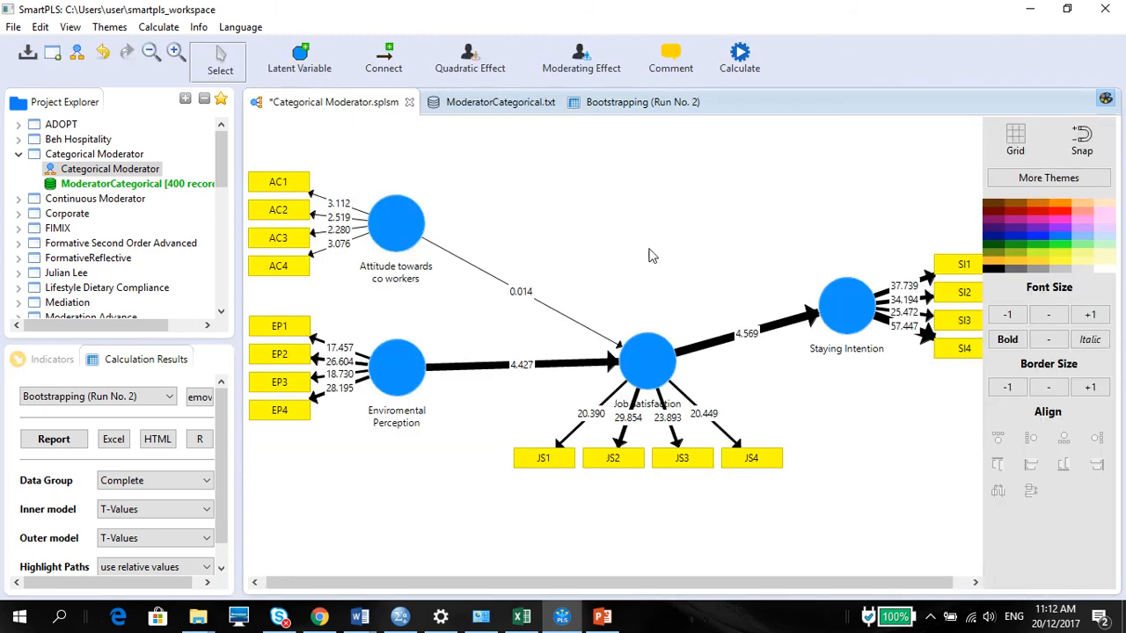
pyautogui.moveTo(818, 309)
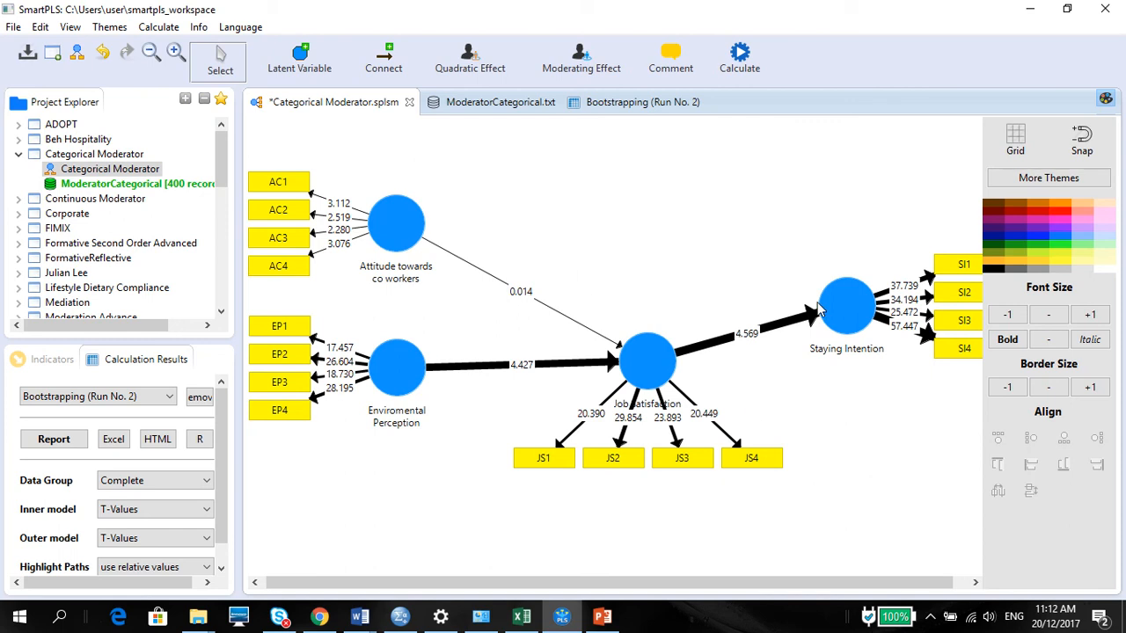
pyautogui.moveTo(704, 356)
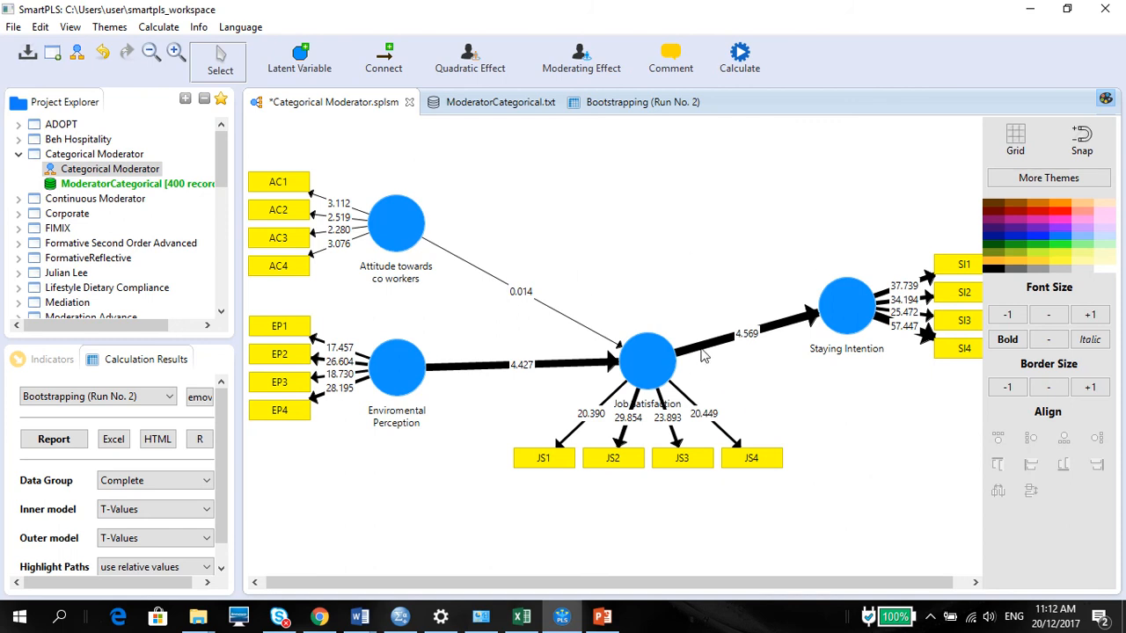
pyautogui.moveTo(827, 333)
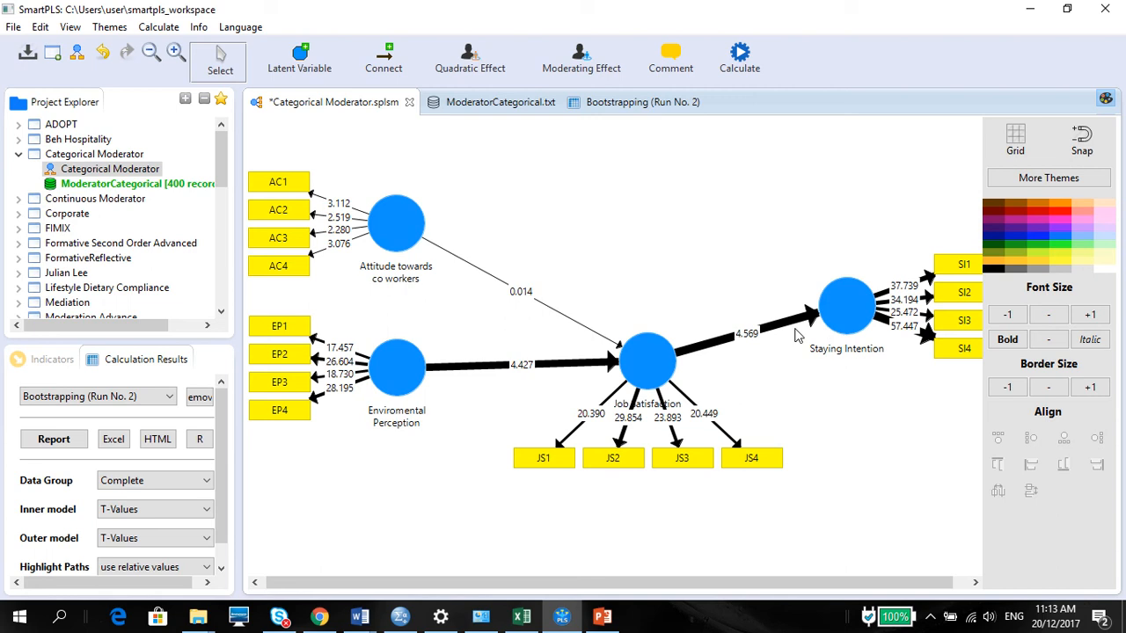
pyautogui.moveTo(391, 219)
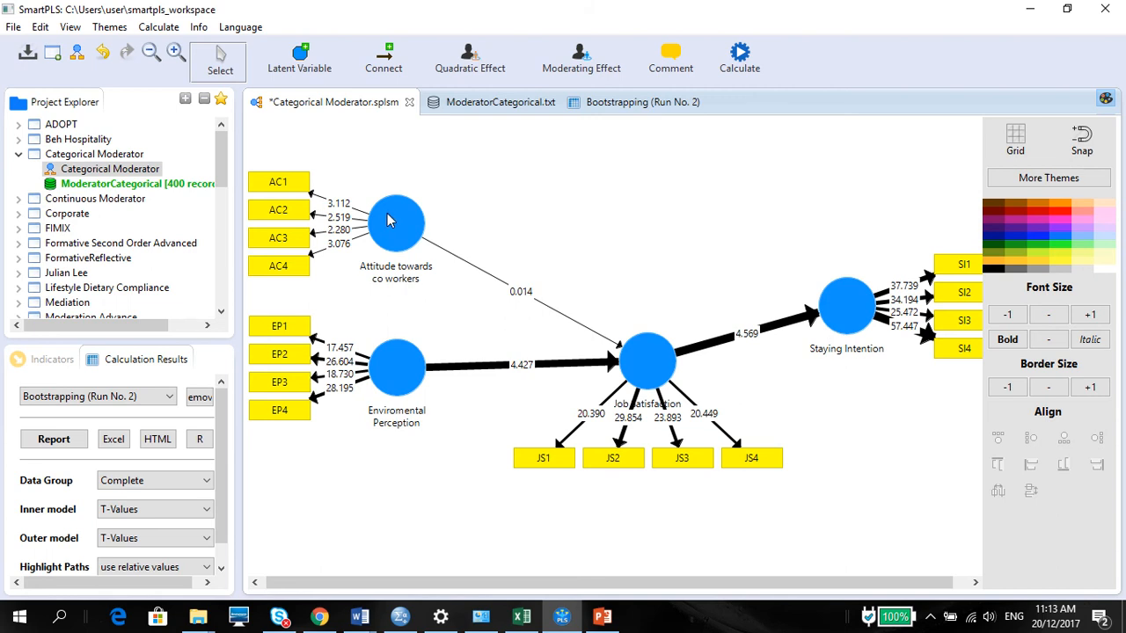
pyautogui.moveTo(228, 447)
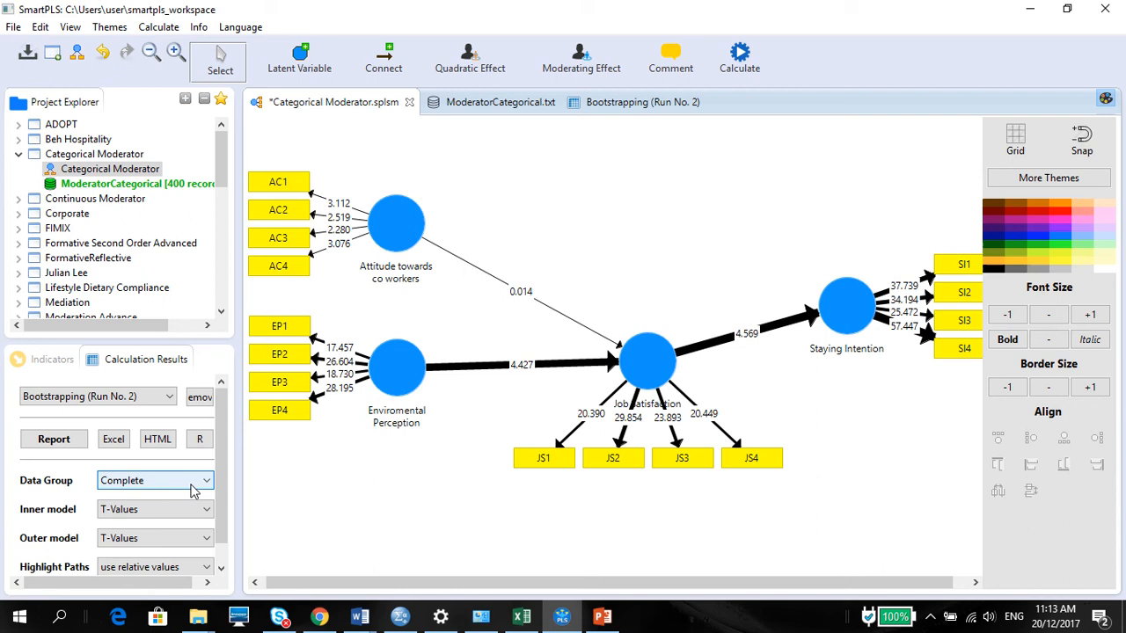
pyautogui.click(154, 480)
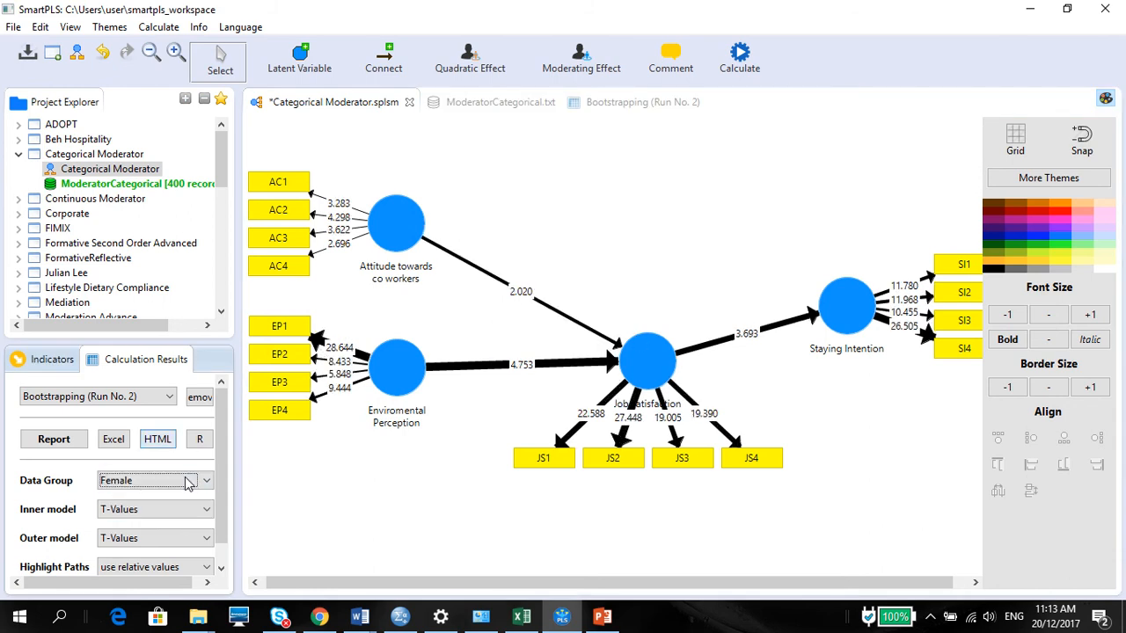
pyautogui.click(154, 480)
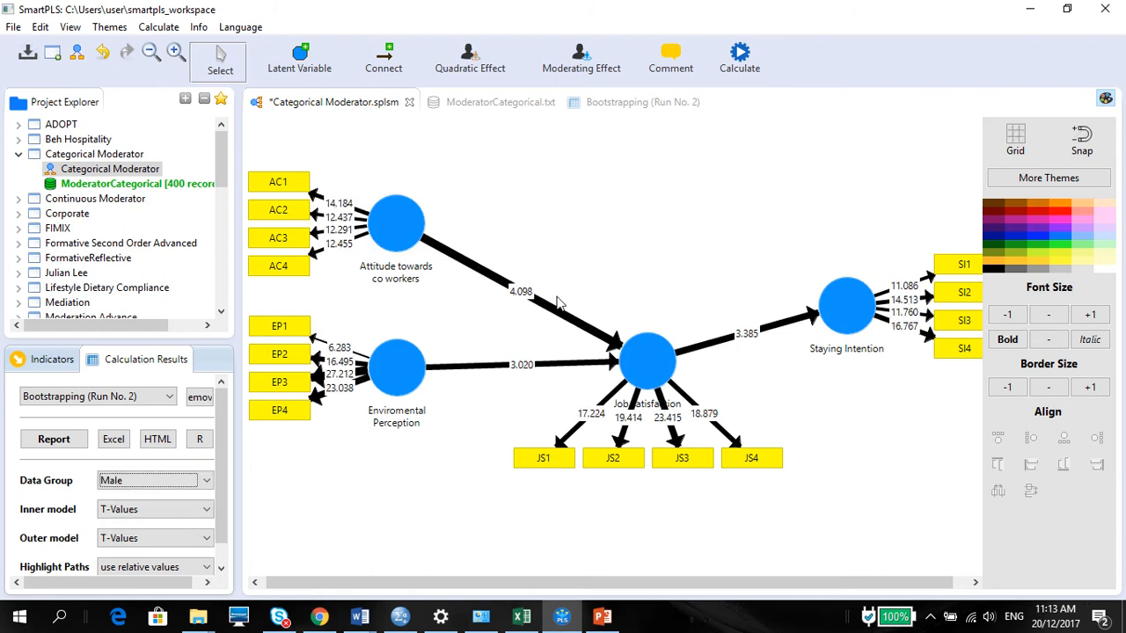
pyautogui.moveTo(440, 266)
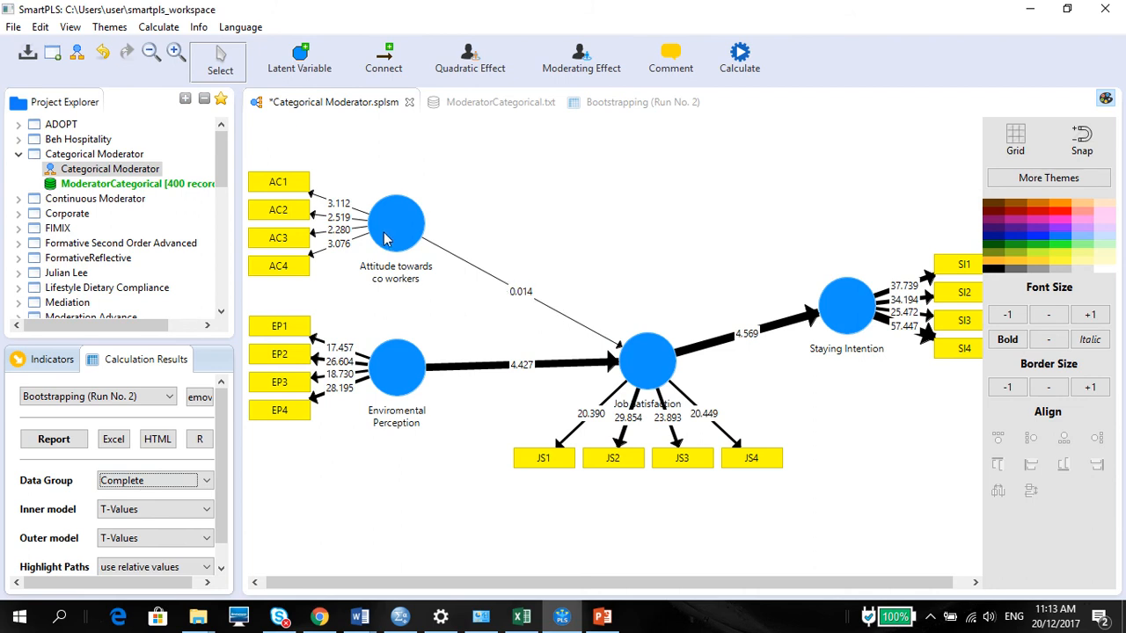
pyautogui.moveTo(398, 244)
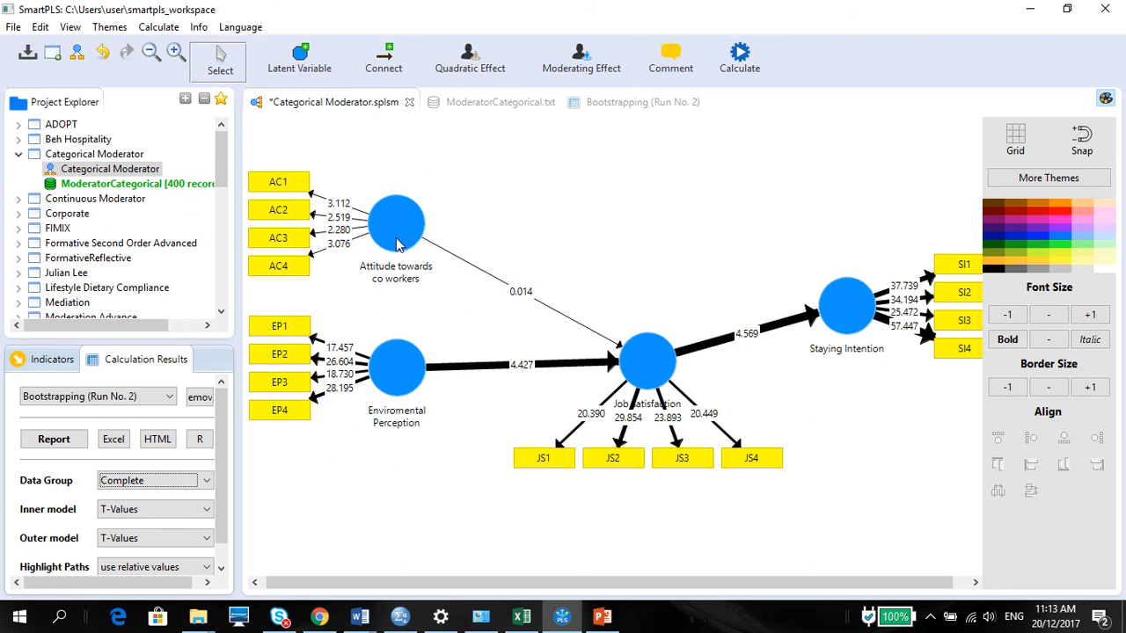
pyautogui.moveTo(640, 337)
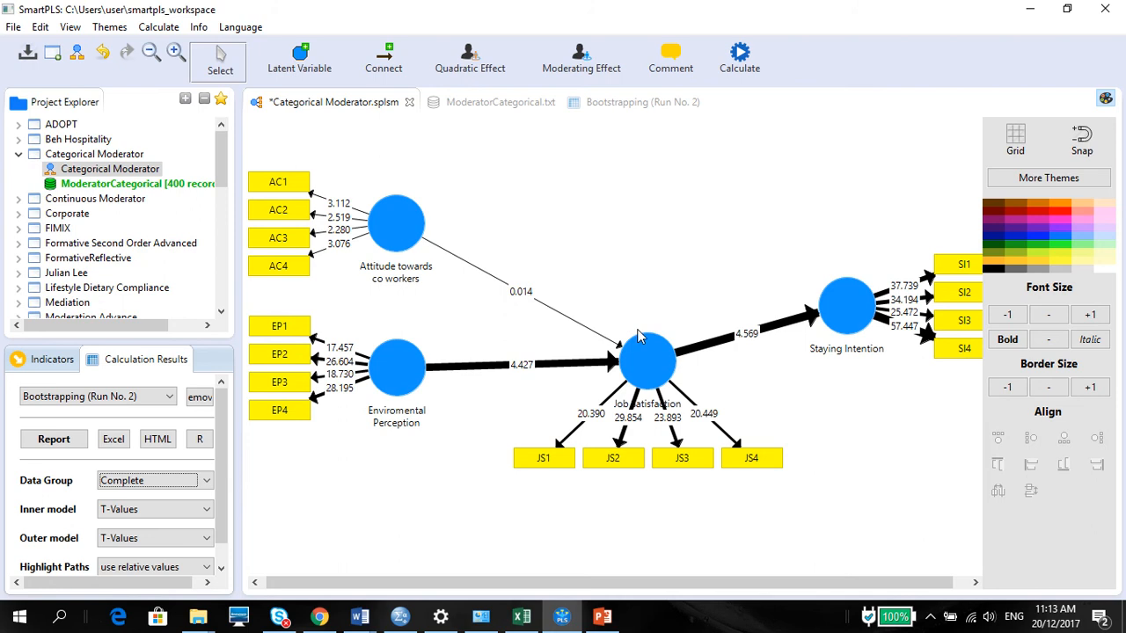
pyautogui.moveTo(266, 446)
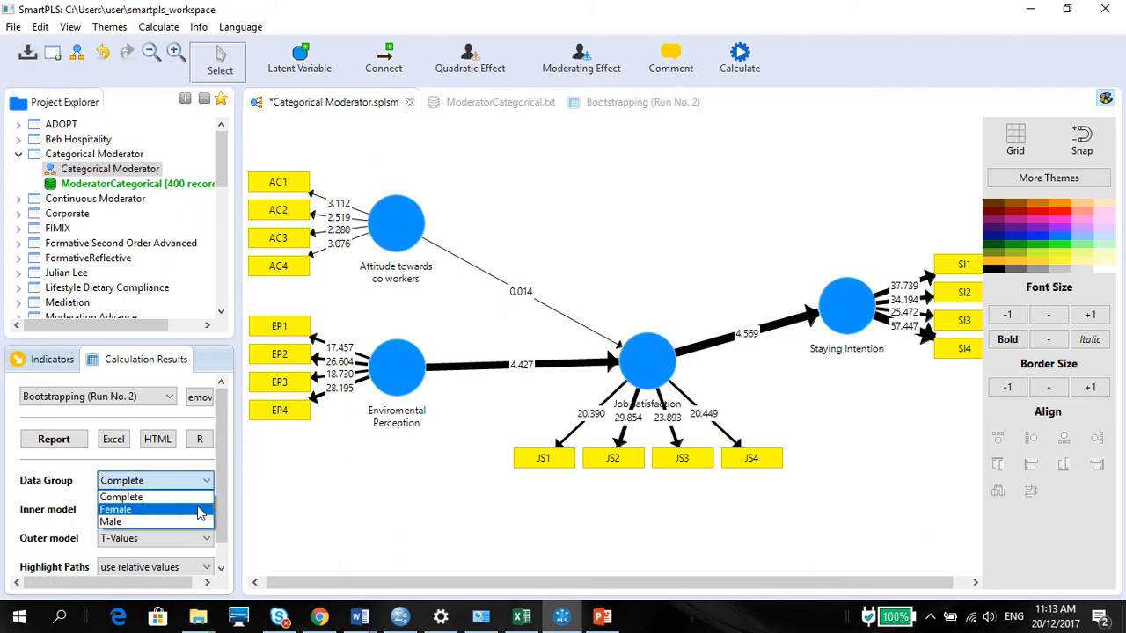
pyautogui.click(115, 510)
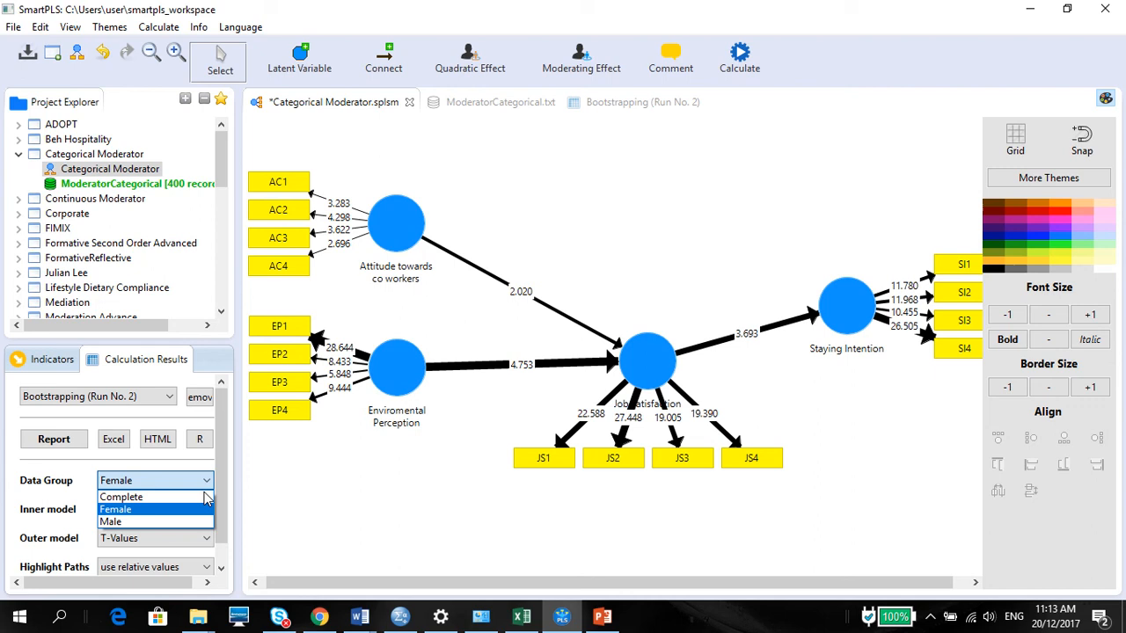
pyautogui.click(111, 521)
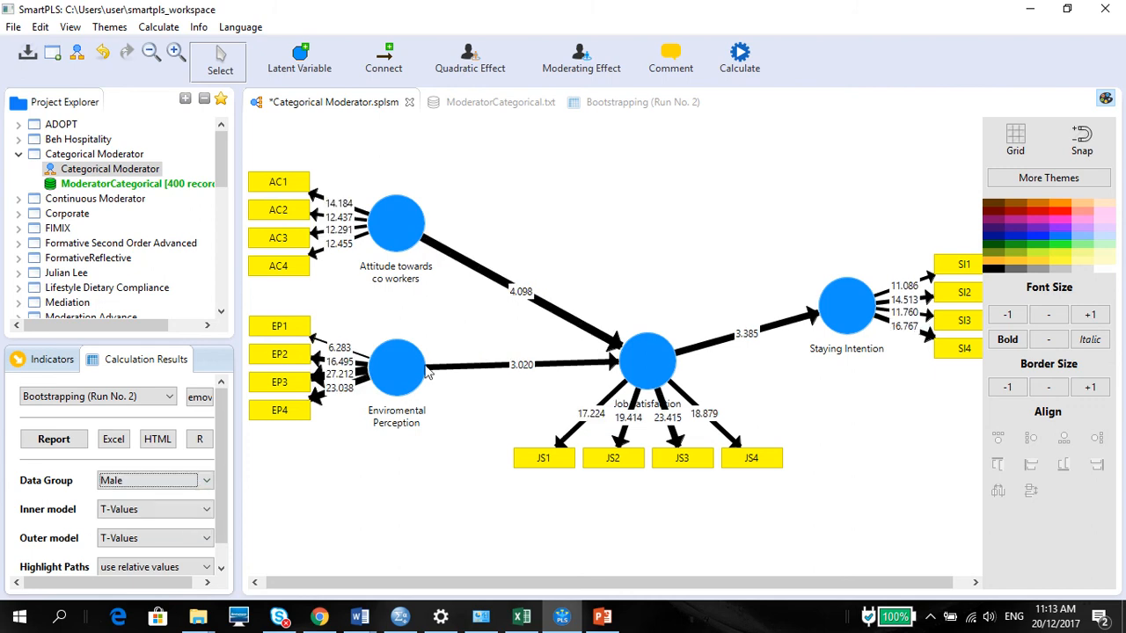
pyautogui.moveTo(834, 266)
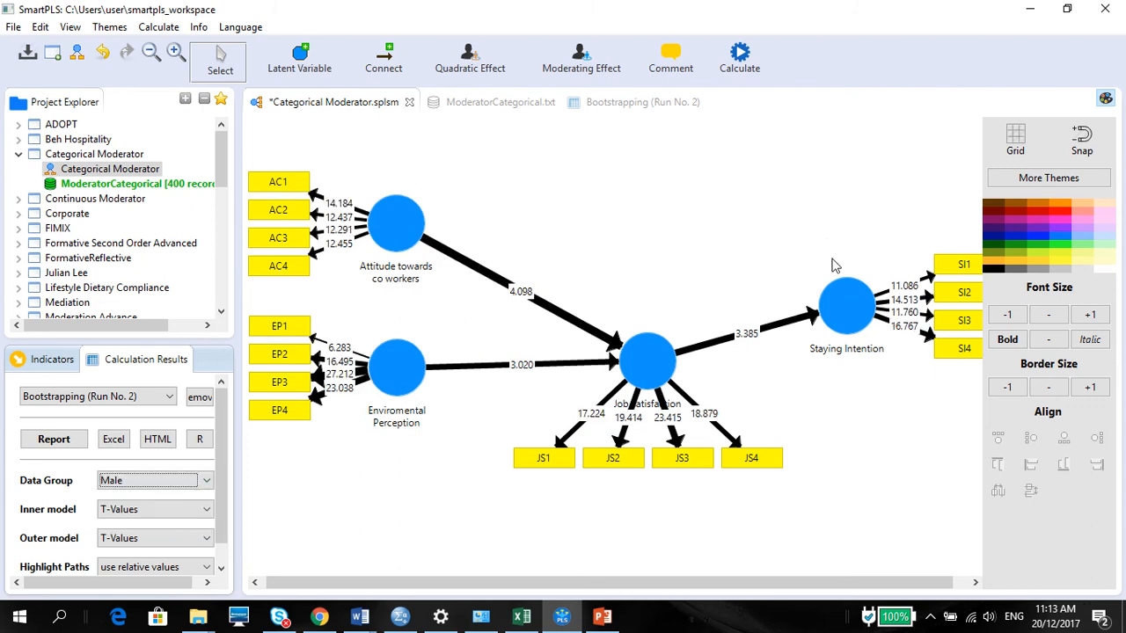
pyautogui.moveTo(651, 321)
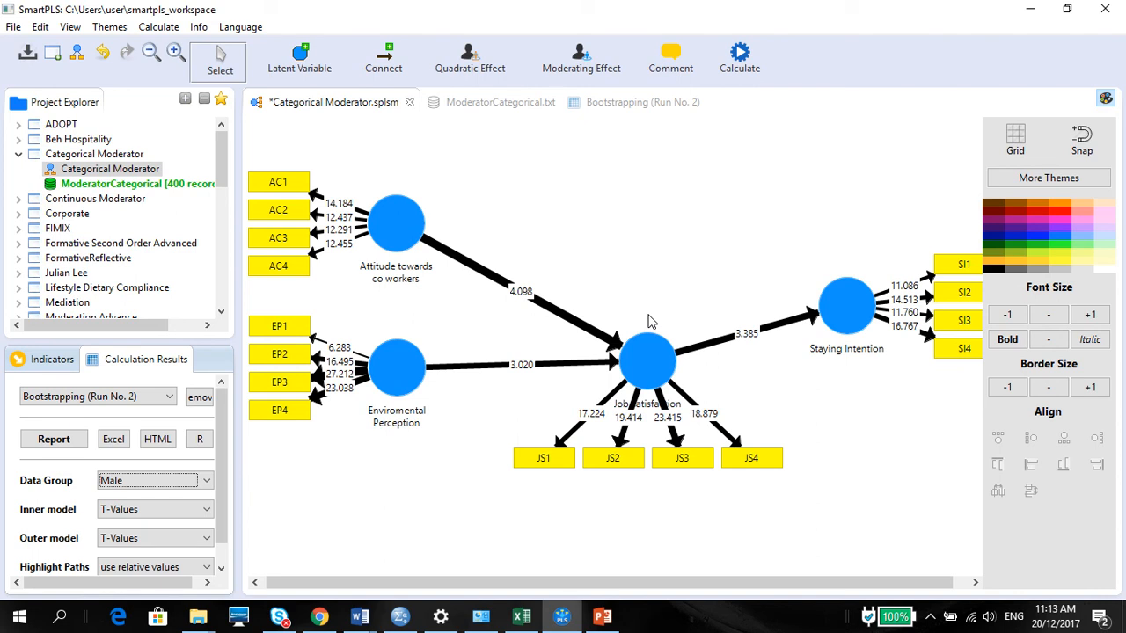
pyautogui.moveTo(519, 92)
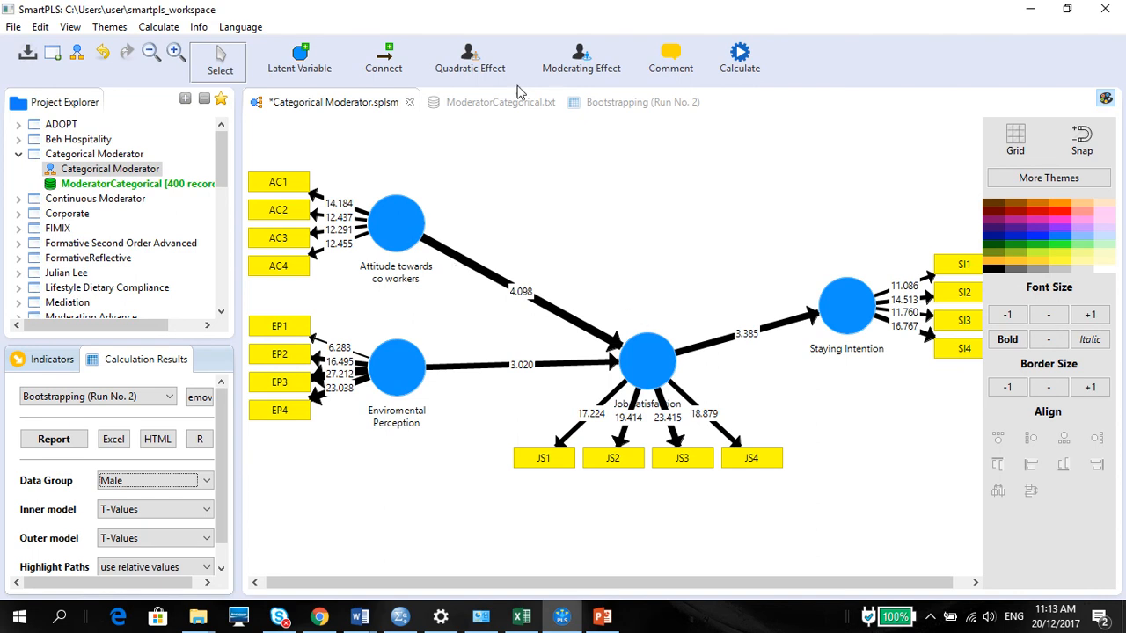
# Compare Female and Male path coefficients in the bootstrapping report, then show Complete
pyautogui.click(627, 102)
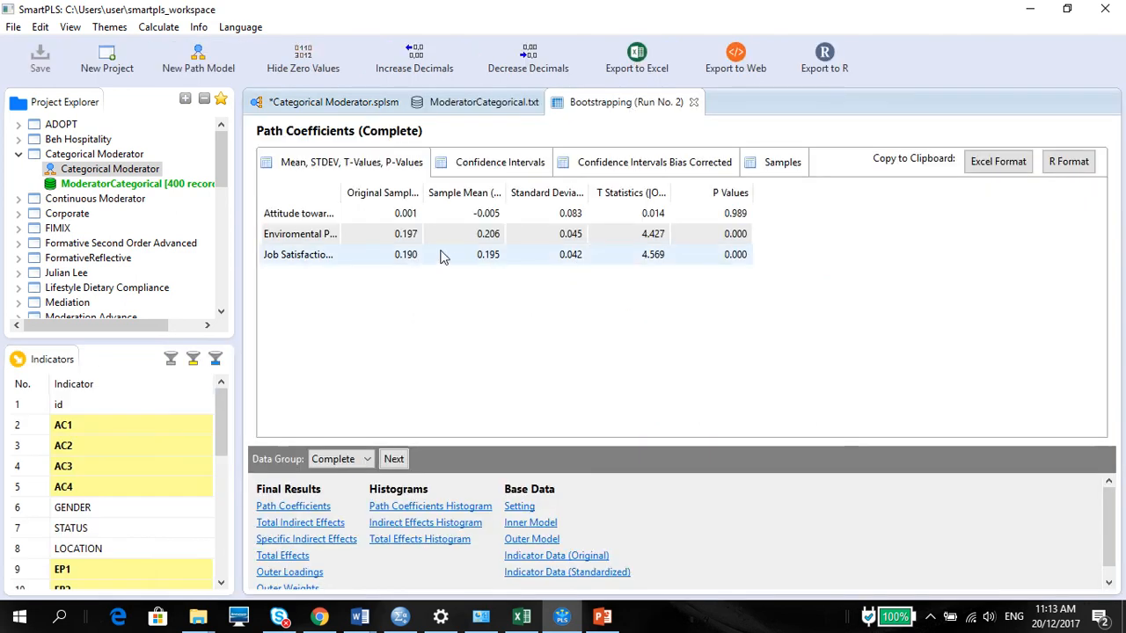
pyautogui.moveTo(299, 213)
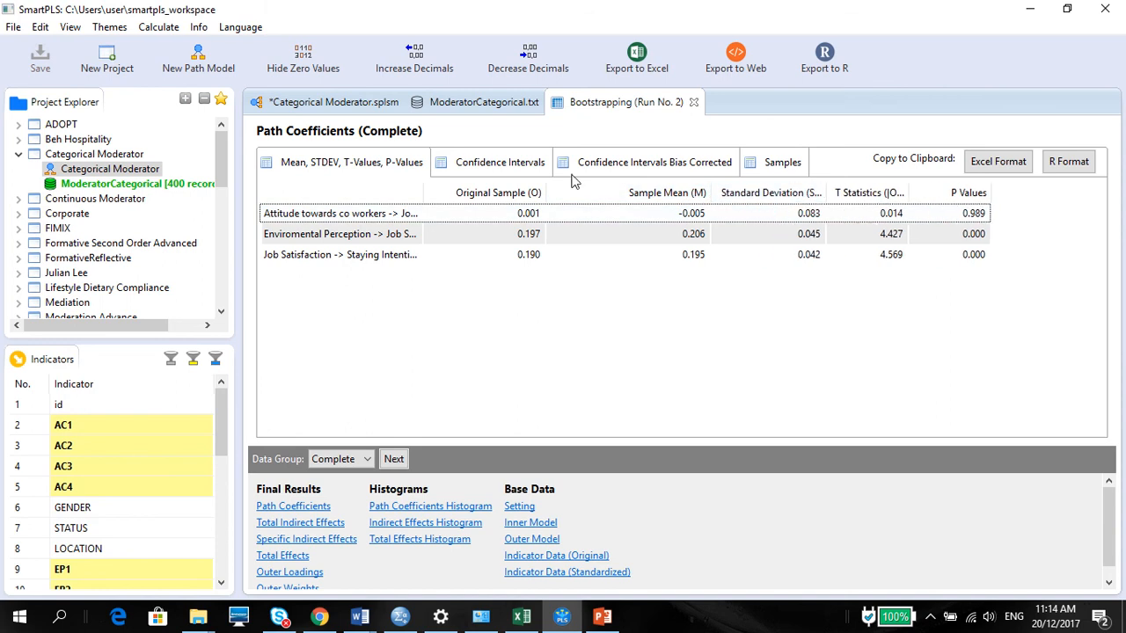
pyautogui.moveTo(348, 480)
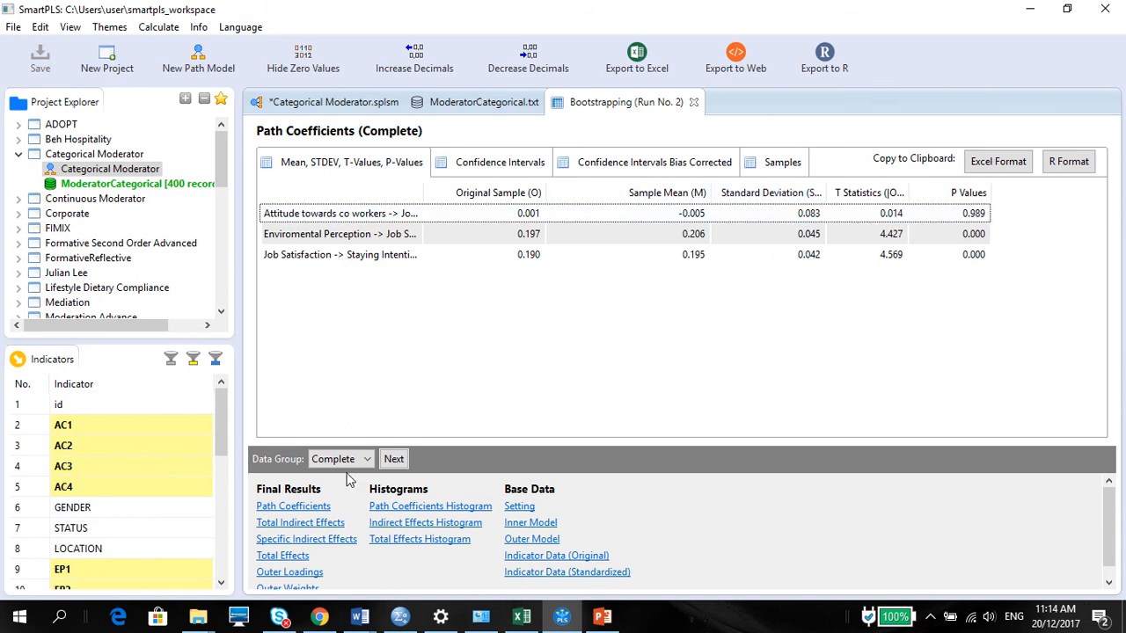
pyautogui.click(339, 458)
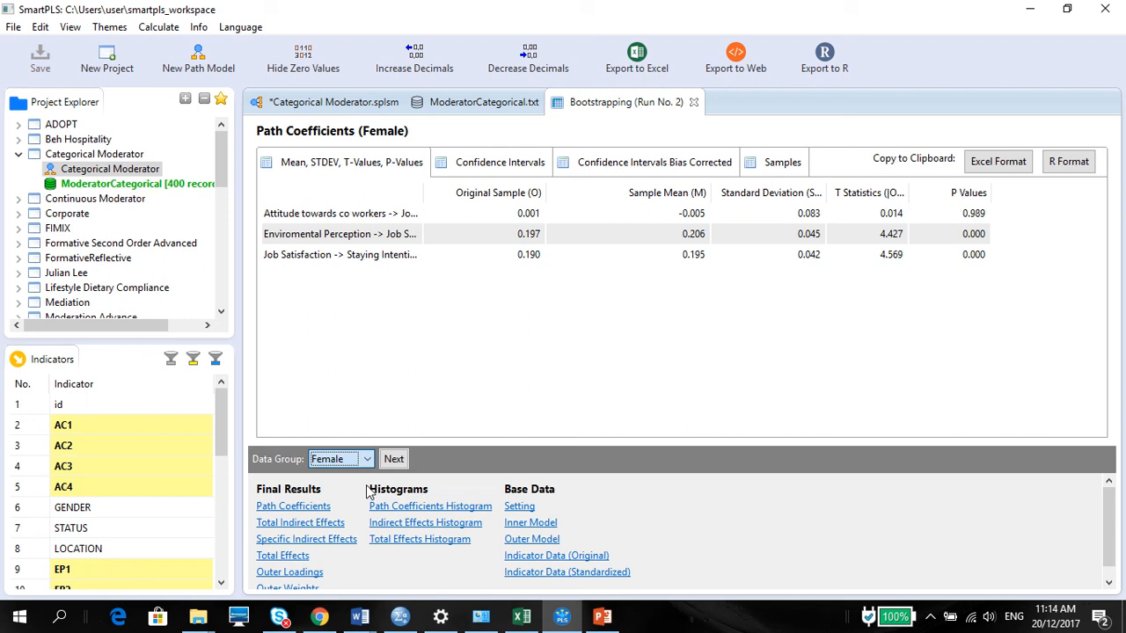
pyautogui.click(393, 459)
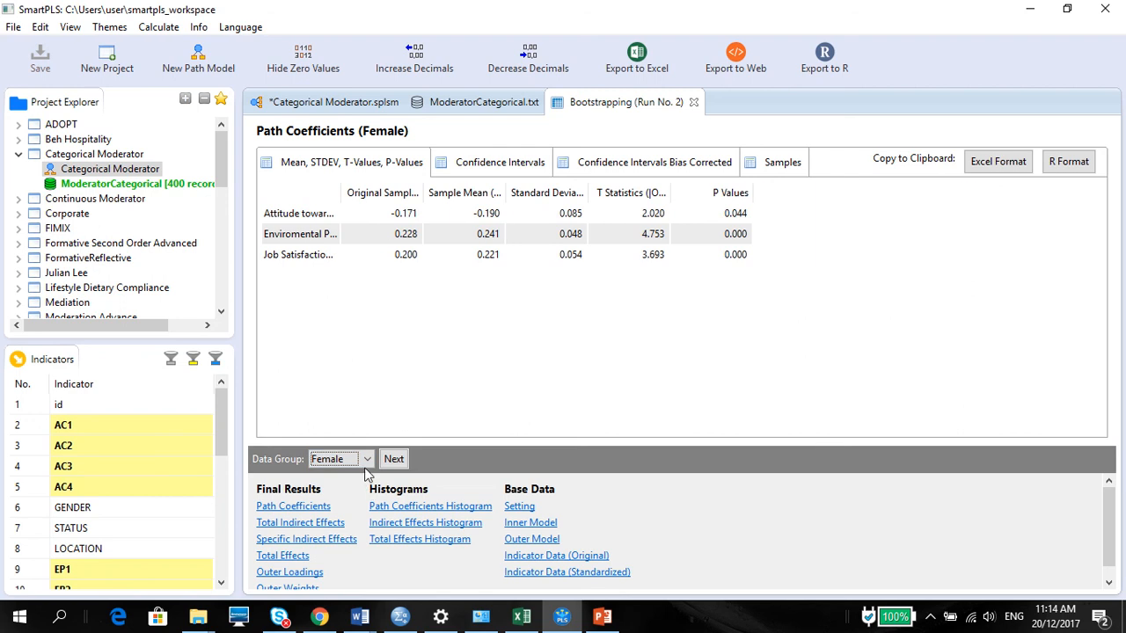
pyautogui.click(393, 458)
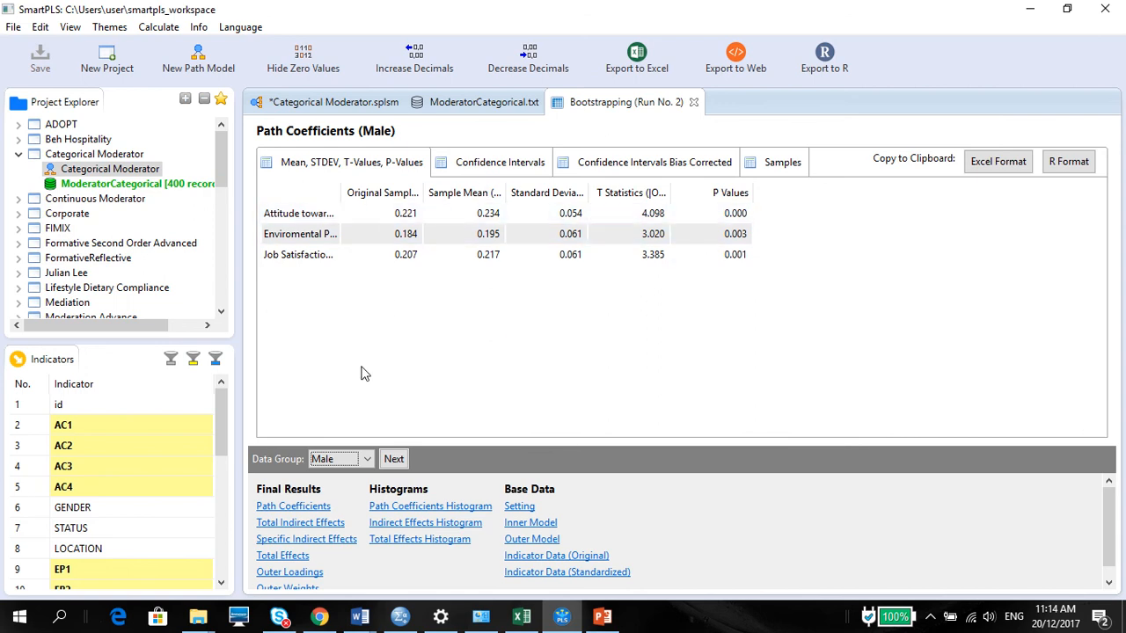
pyautogui.click(366, 459)
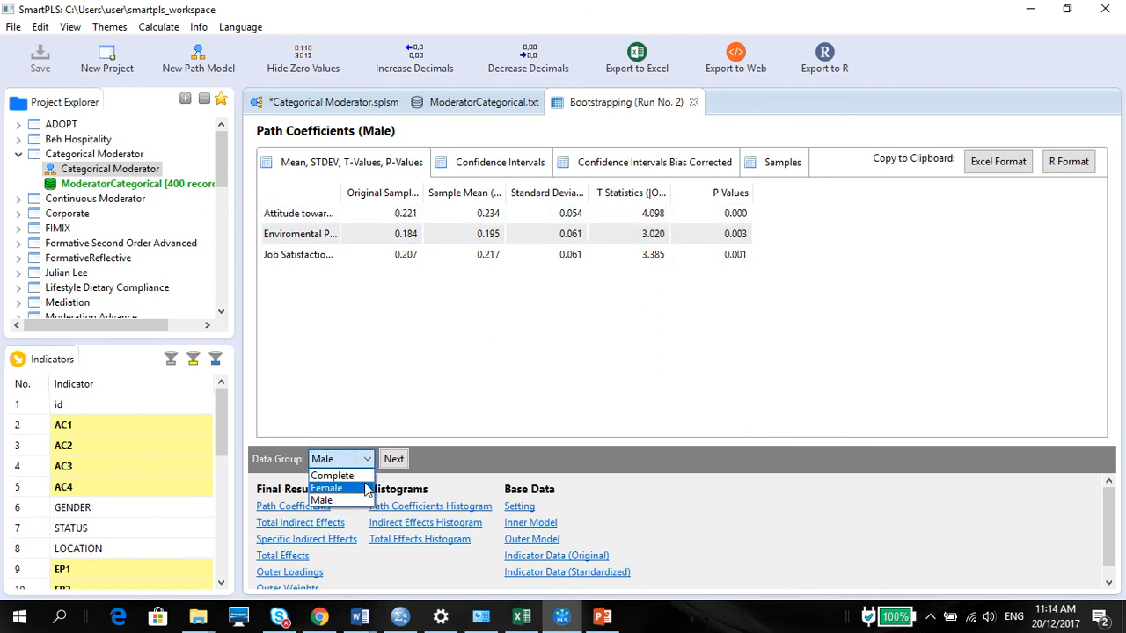
pyautogui.click(333, 475)
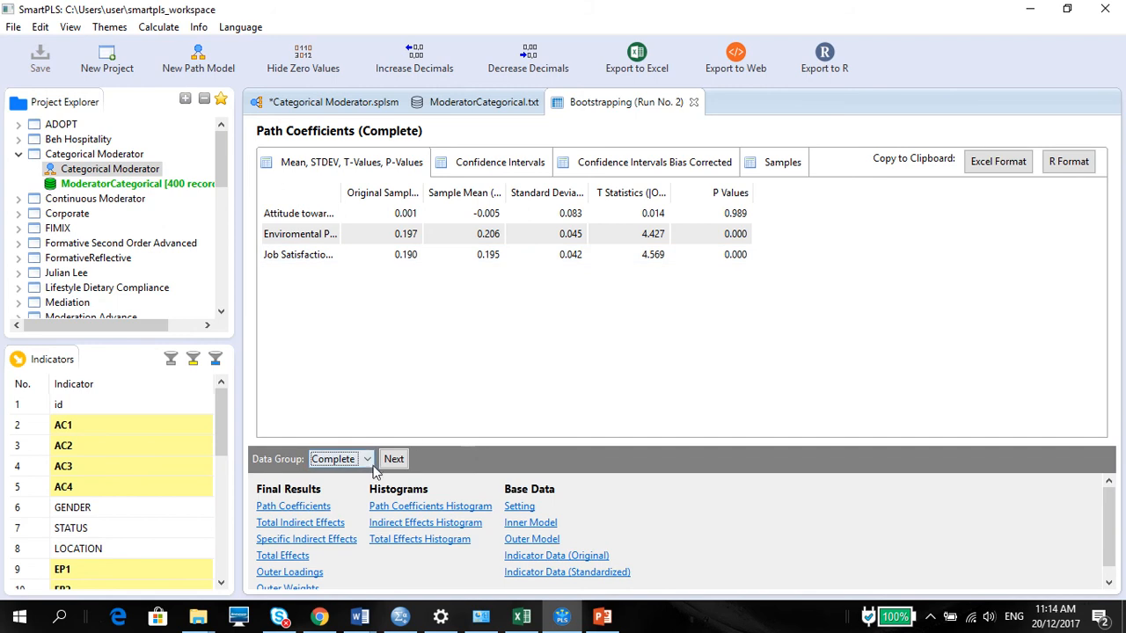
# Switch the path coefficients table from Female (attitude p 0.044) to Male
pyautogui.click(339, 458)
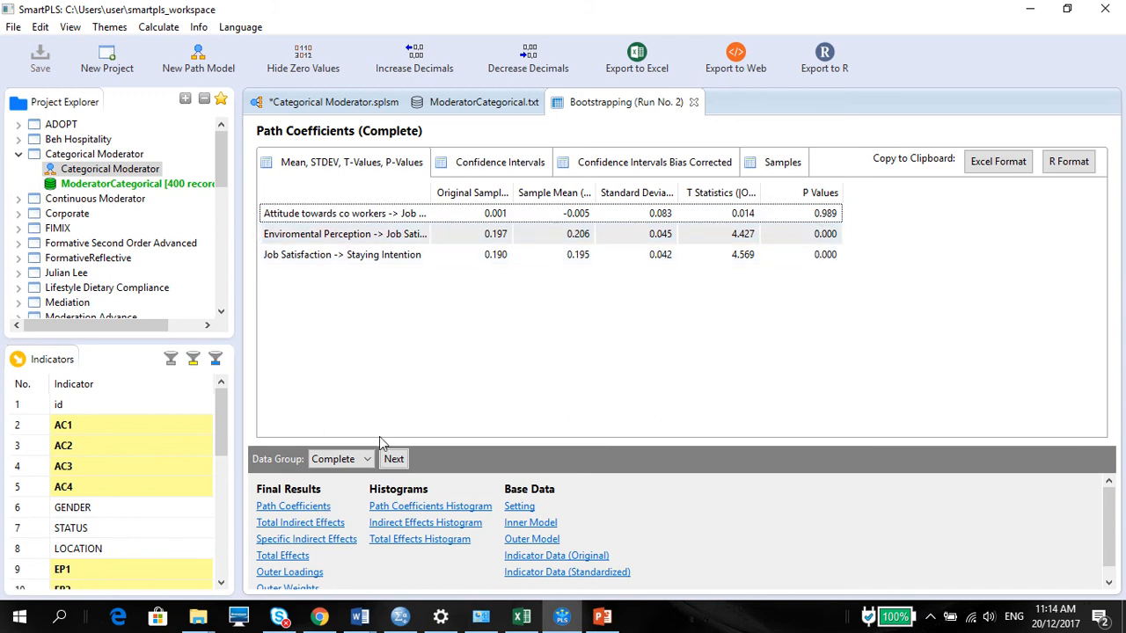
pyautogui.click(366, 459)
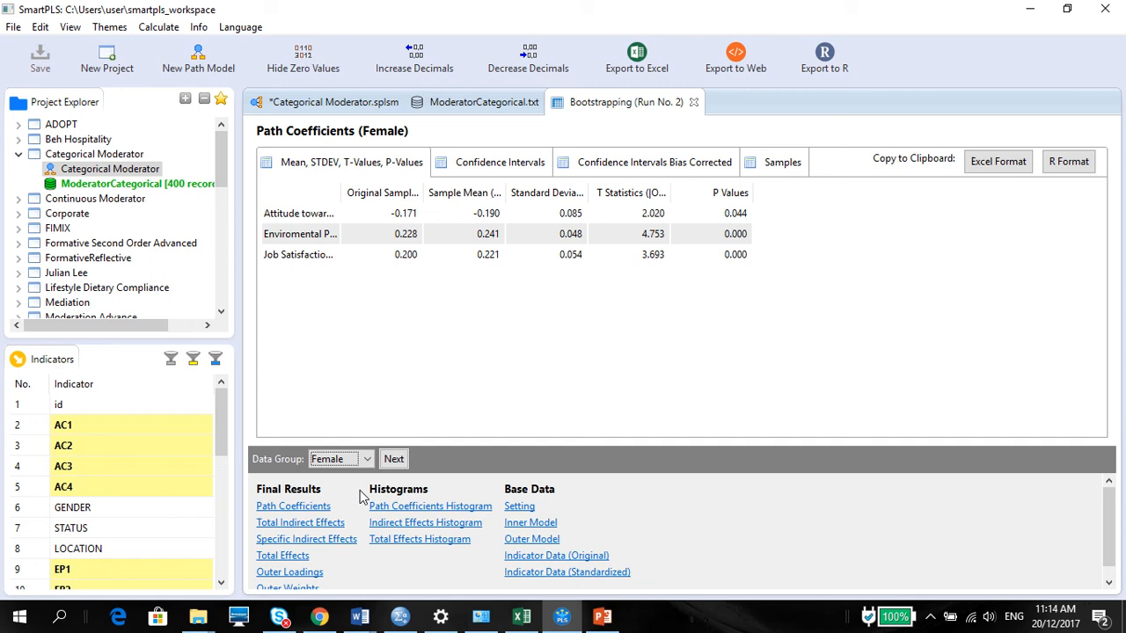
pyautogui.click(367, 458)
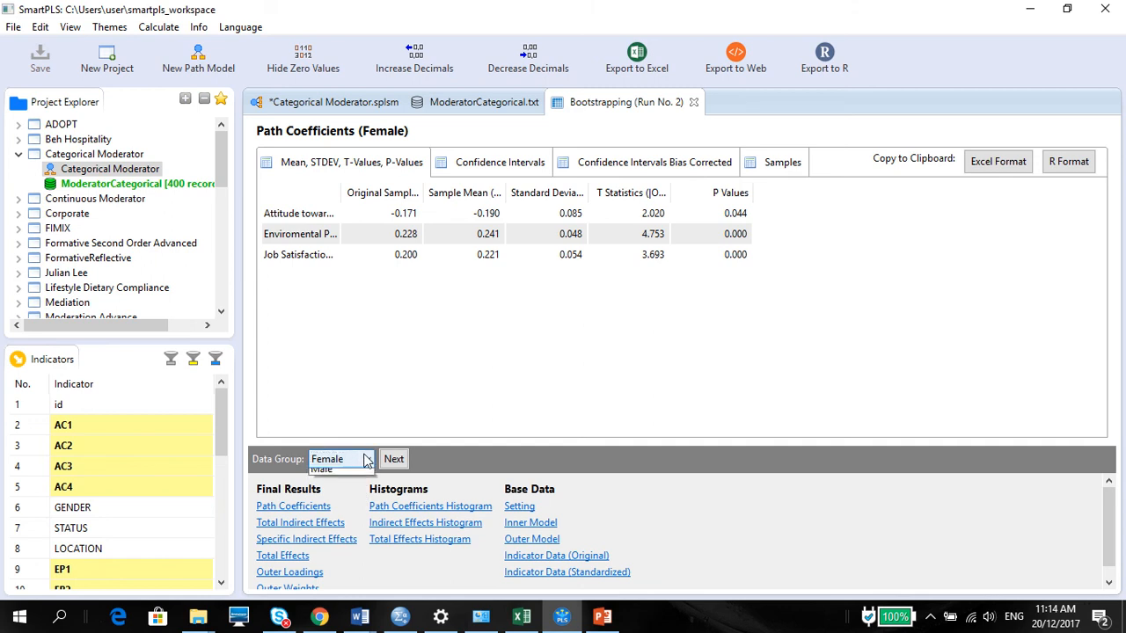
pyautogui.click(366, 458)
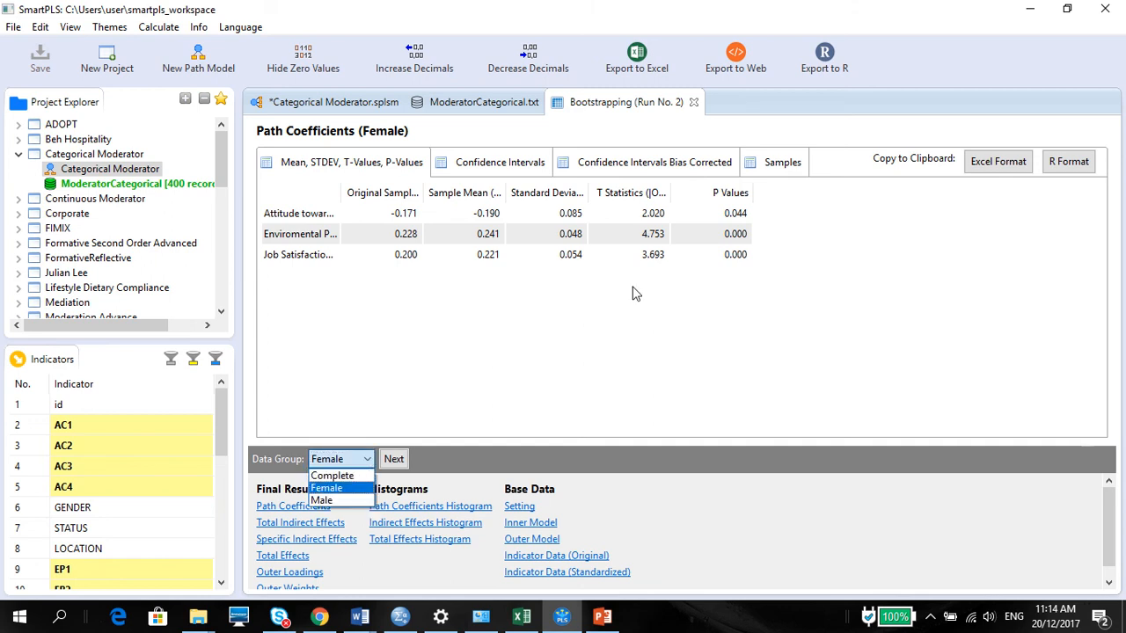
pyautogui.moveTo(376, 519)
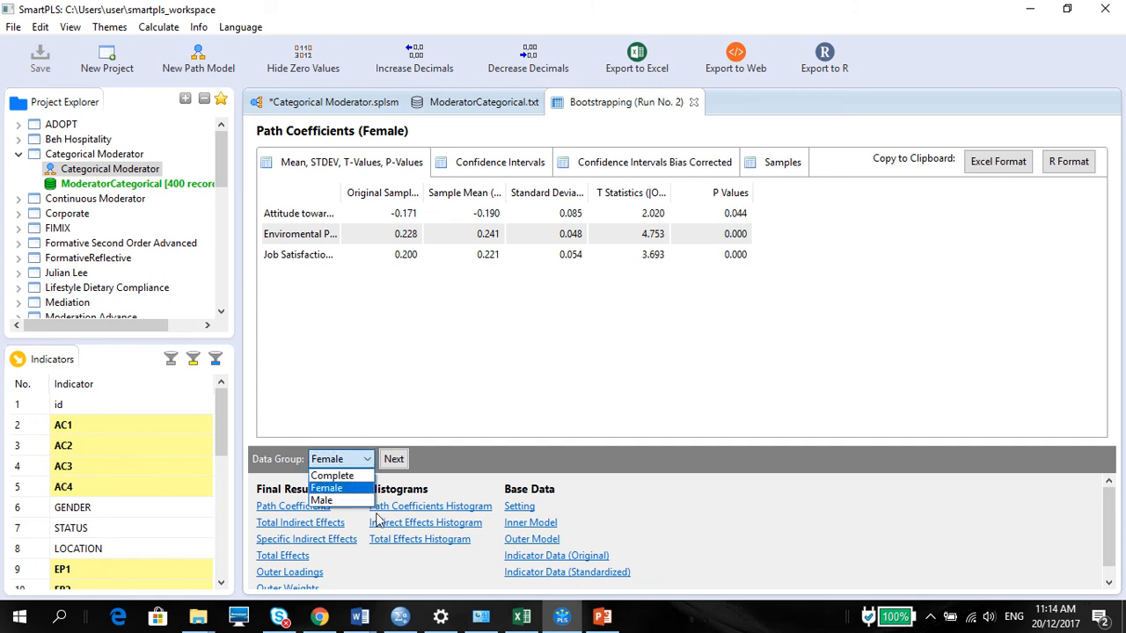
pyautogui.click(322, 500)
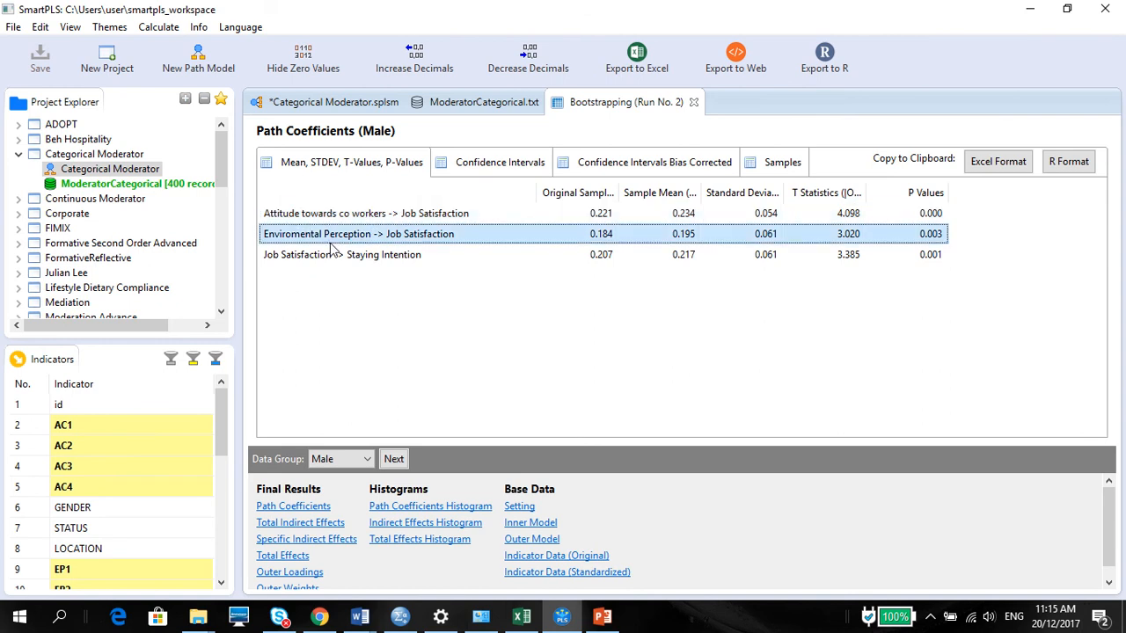
# Review Male t-values on the path model, then return to the bootstrapping report
pyautogui.click(366, 213)
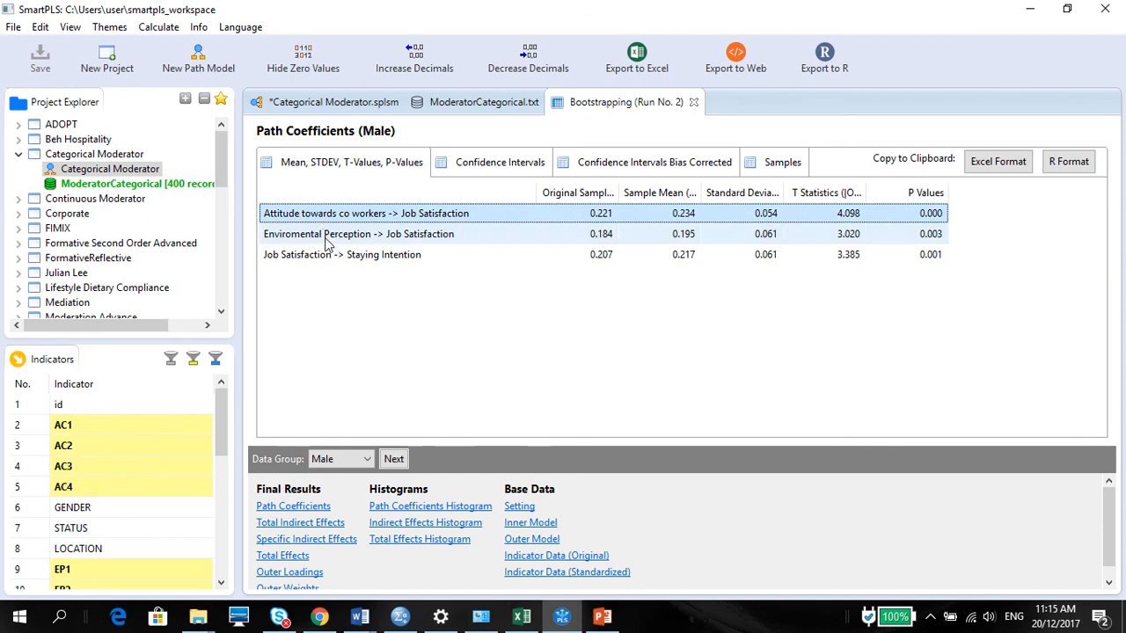
pyautogui.click(365, 213)
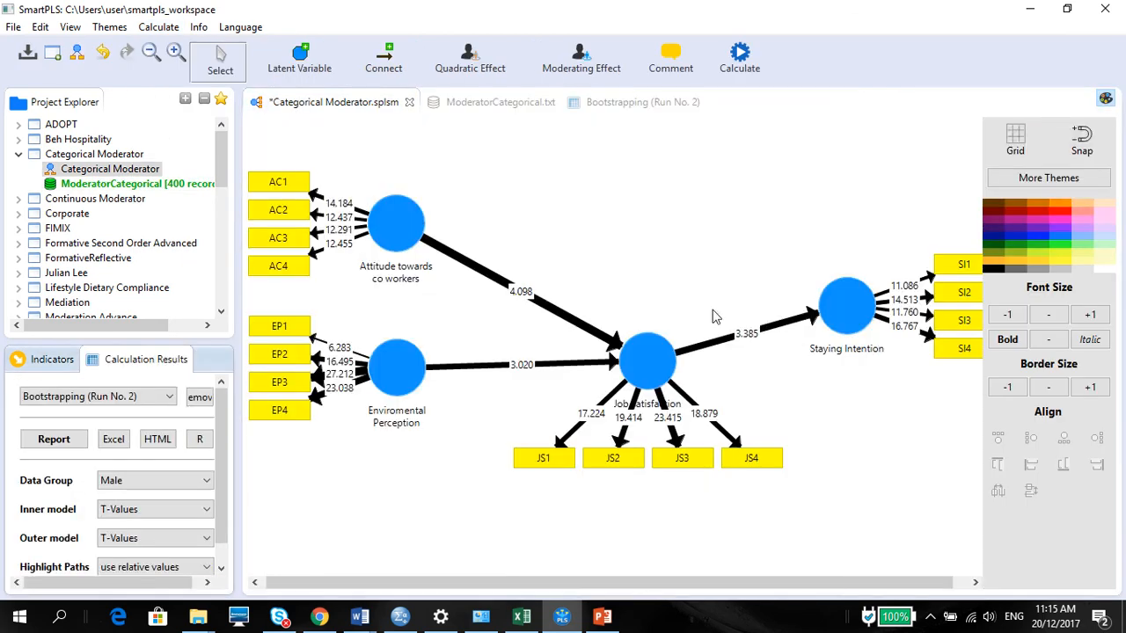
pyautogui.moveTo(504, 371)
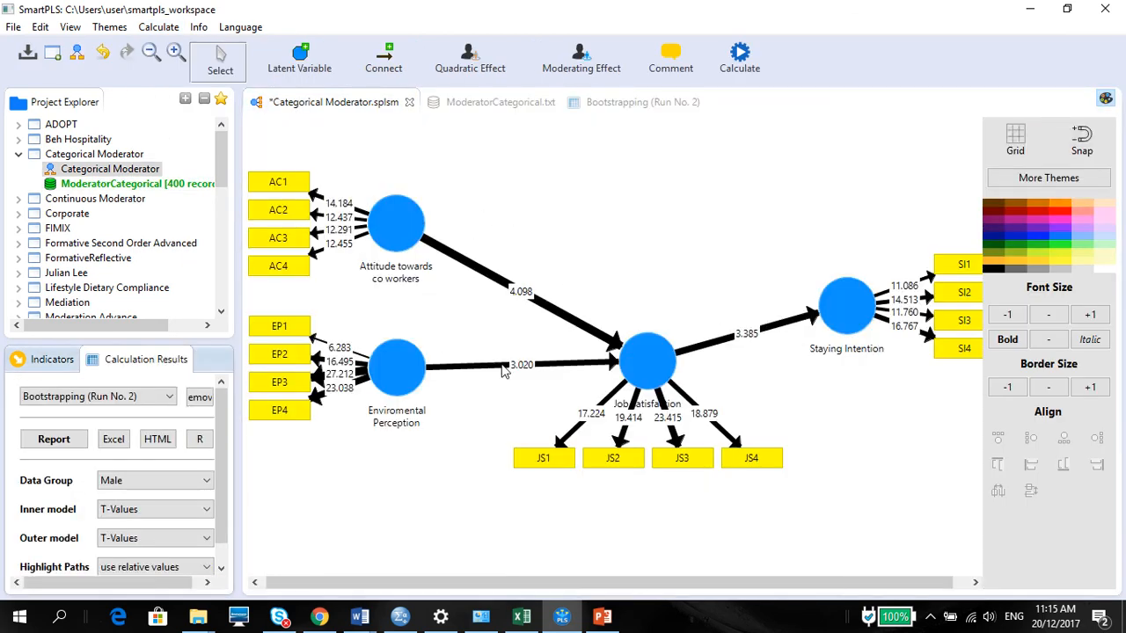
pyautogui.moveTo(642, 201)
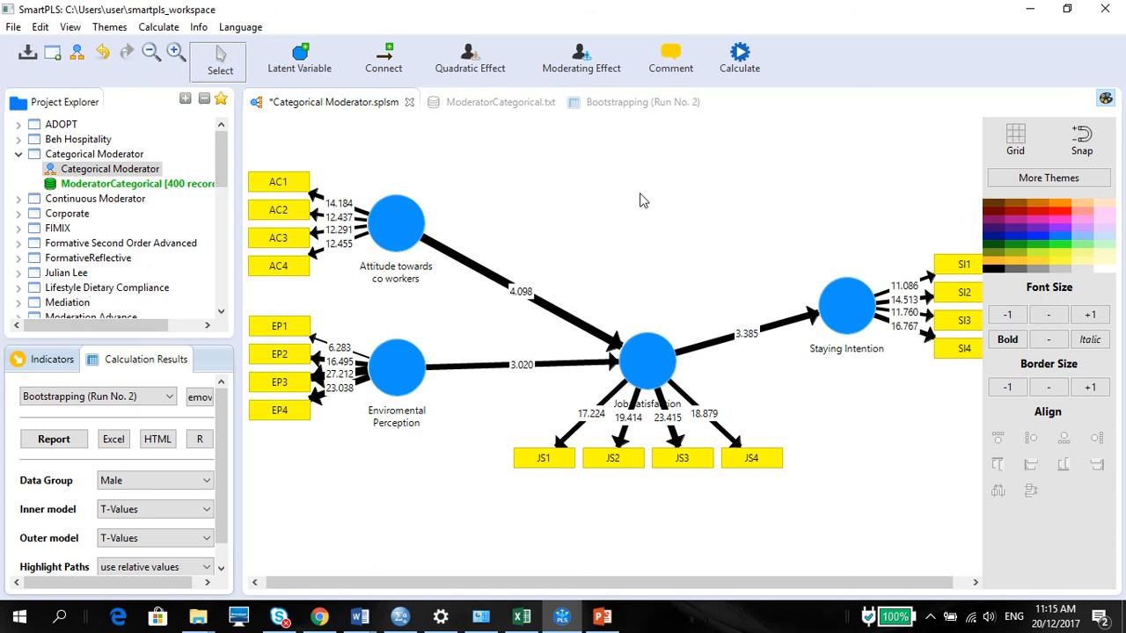
pyautogui.moveTo(604, 294)
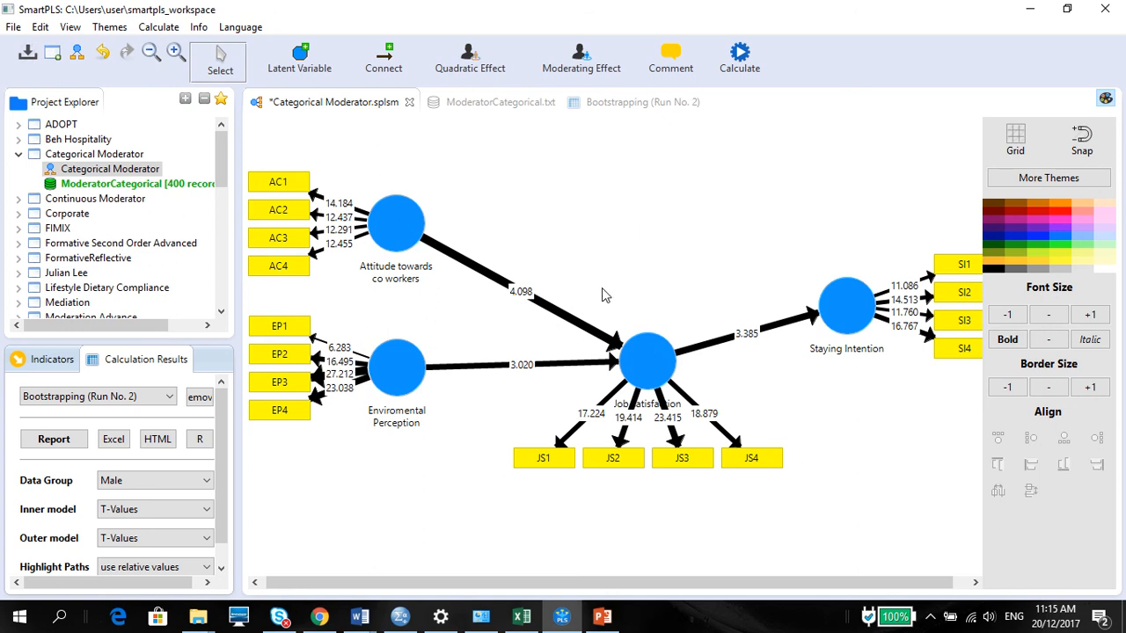
pyautogui.moveTo(801, 448)
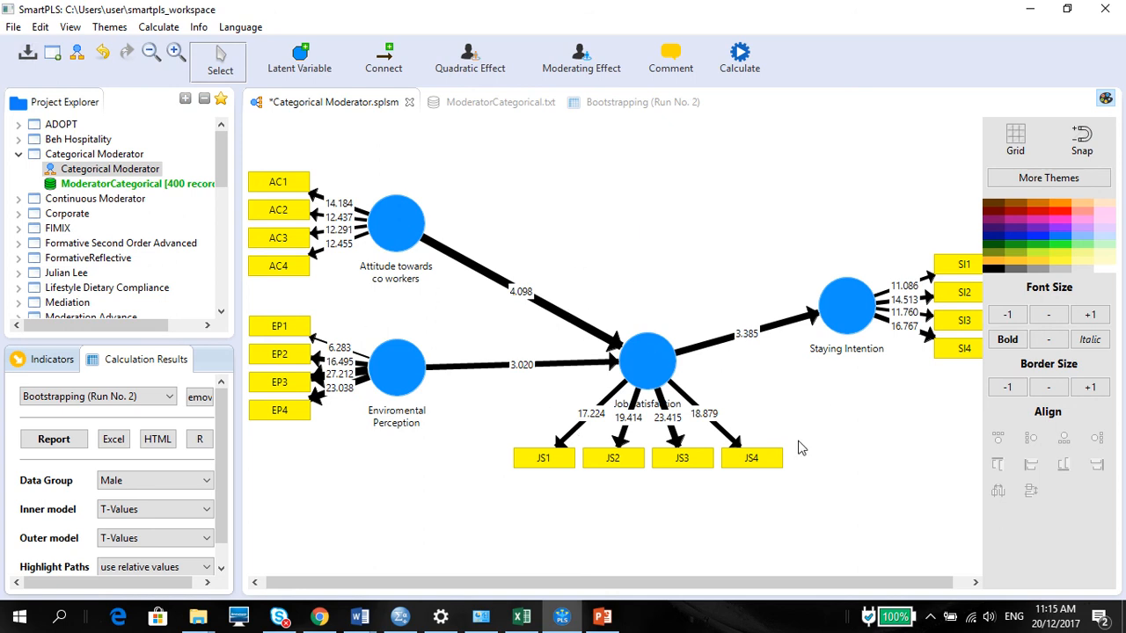
pyautogui.moveTo(444, 217)
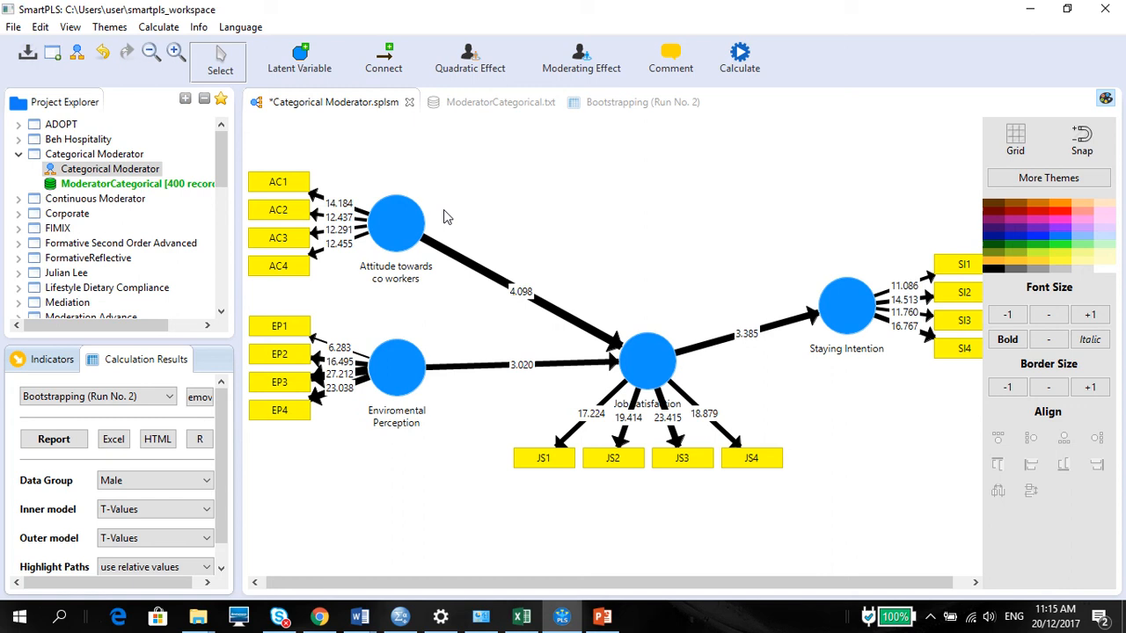
pyautogui.click(626, 102)
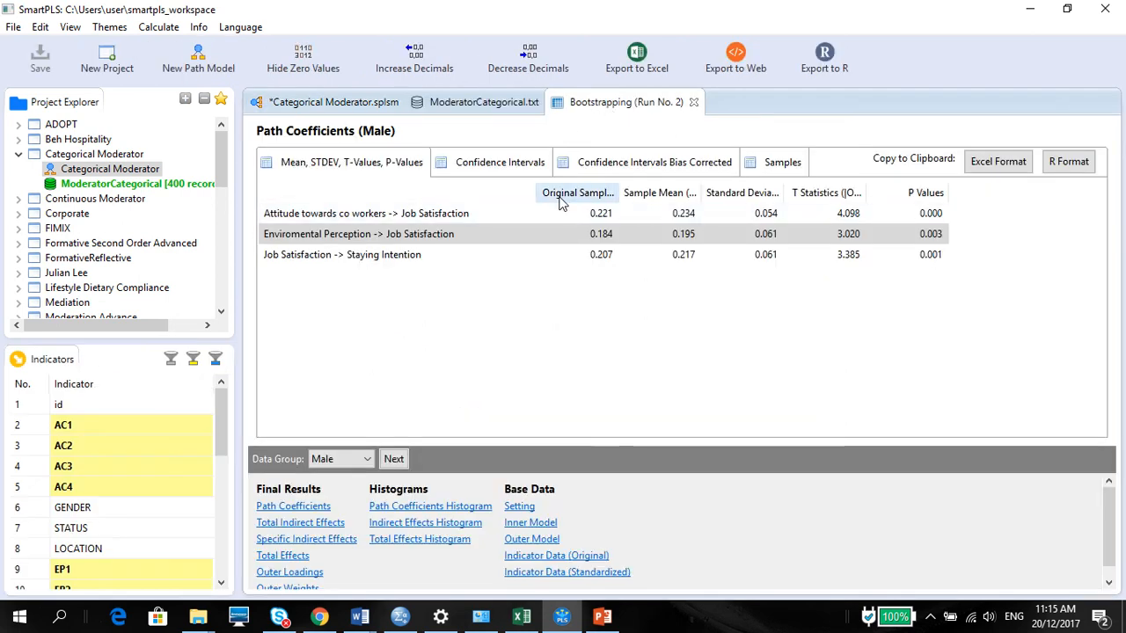
pyautogui.moveTo(578, 192)
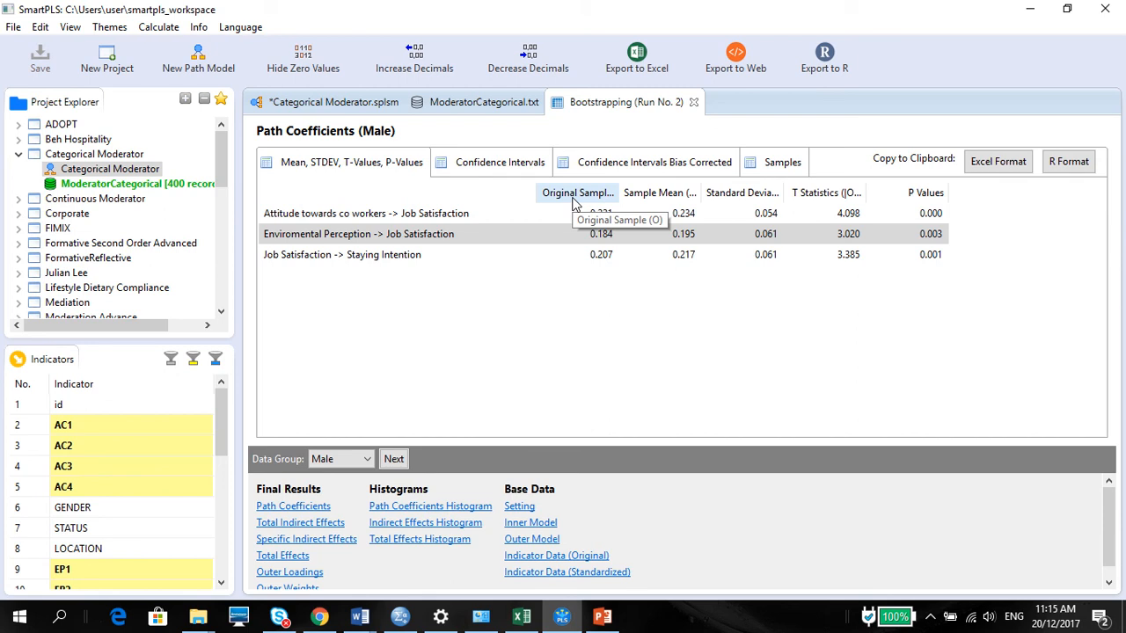
pyautogui.moveTo(633, 176)
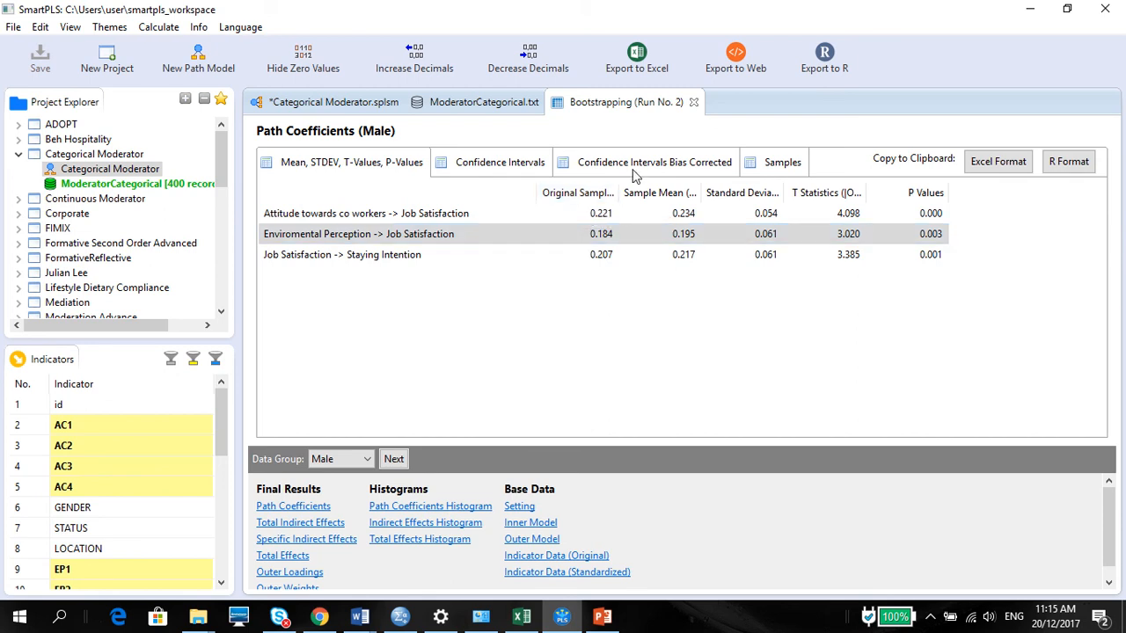
# Compare the Male group's bias-corrected confidence intervals (attitude 0.124–0.302) with mean/STDEV results
pyautogui.click(655, 162)
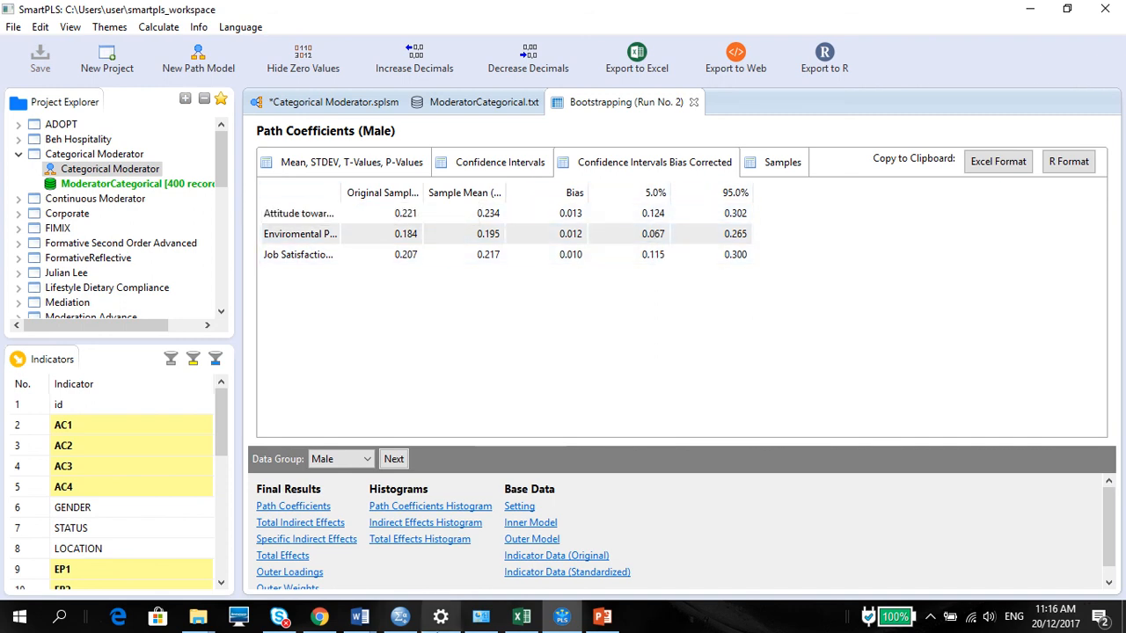
pyautogui.click(351, 162)
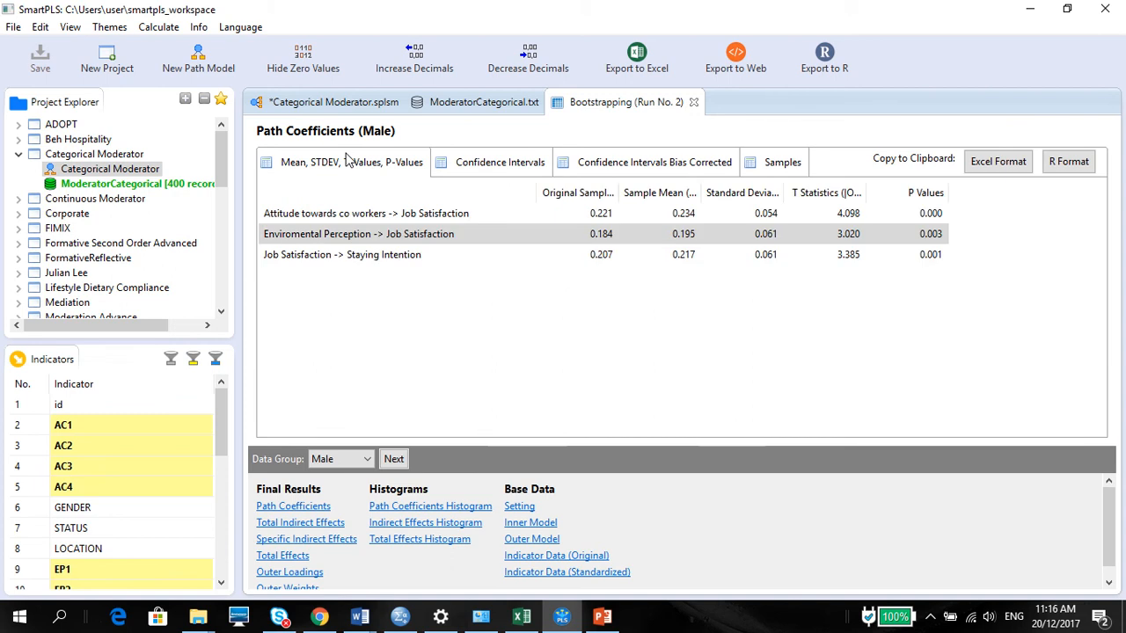
pyautogui.click(654, 162)
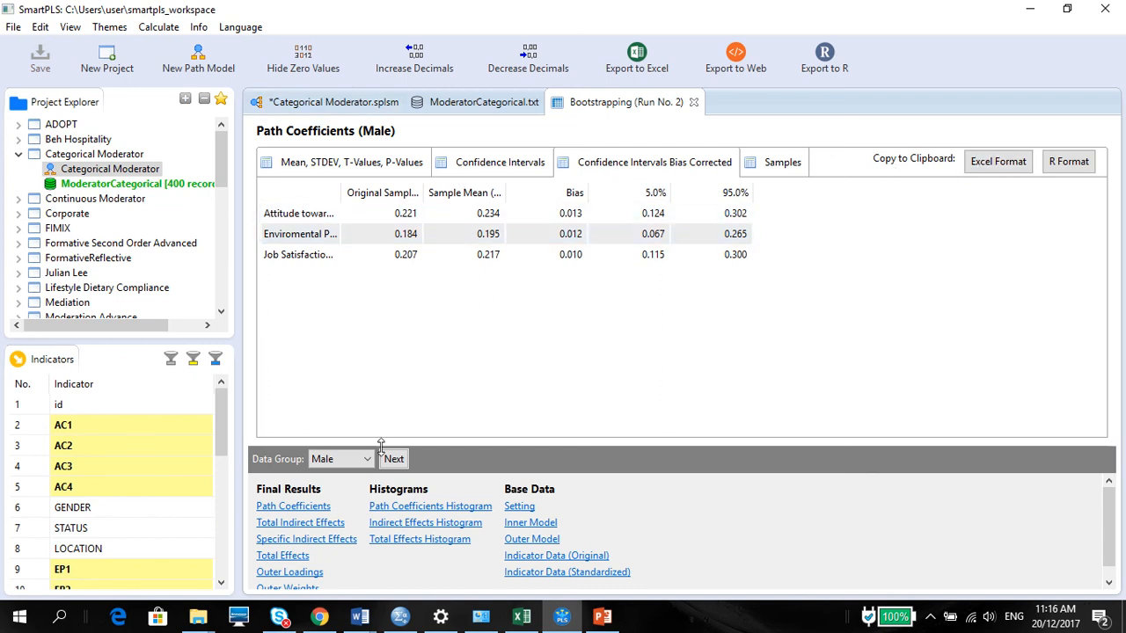
pyautogui.click(340, 458)
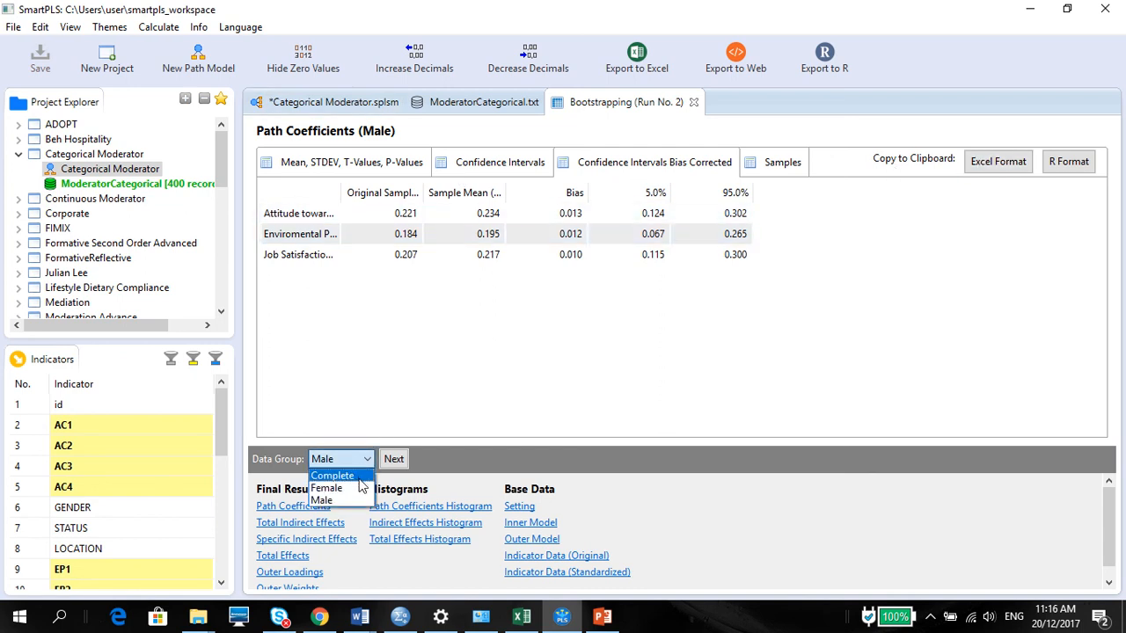
# Review intervals for the Complete, Female and Male data groups, then return to the path model
pyautogui.click(333, 475)
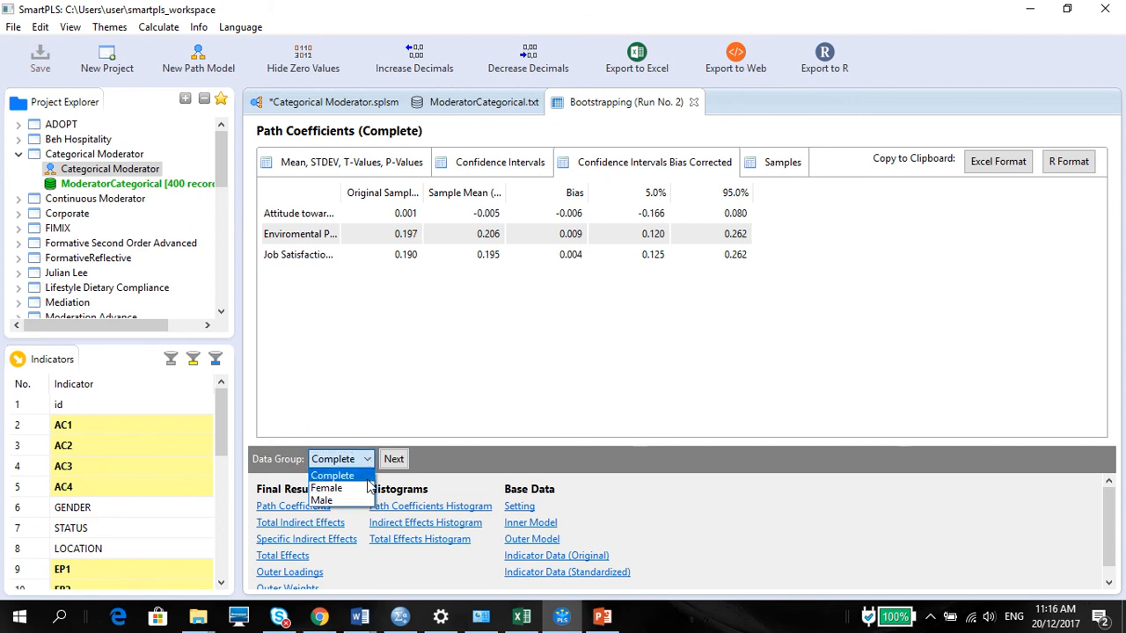
pyautogui.click(326, 488)
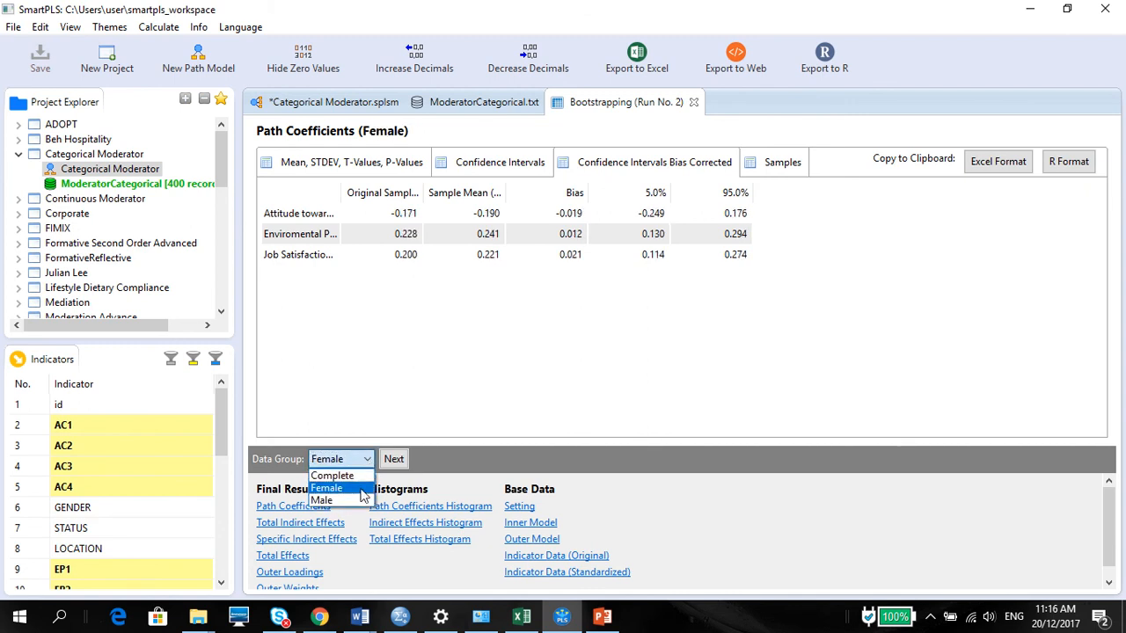
pyautogui.click(321, 500)
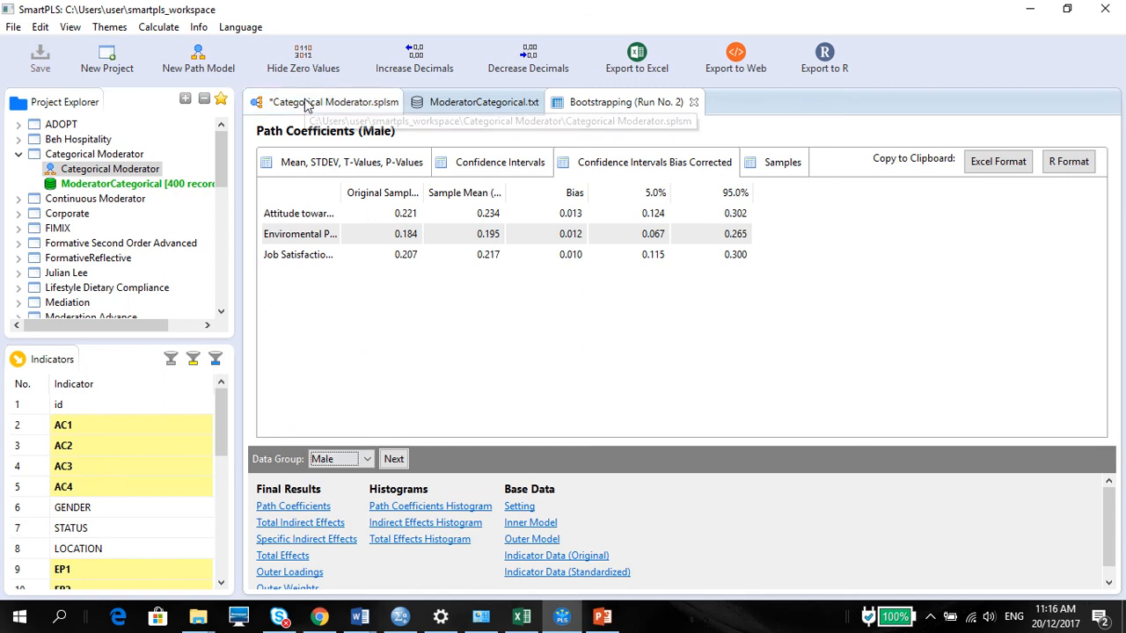
pyautogui.click(334, 101)
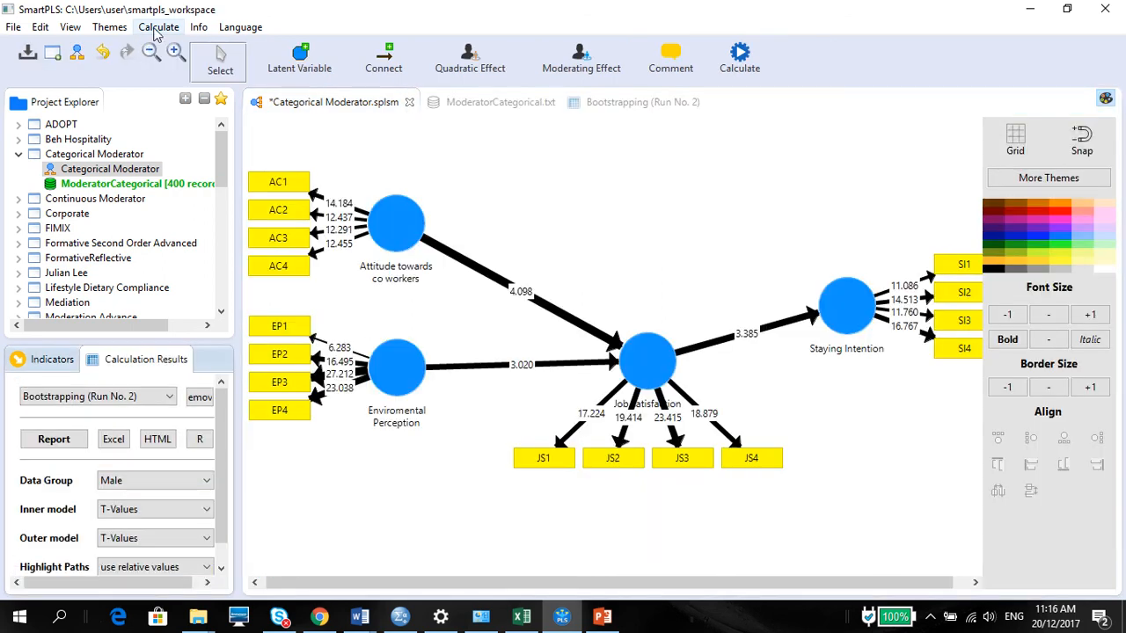
# Run a multi-group analysis with Female as Group A and Male as Group B
pyautogui.click(158, 27)
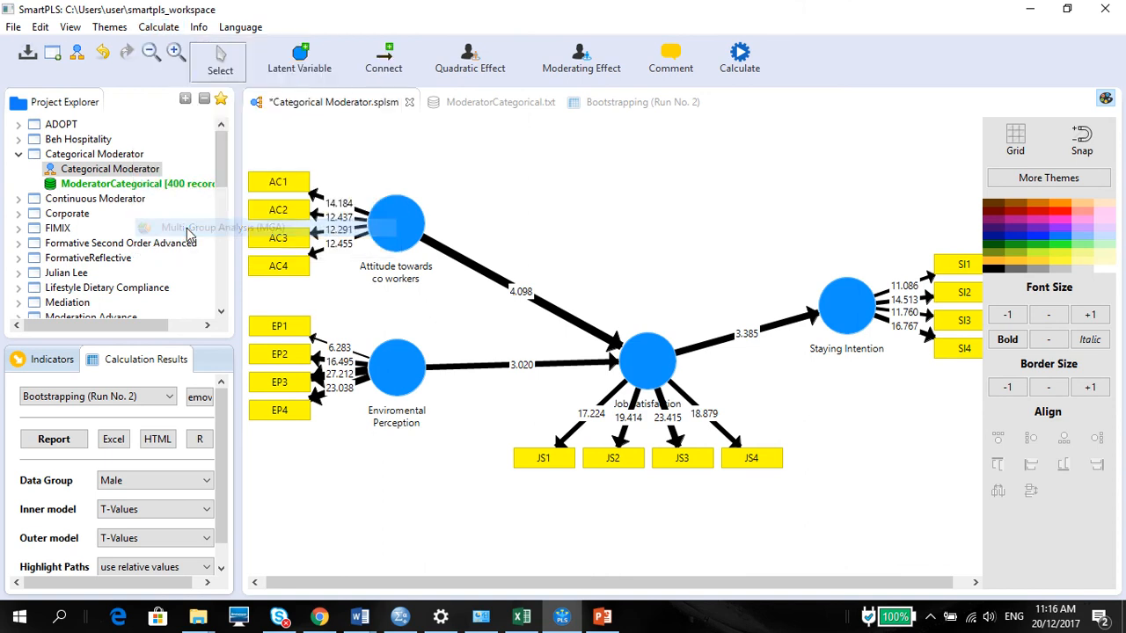
pyautogui.click(211, 227)
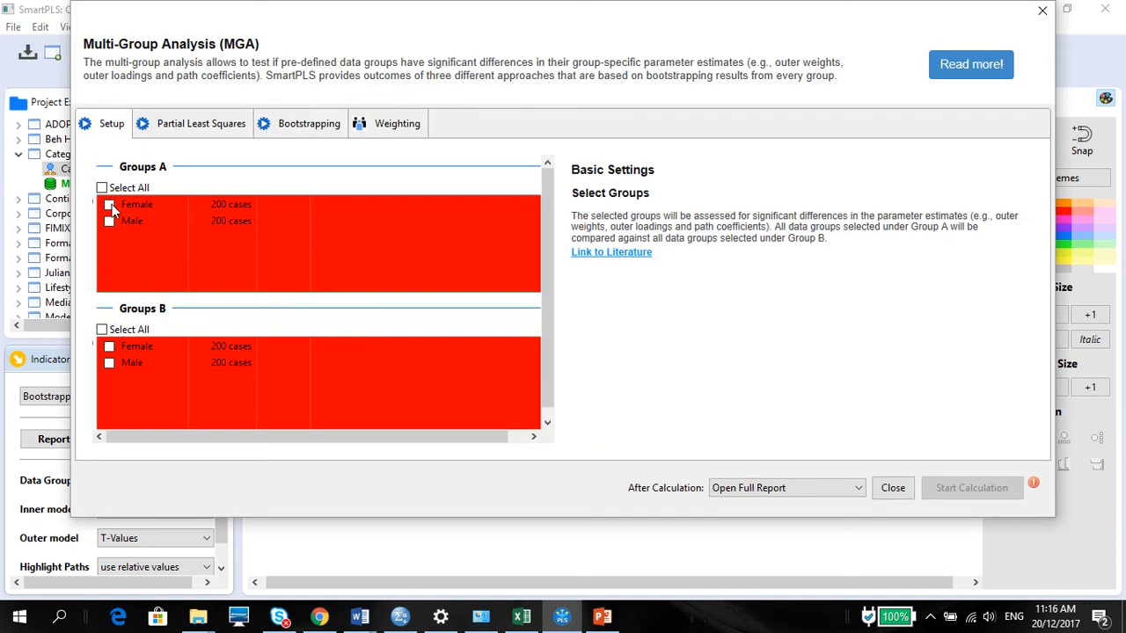
pyautogui.click(109, 204)
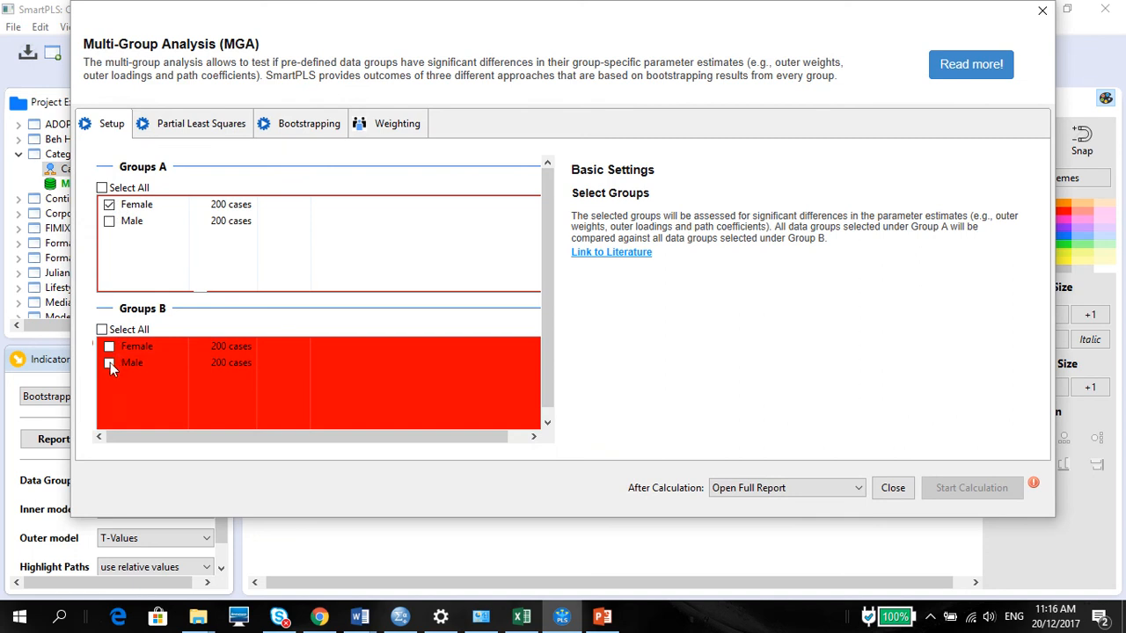
pyautogui.click(109, 363)
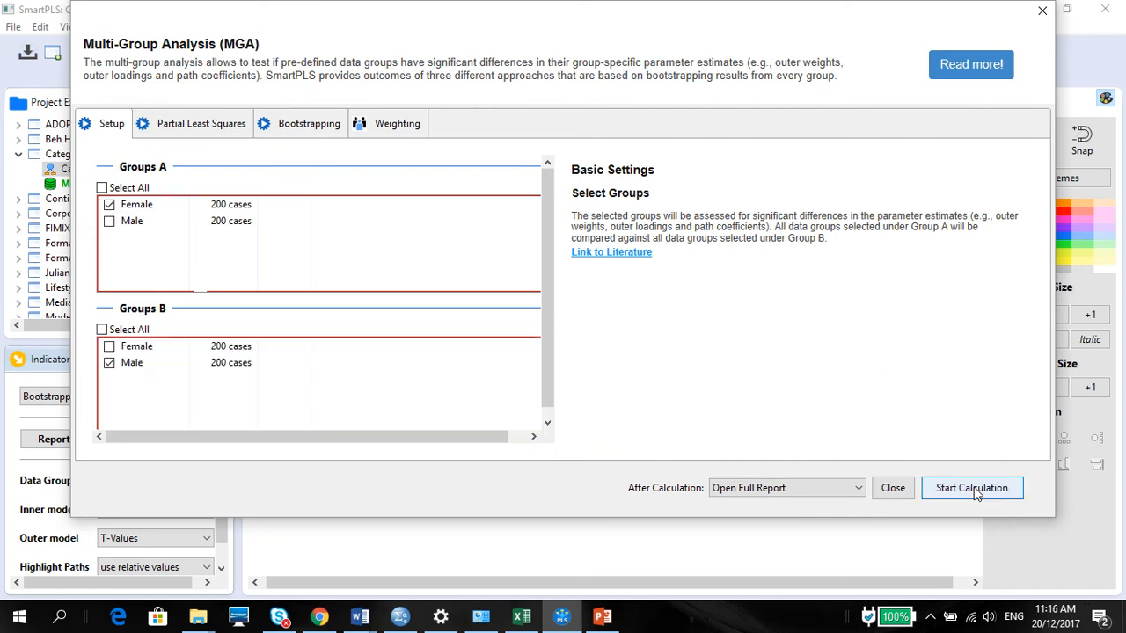
pyautogui.click(971, 487)
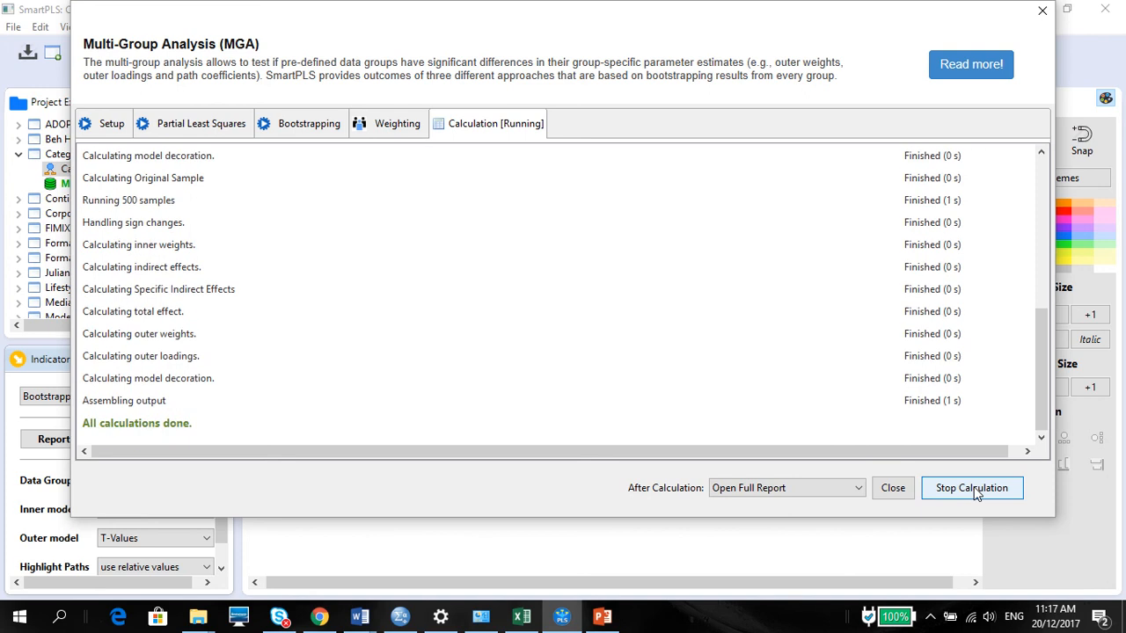
pyautogui.click(892, 488)
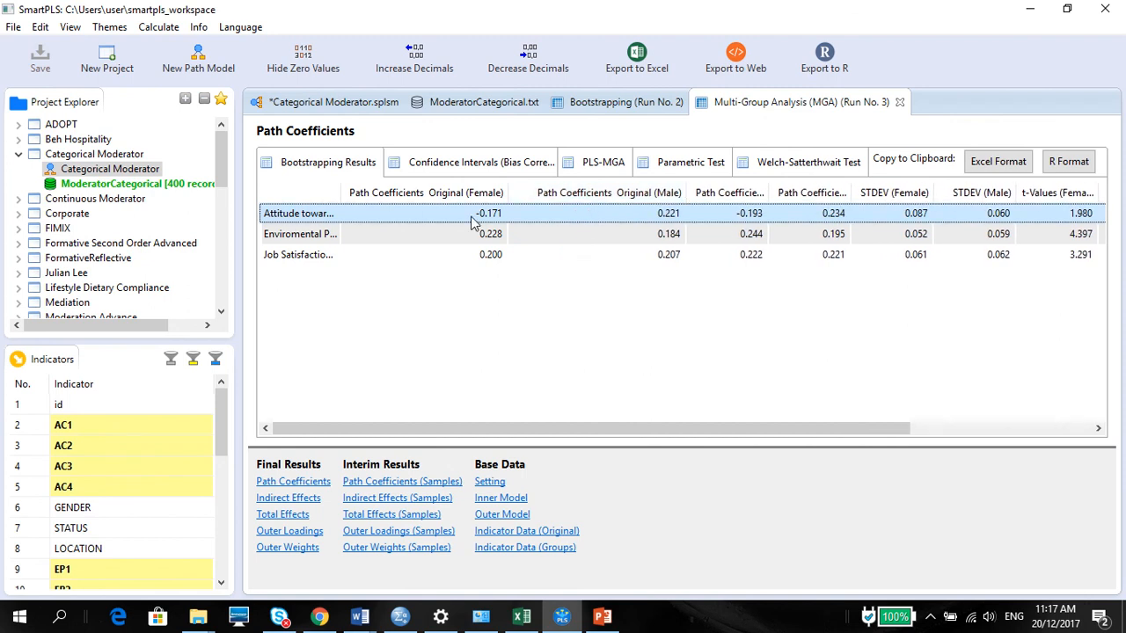
pyautogui.moveTo(519, 222)
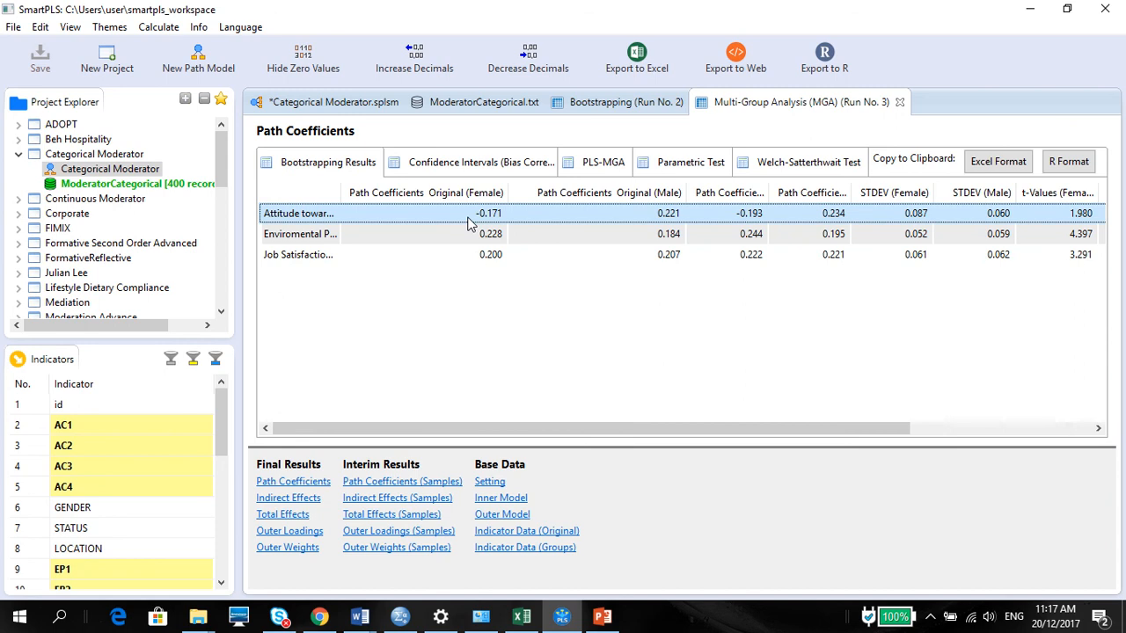
pyautogui.moveTo(456, 221)
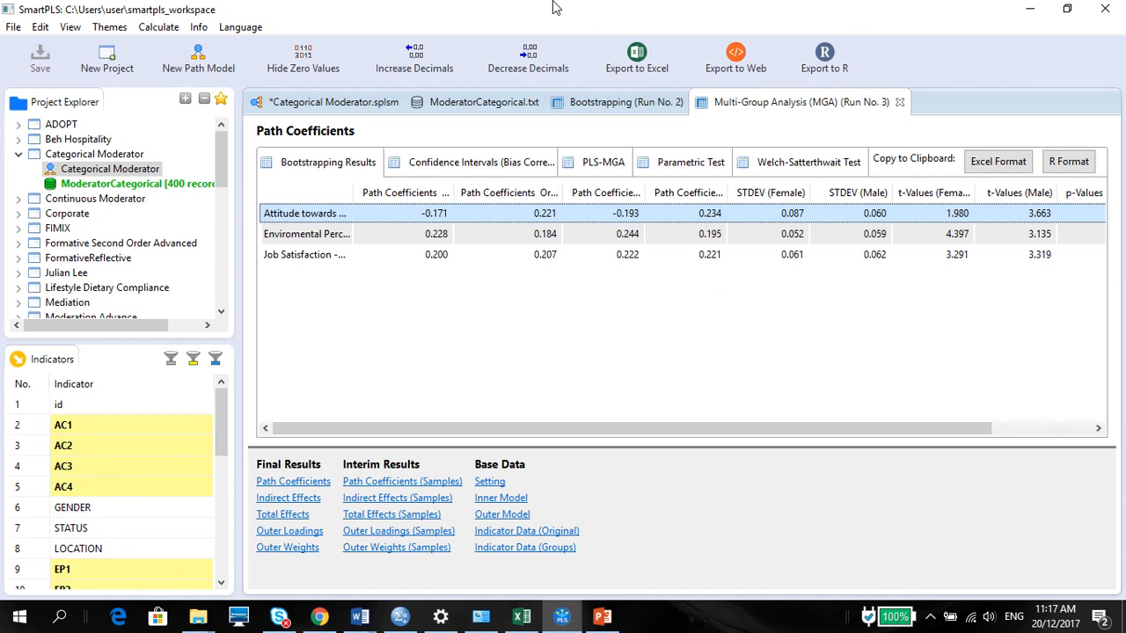
pyautogui.moveTo(501, 10)
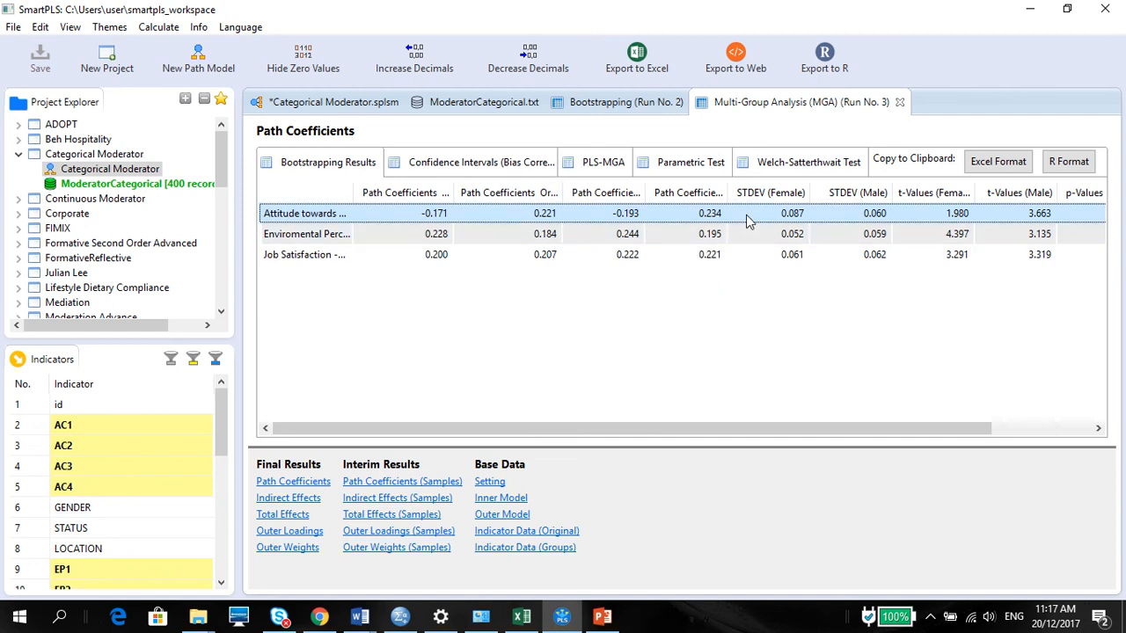
pyautogui.moveTo(1025, 229)
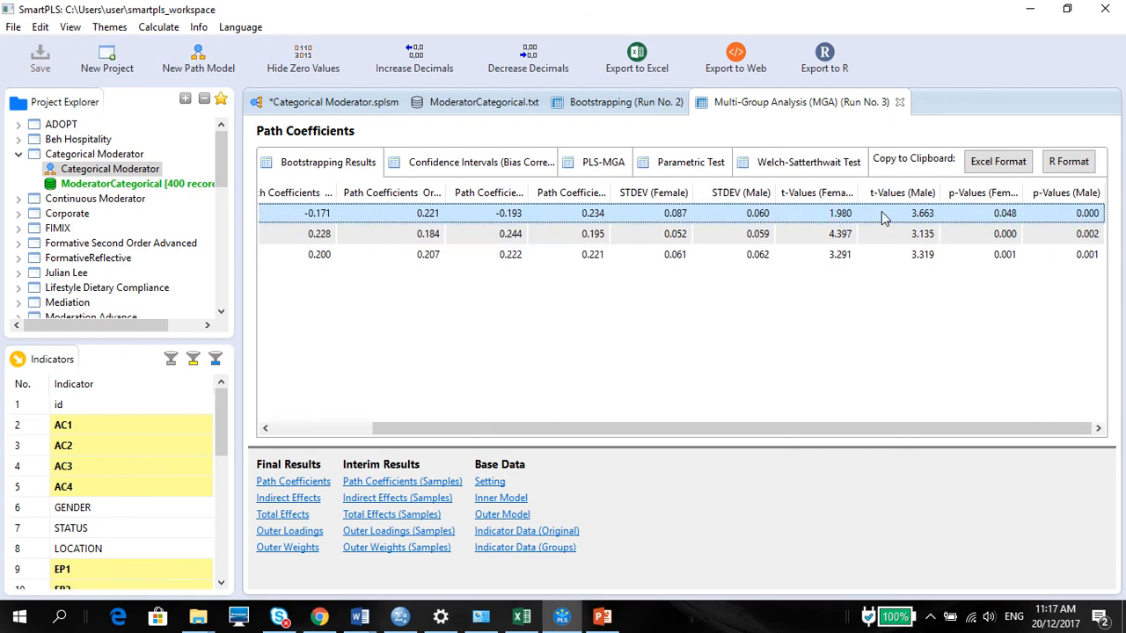
pyautogui.moveTo(907, 219)
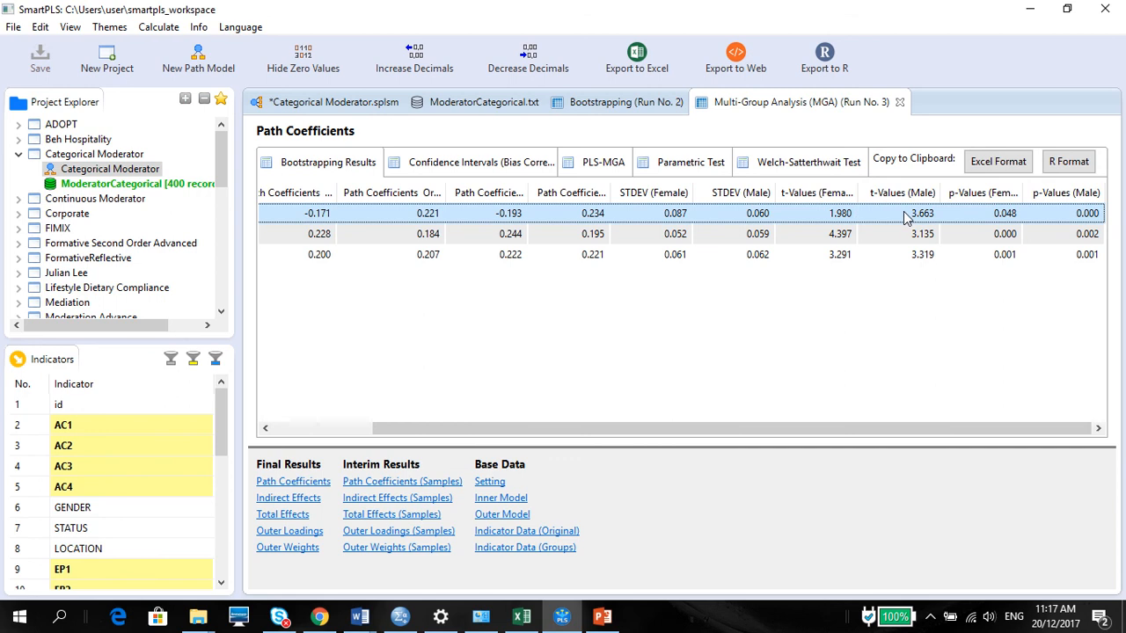
pyautogui.moveTo(1060, 225)
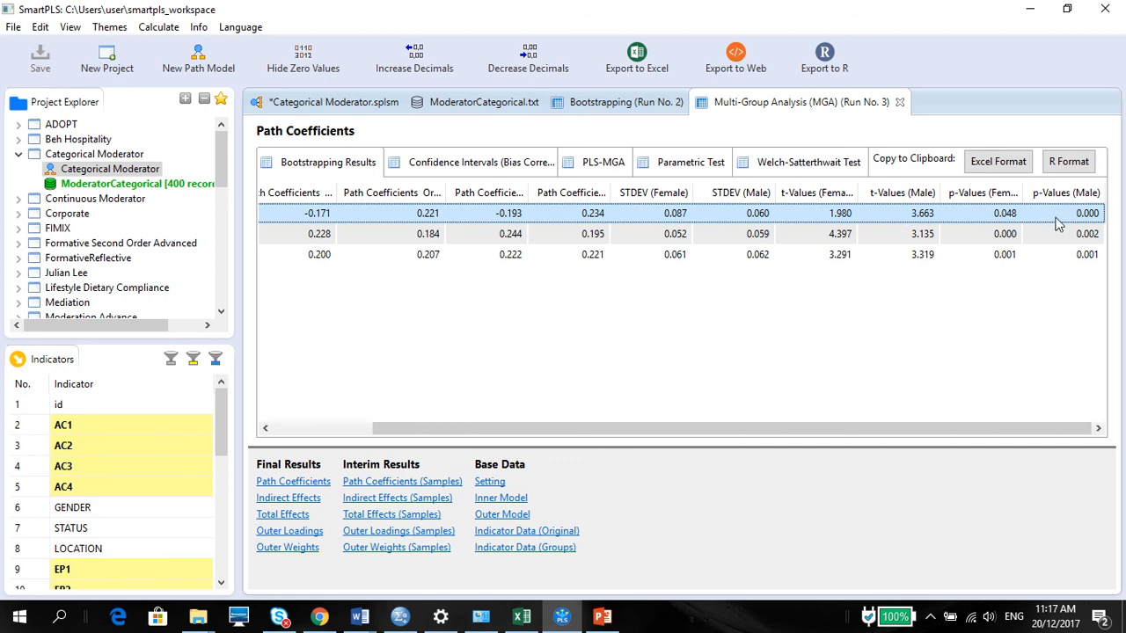
pyautogui.moveTo(816, 220)
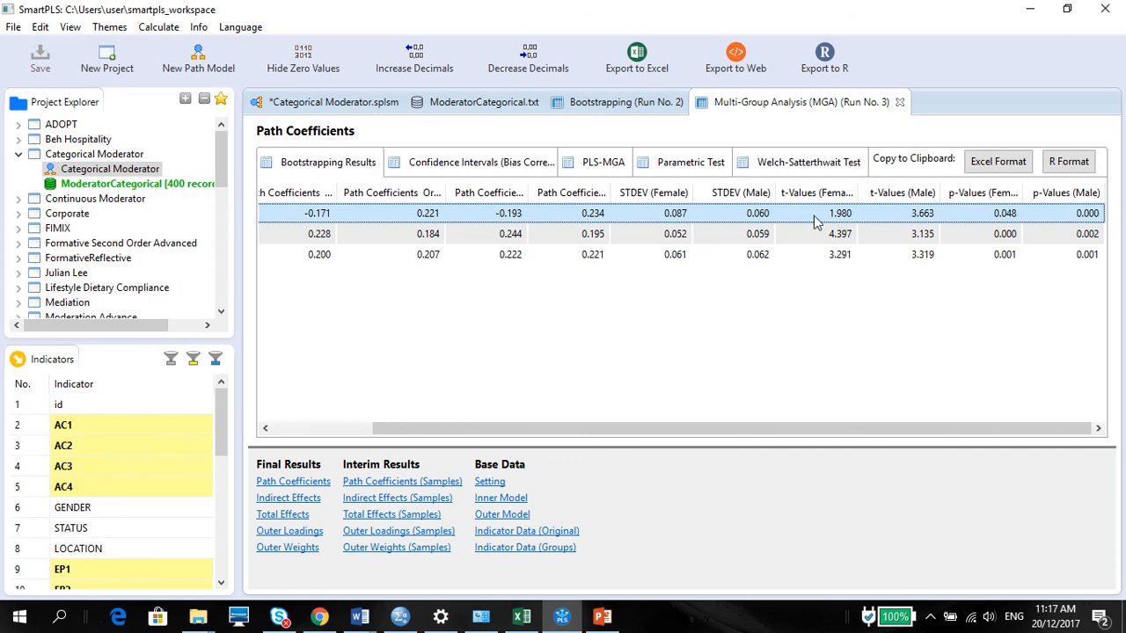
pyautogui.moveTo(842, 212)
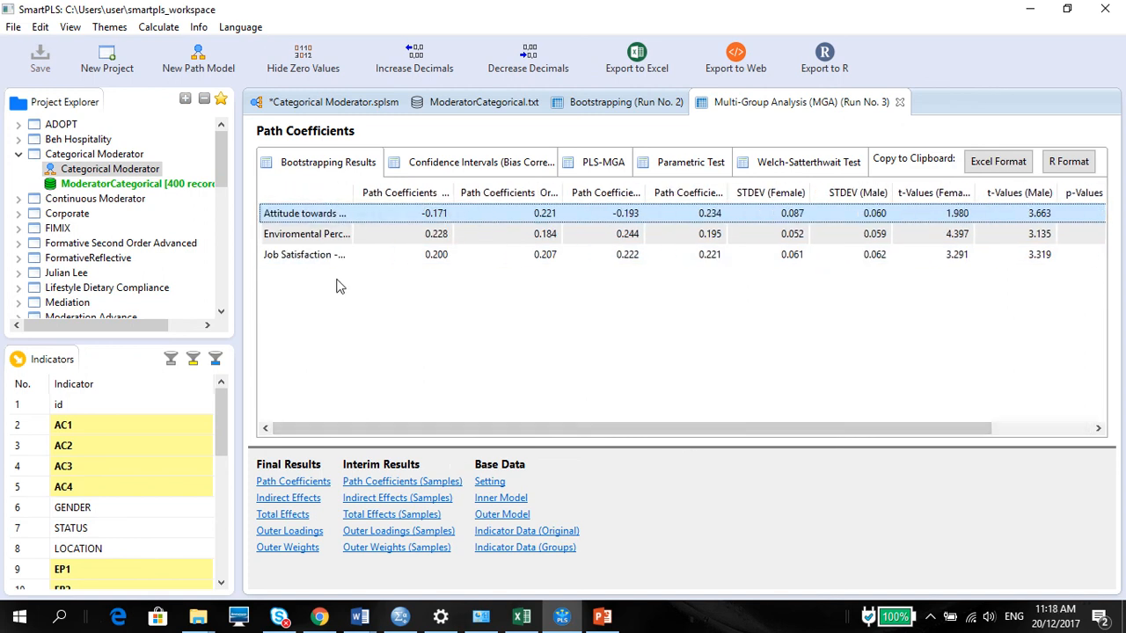
# Compare Parametric and Welch-Satterthwait test results, then bring the PowerPoint notes forward
pyautogui.click(690, 162)
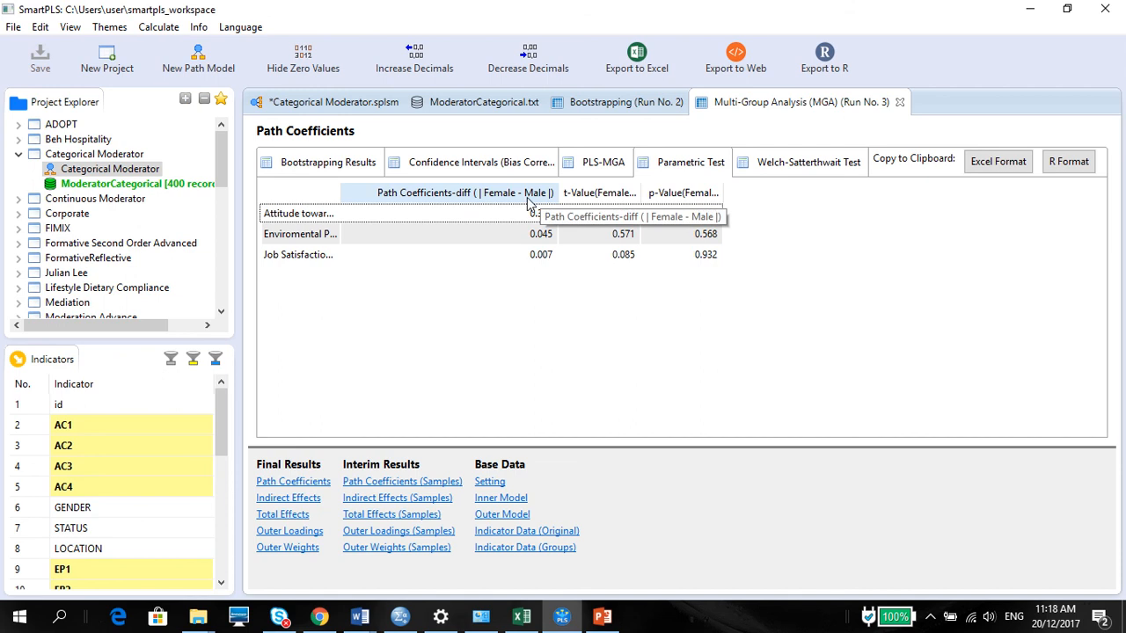
pyautogui.moveTo(368, 206)
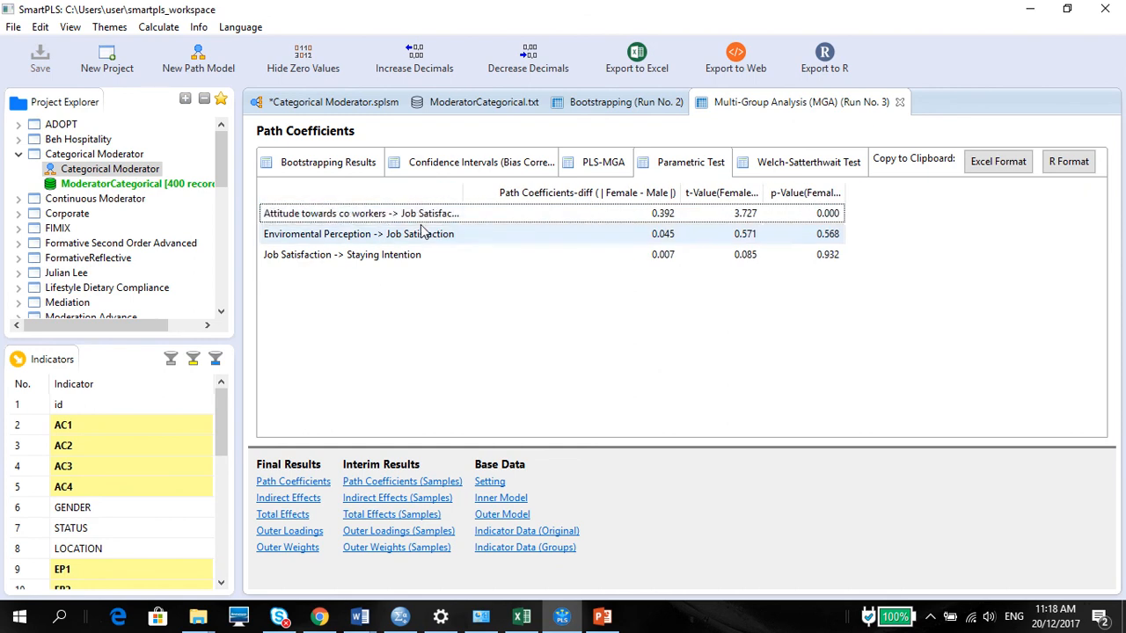
pyautogui.click(360, 212)
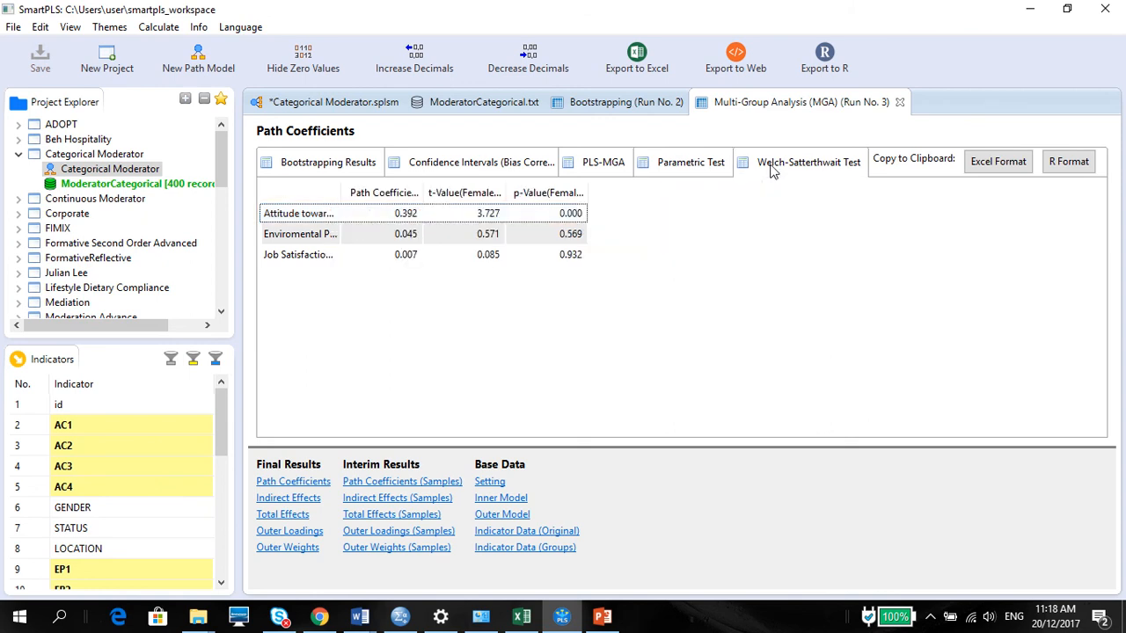
pyautogui.click(405, 234)
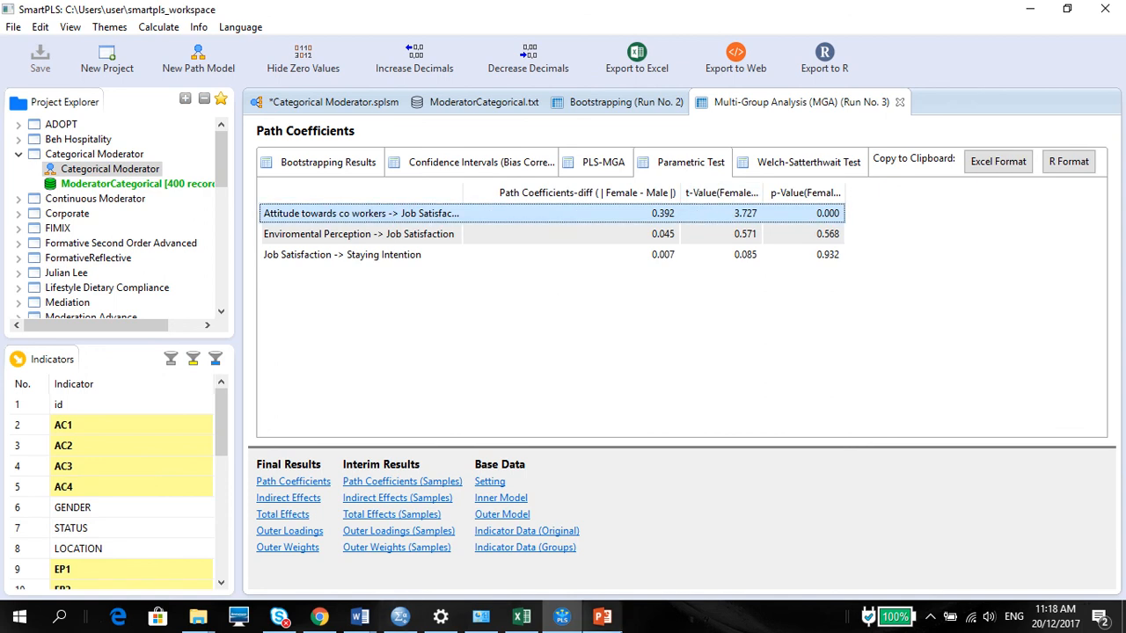
pyautogui.click(601, 616)
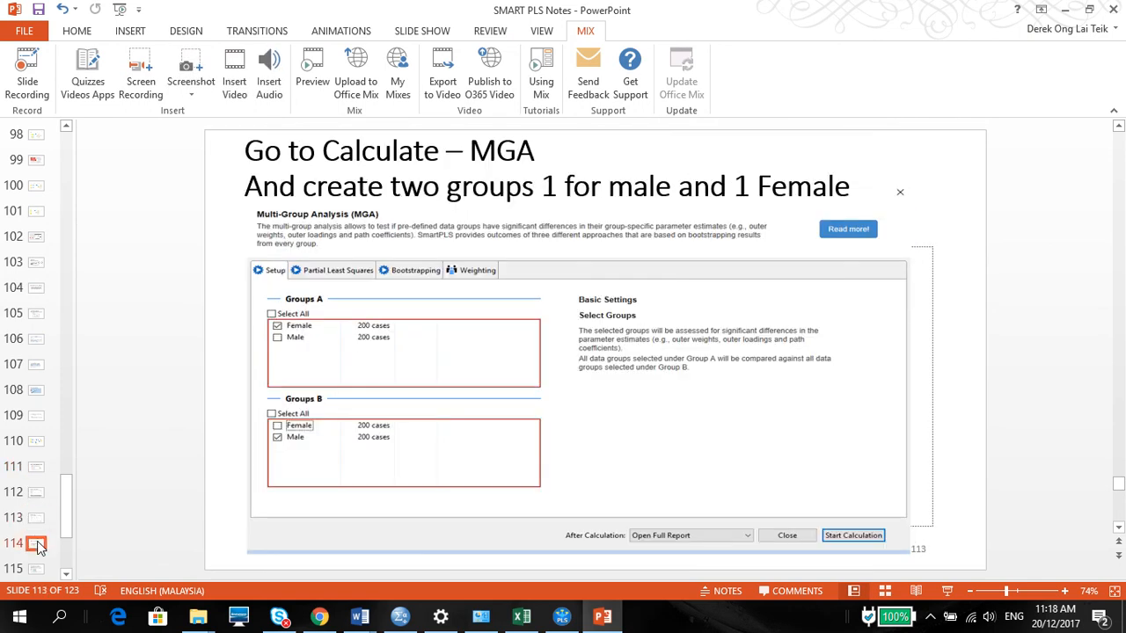
# Review slide 114 on the PLS-MGA, Parametric and Welch-Satterthwait tests, then return to SmartPLS
pyautogui.click(36, 544)
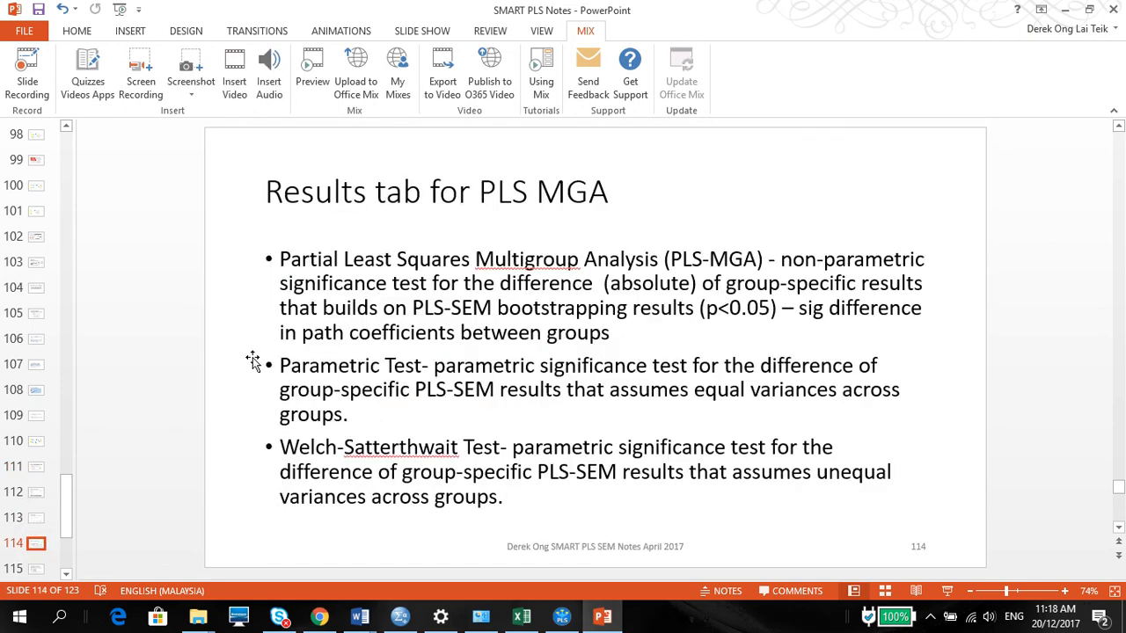
pyautogui.moveTo(280, 365); pyautogui.dragTo(749, 389)
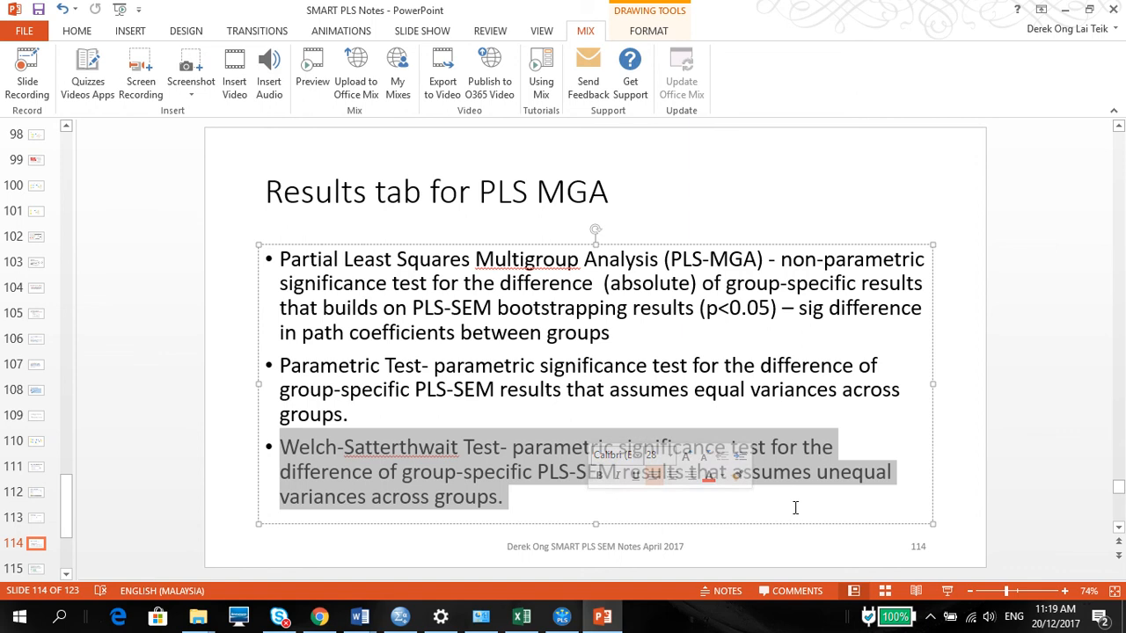
pyautogui.click(570, 365)
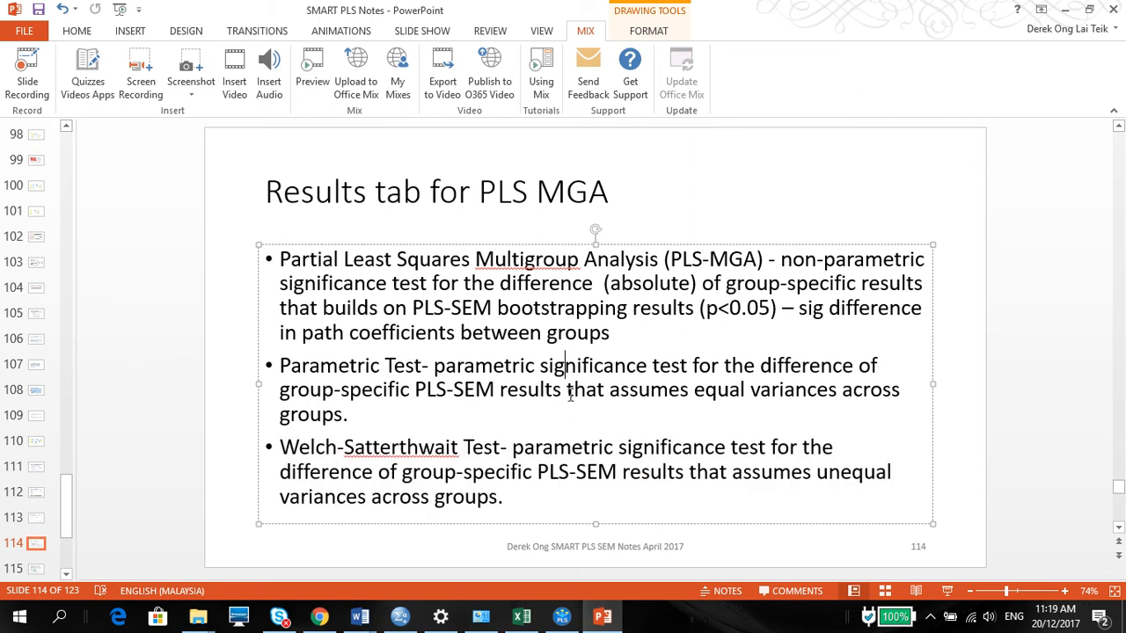
pyautogui.click(561, 615)
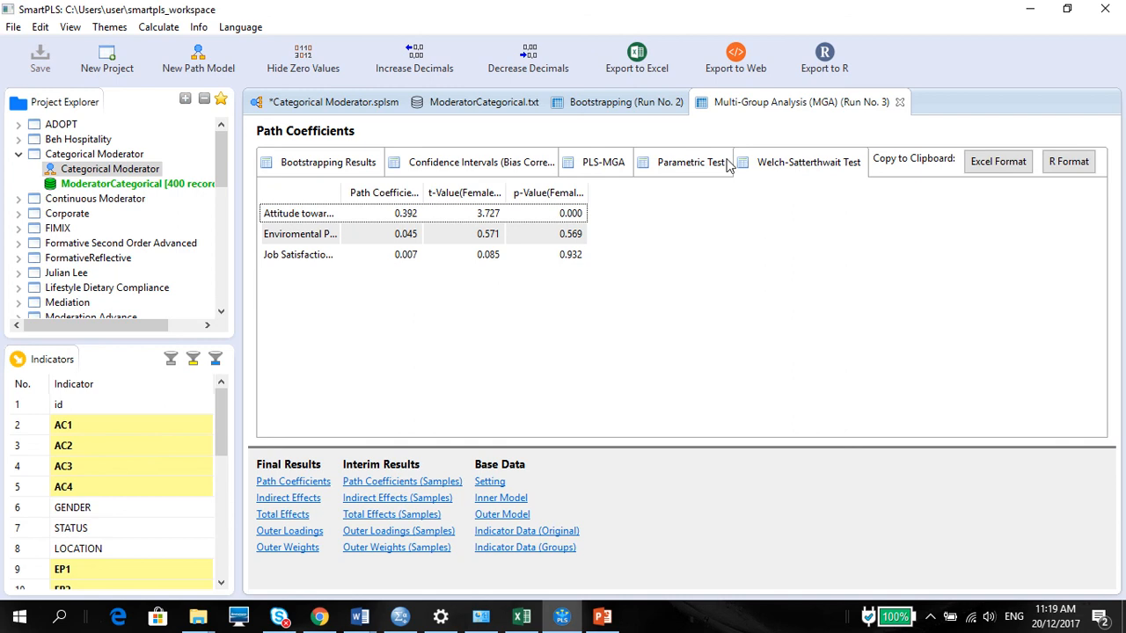
# Switch between the Parametric and Welch-Satterthwait tests, ending on the parametric results
pyautogui.click(690, 162)
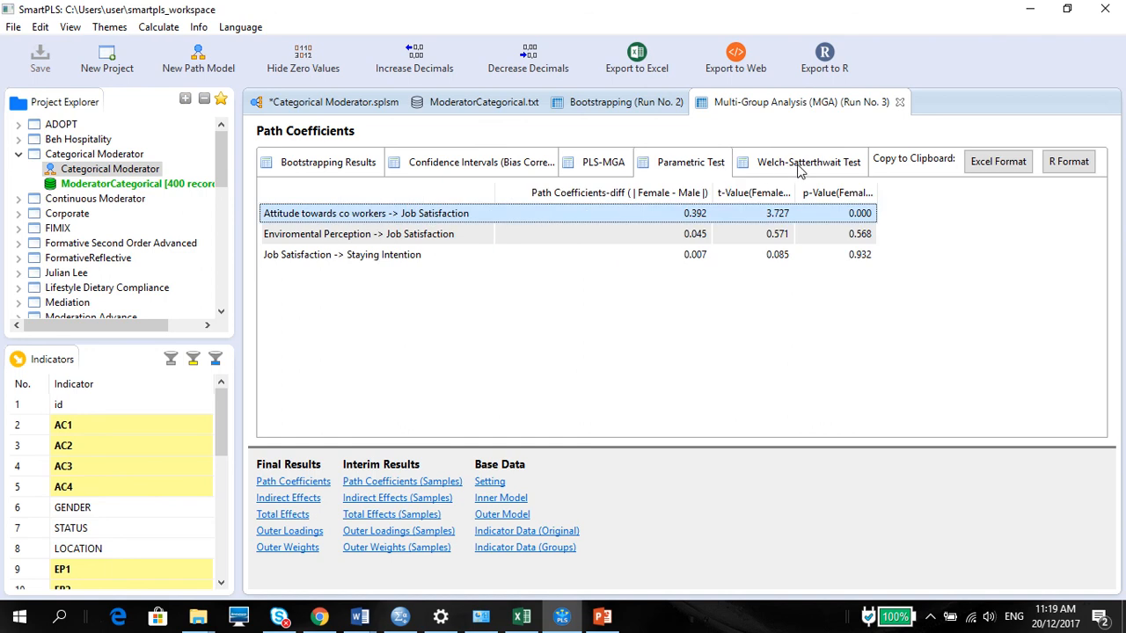
pyautogui.click(689, 162)
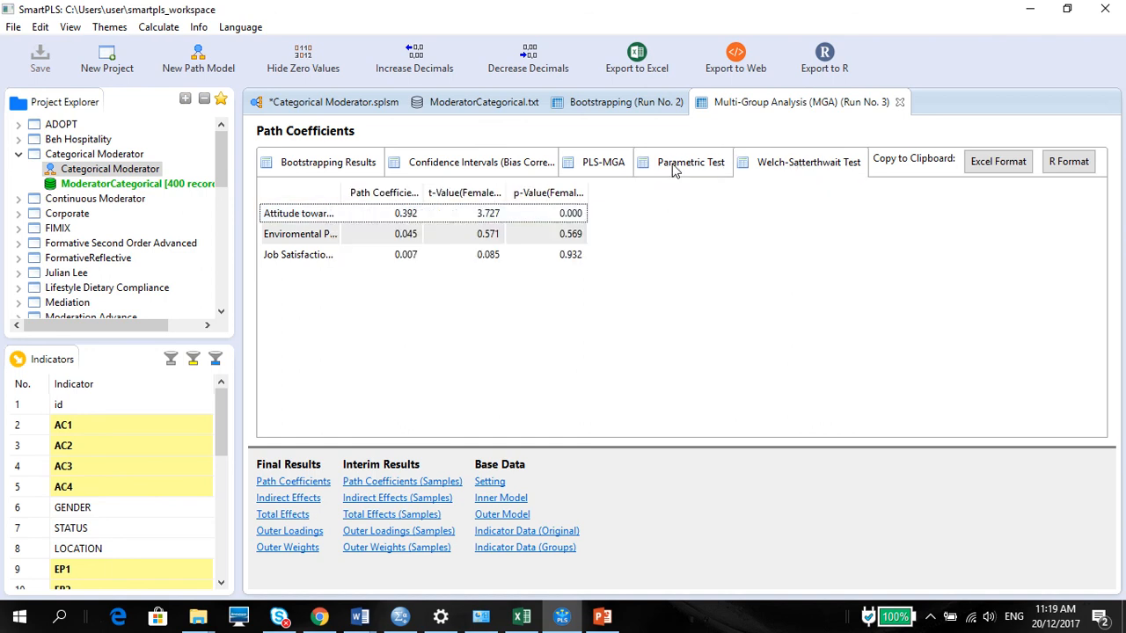
pyautogui.click(690, 162)
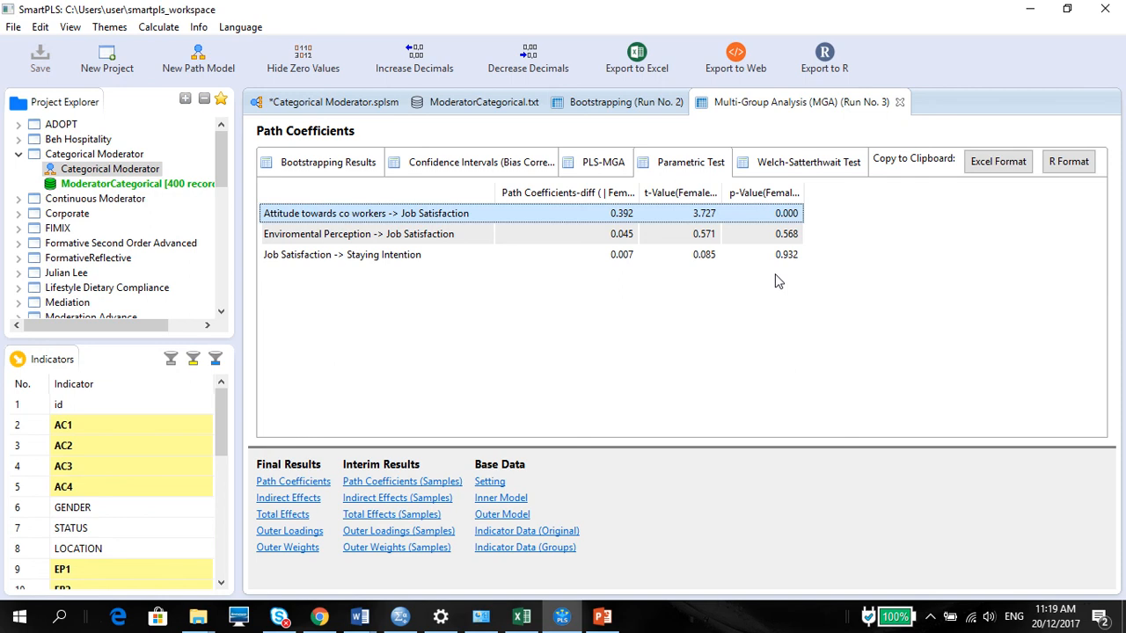
pyautogui.moveTo(658, 7)
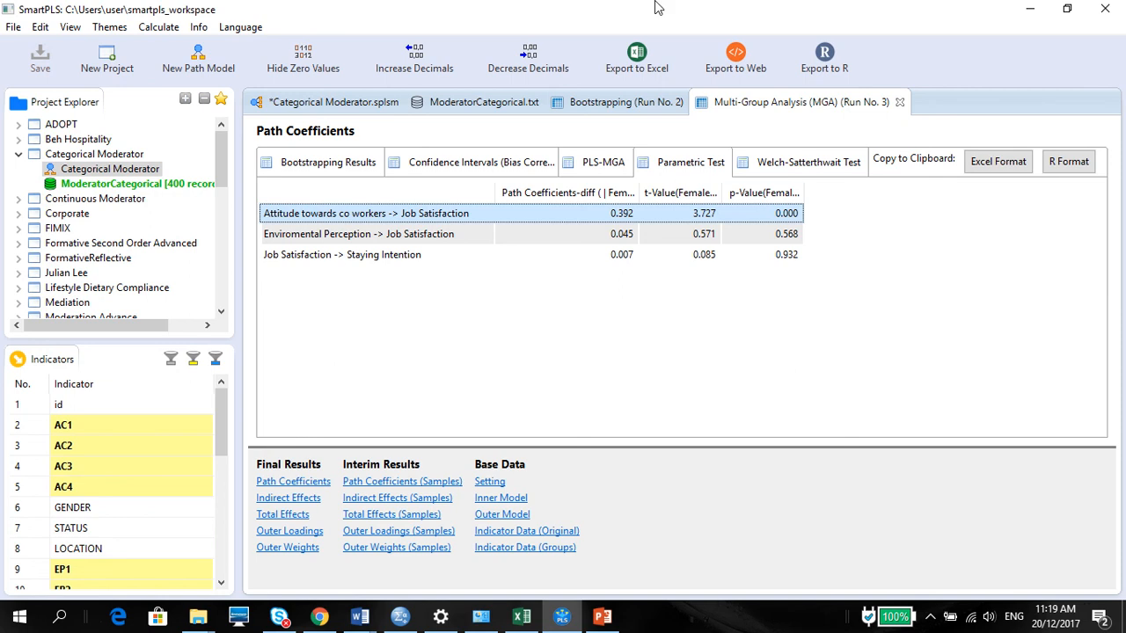
pyautogui.moveTo(569, 7)
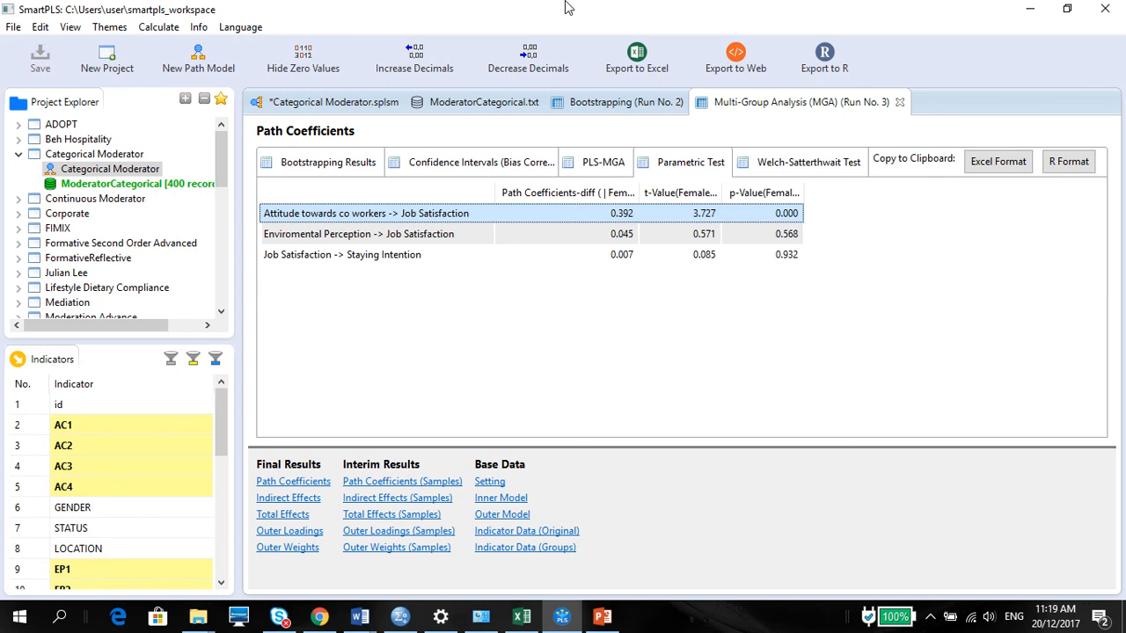